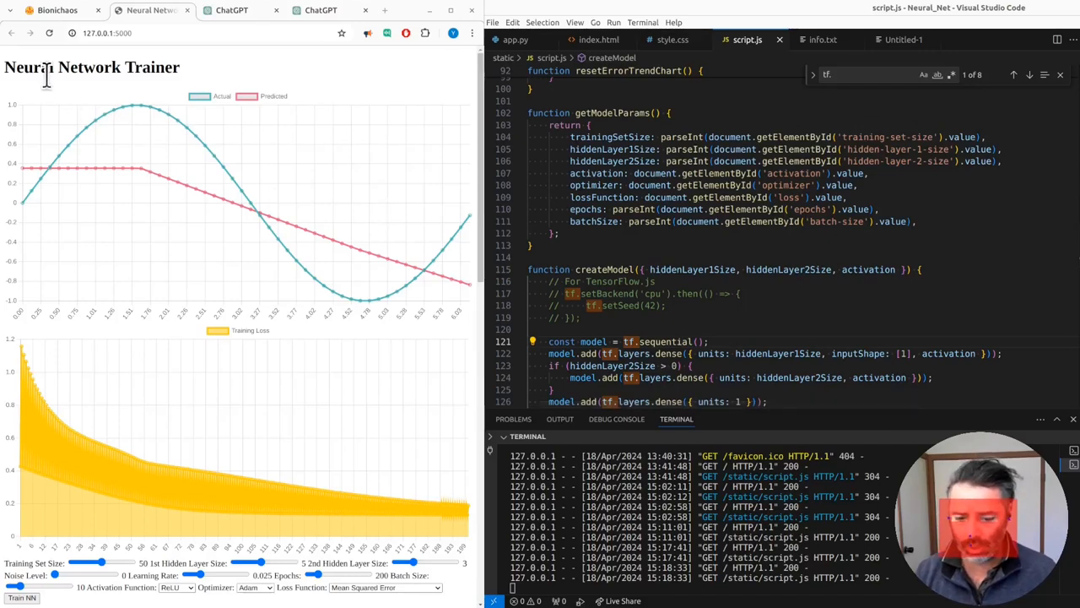
{"action": "mouse_move", "coordinate": [572, 297]}
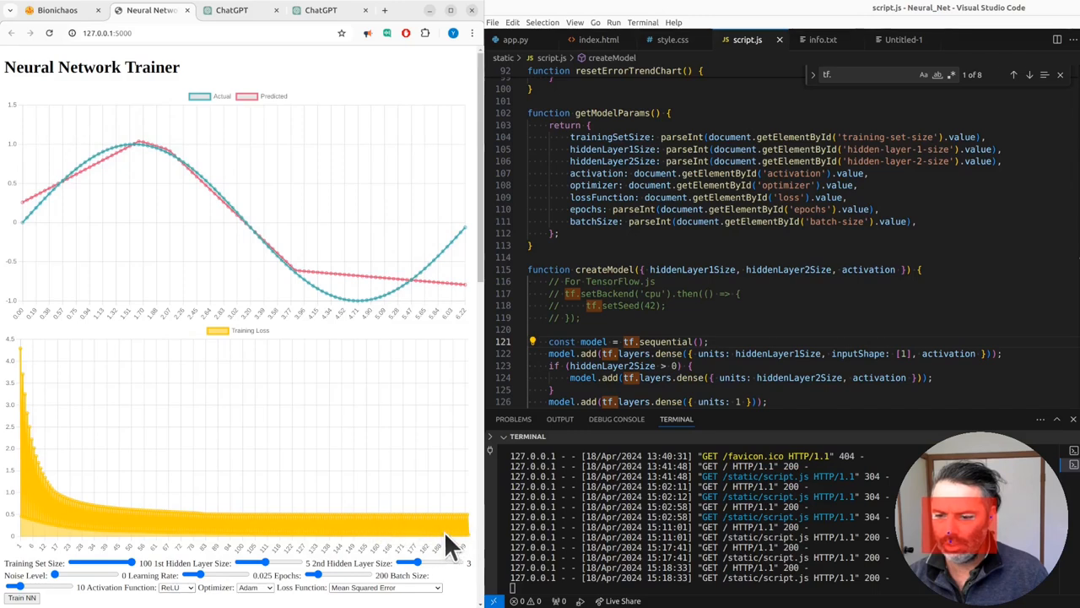
{"action": "mouse_move", "coordinate": [451, 528]}
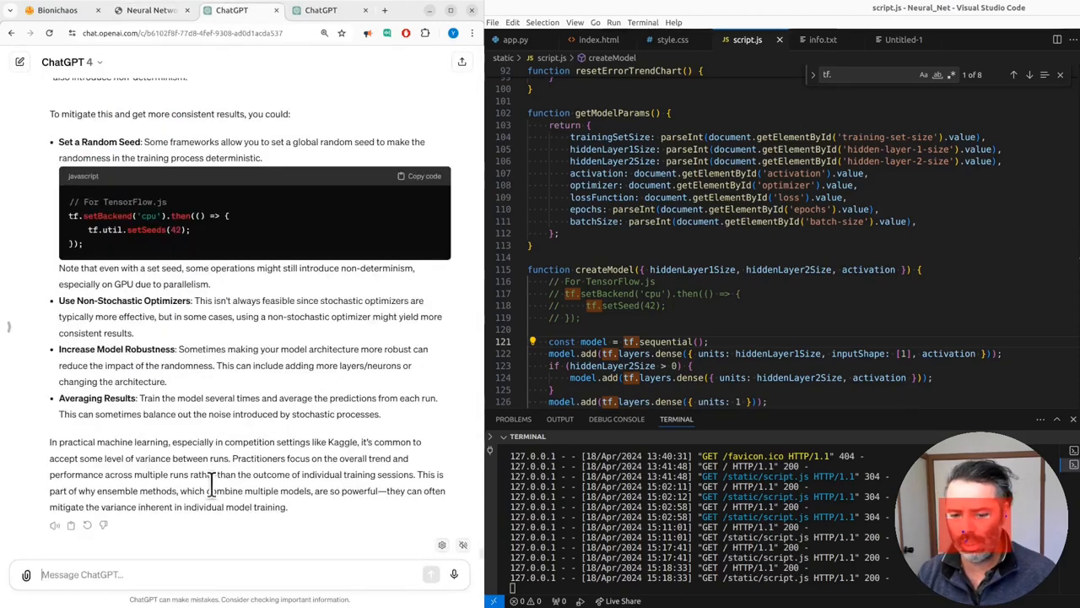
Return to the Neural Network Trainer page to view the sine-wave fit again
{"action": "left_click", "coordinate": [152, 9]}
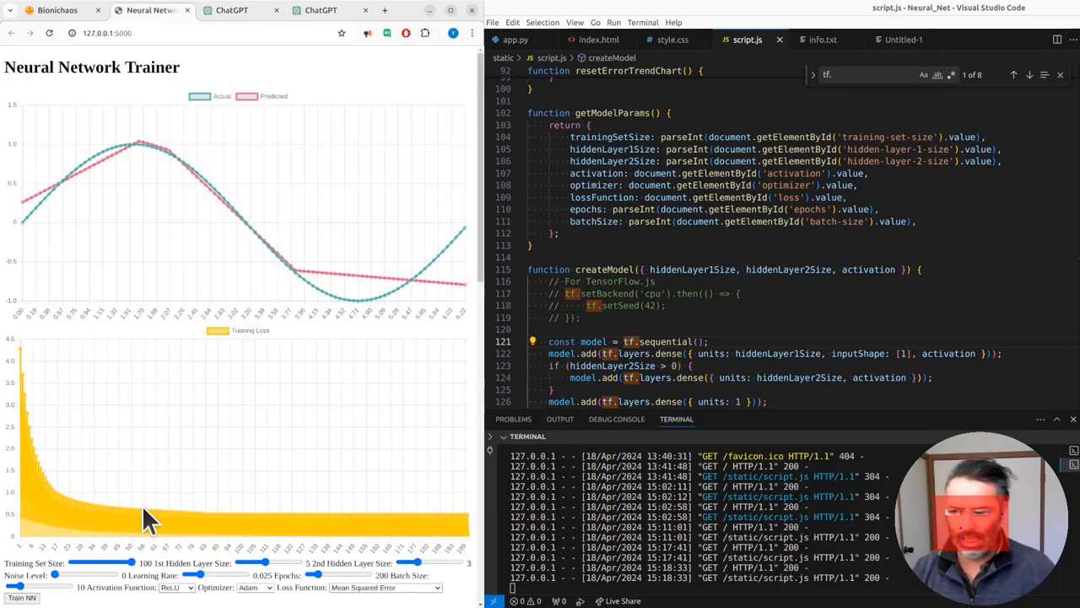
{"action": "mouse_move", "coordinate": [177, 472]}
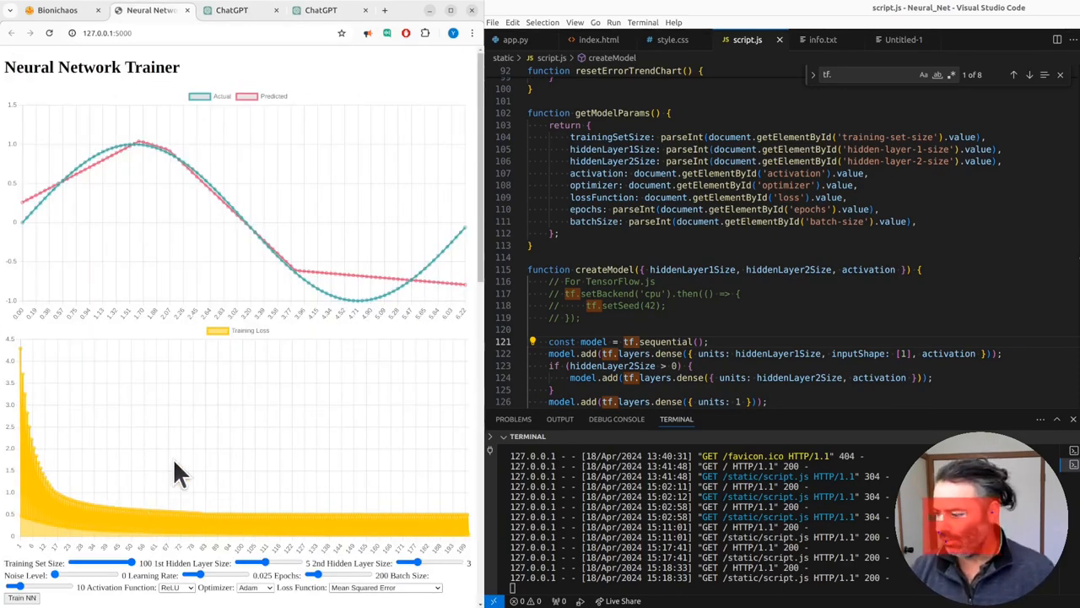
{"action": "mouse_move", "coordinate": [217, 435]}
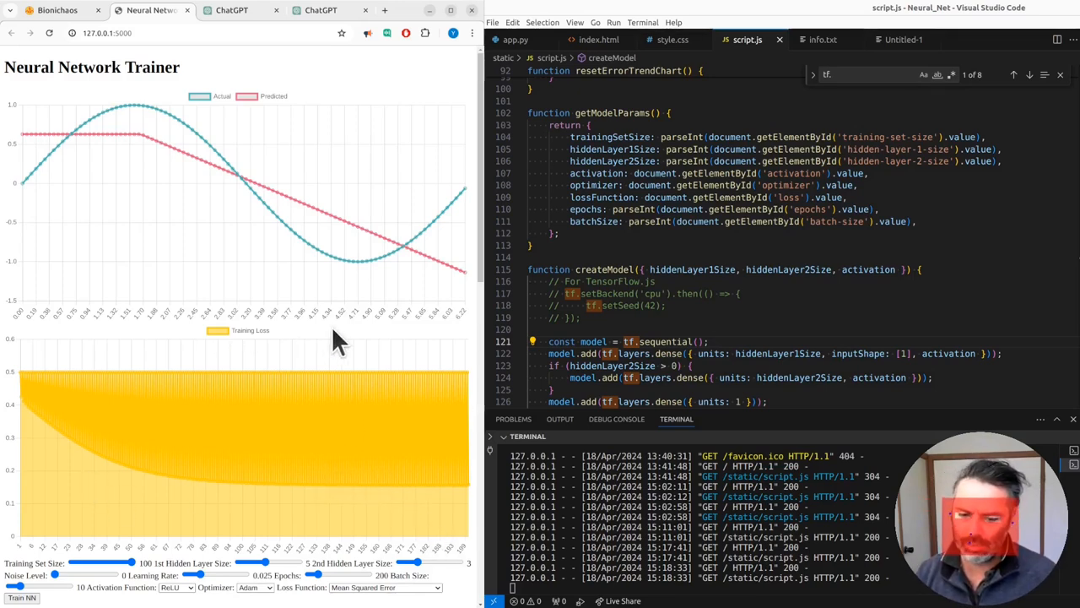
{"action": "mouse_move", "coordinate": [439, 498]}
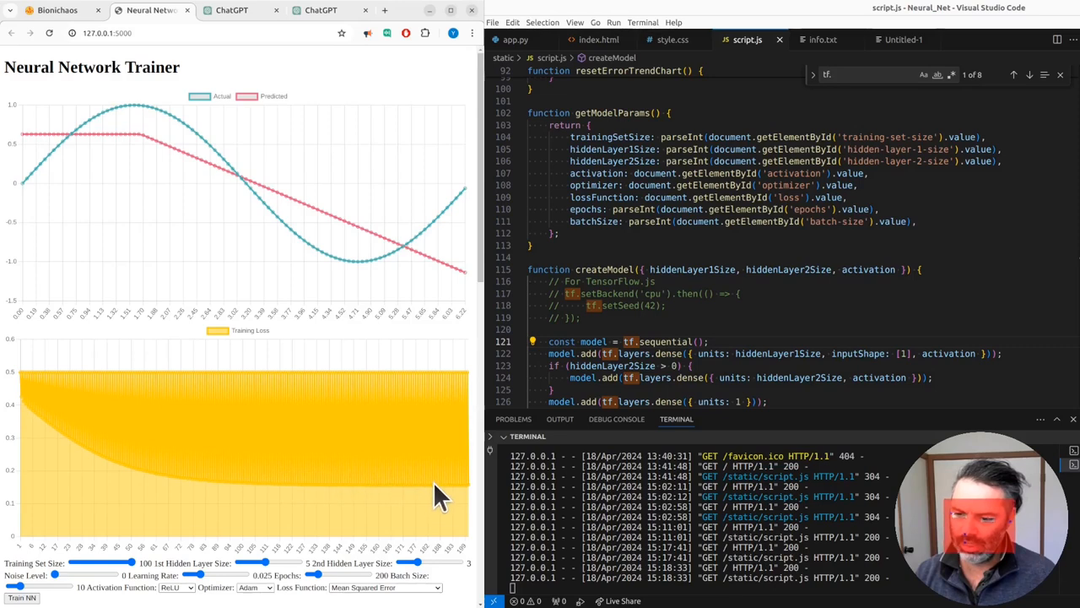
{"action": "mouse_move", "coordinate": [350, 489]}
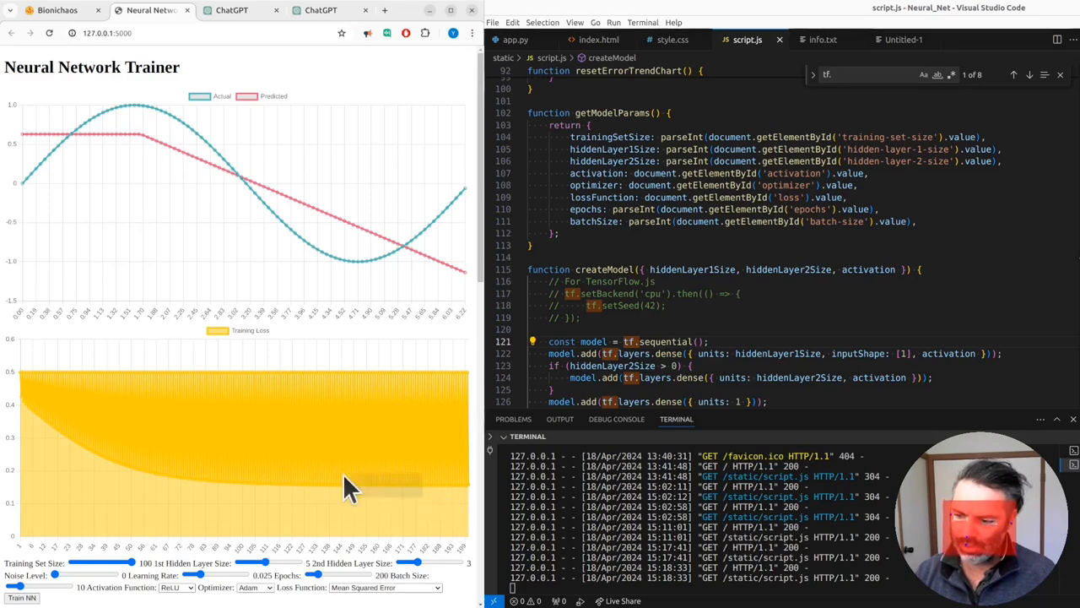
{"action": "mouse_move", "coordinate": [396, 346]}
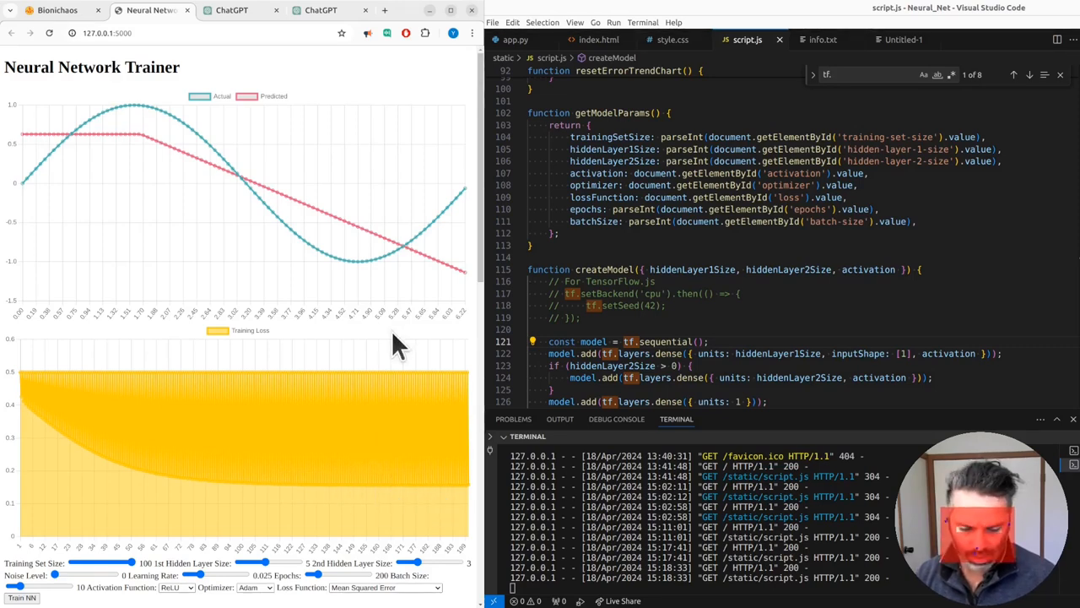
{"action": "mouse_move", "coordinate": [262, 354]}
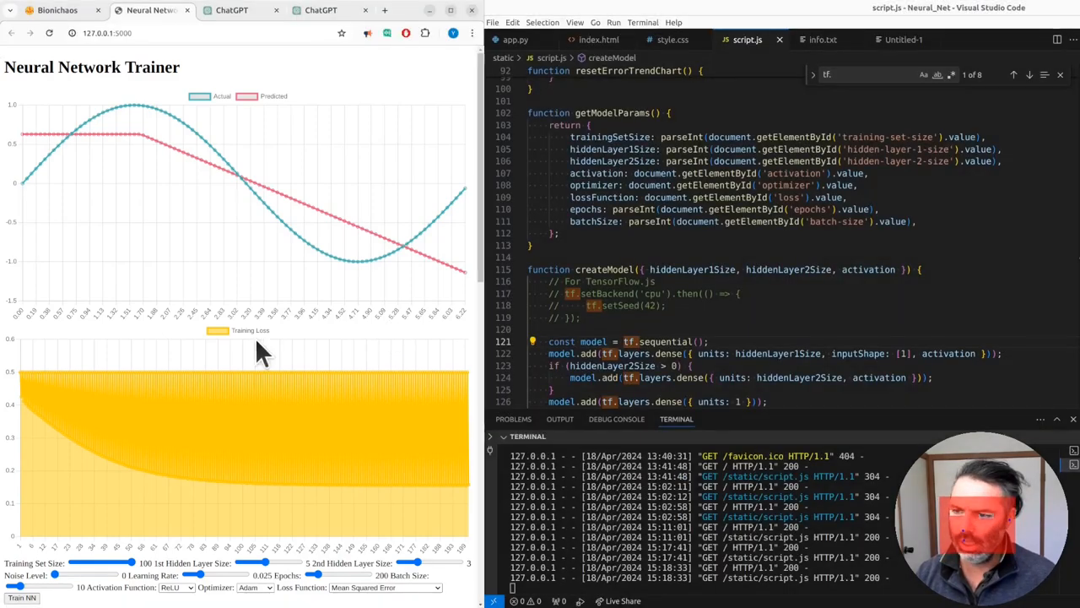
{"action": "mouse_move", "coordinate": [141, 591]}
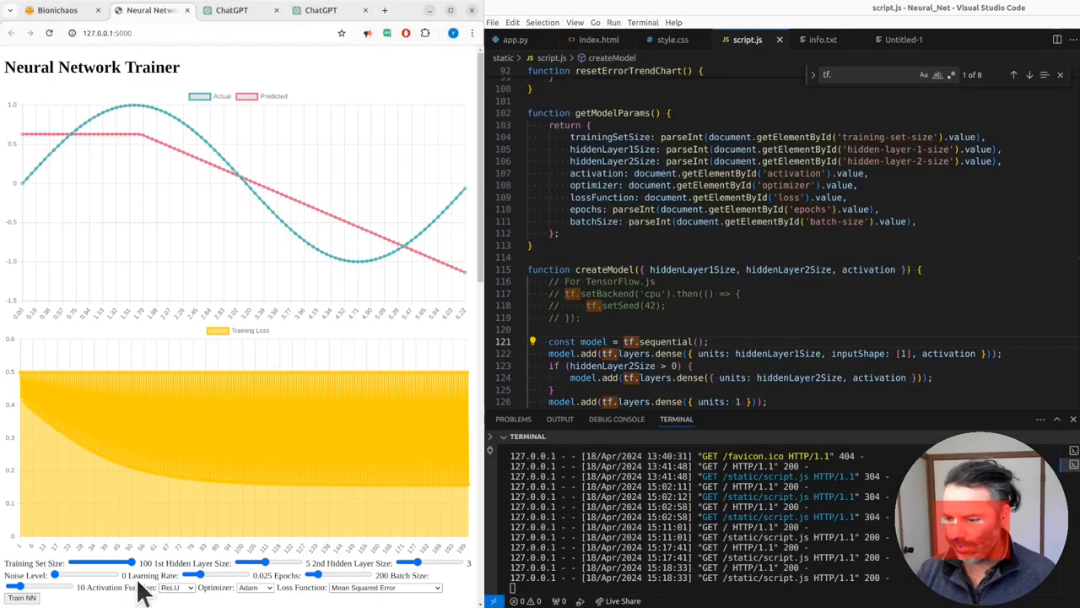
{"action": "mouse_move", "coordinate": [109, 591]}
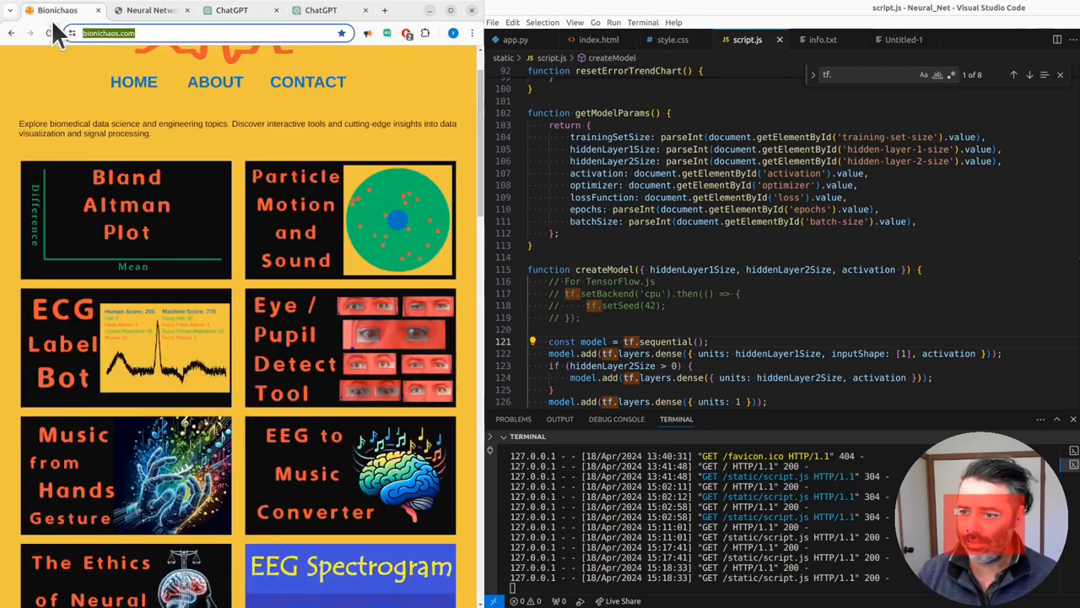
{"action": "mouse_move", "coordinate": [215, 295]}
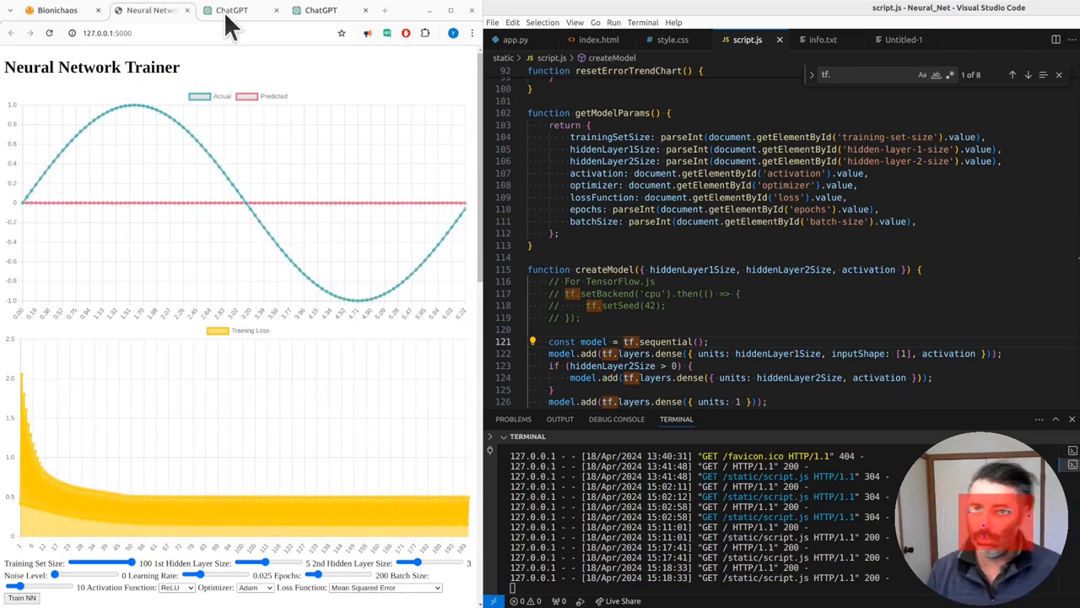
Read ChatGPT's randomness tips and draft the note that tf.setSeed doesn't exist
{"action": "left_click", "coordinate": [232, 10]}
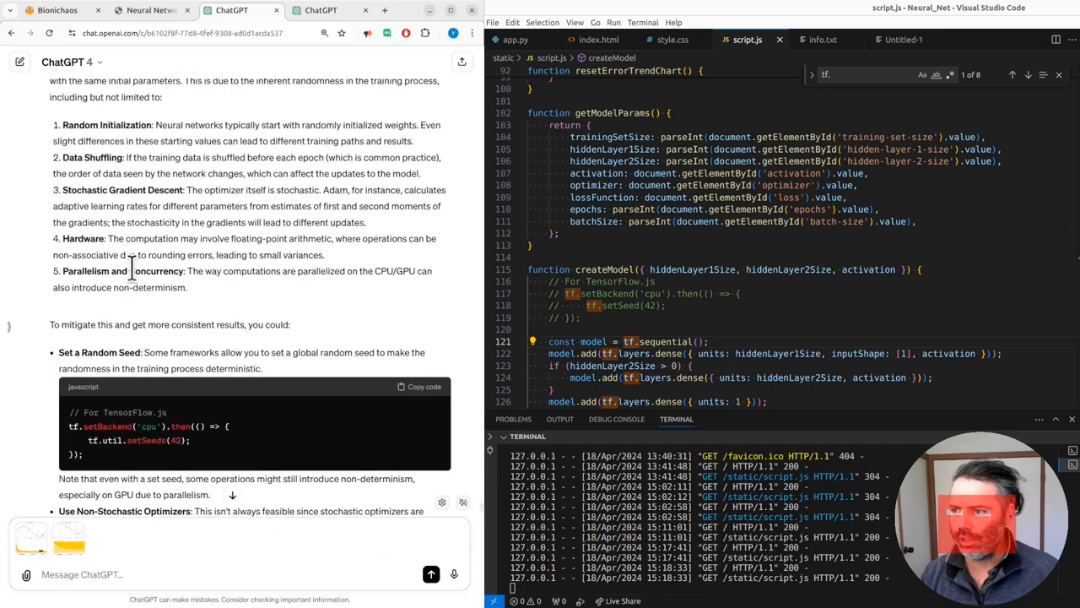
{"action": "scroll", "scroll_direction": "down", "scroll_amount": 3}
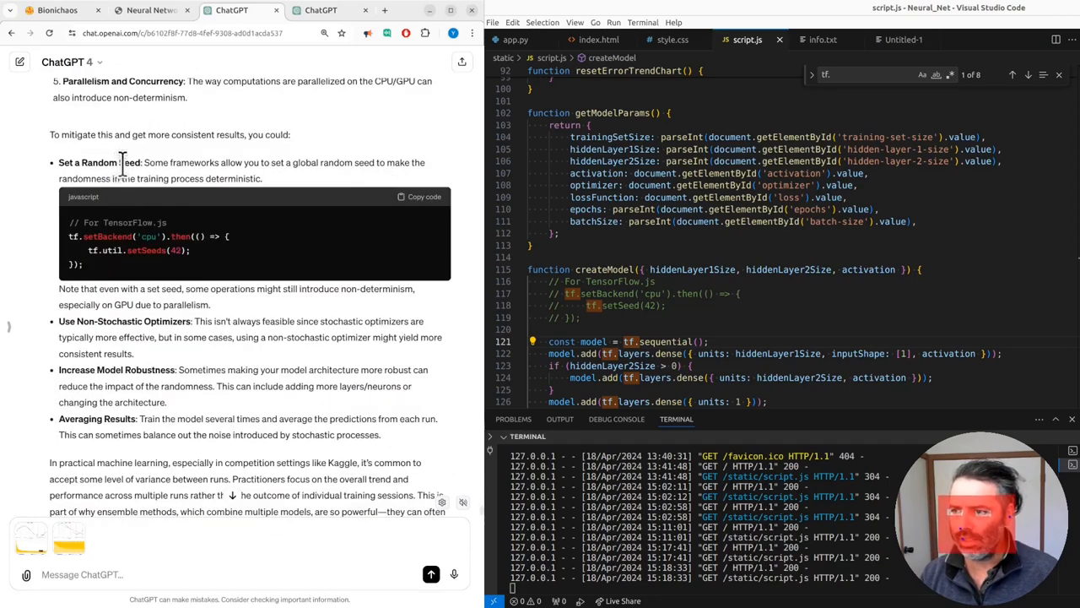
{"action": "mouse_move", "coordinate": [160, 262]}
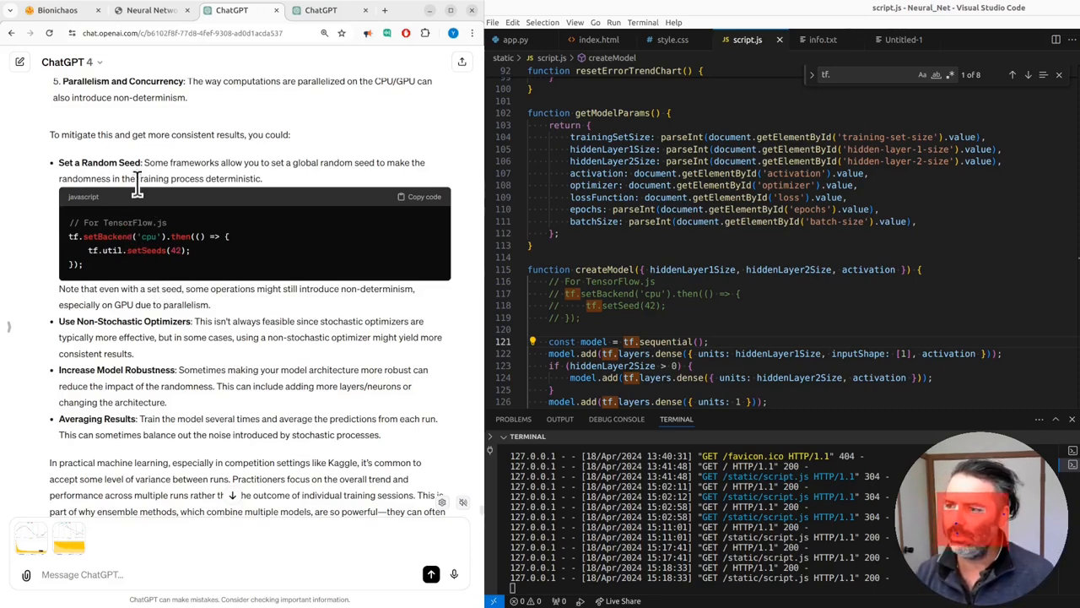
{"action": "left_click", "coordinate": [49, 10]}
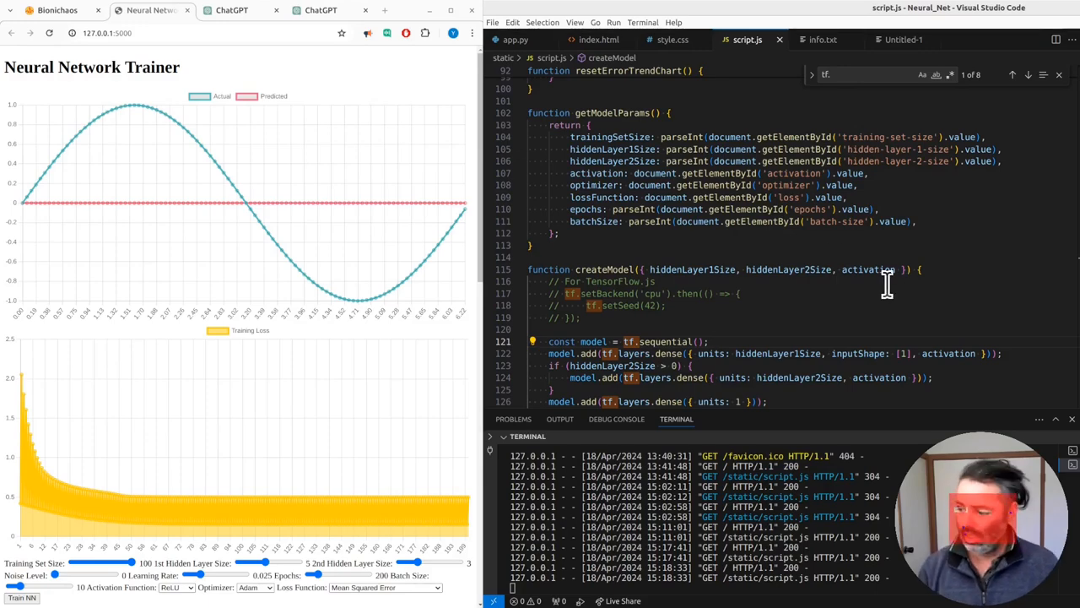
{"action": "left_click", "coordinate": [232, 9]}
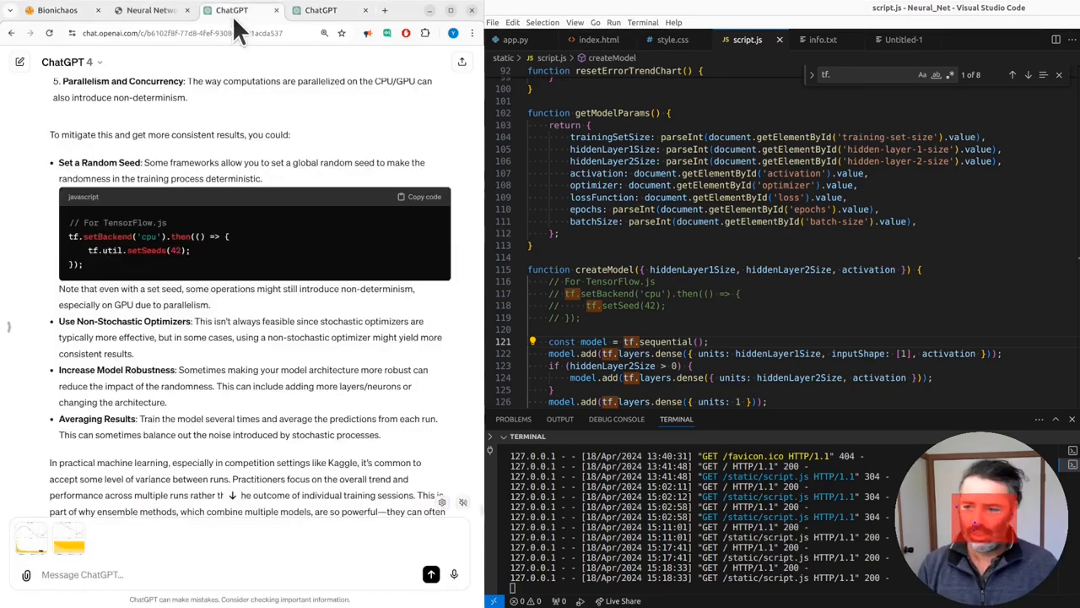
{"action": "mouse_move", "coordinate": [235, 316]}
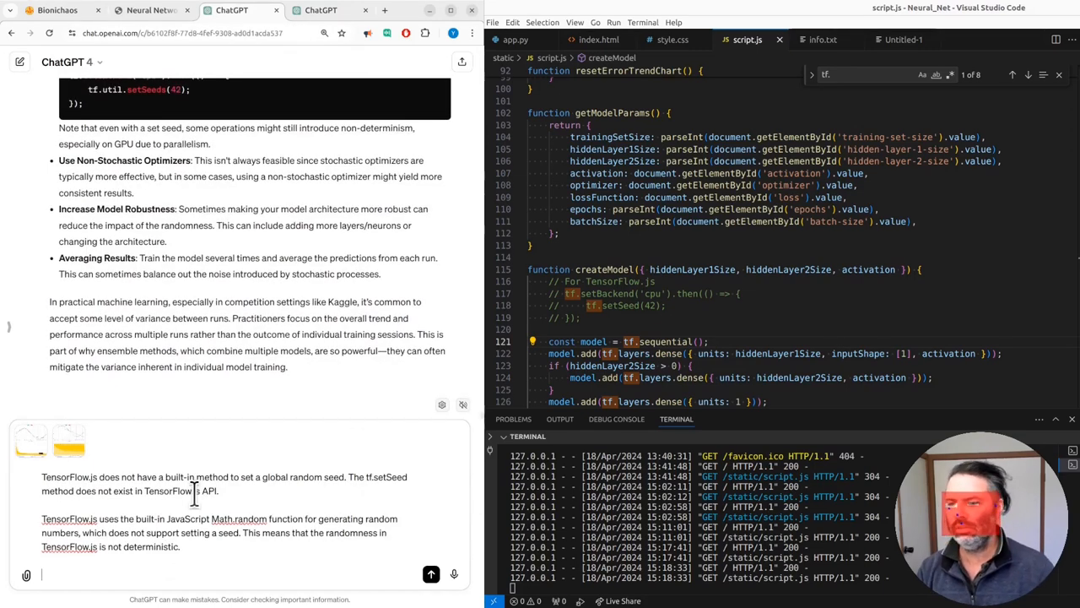
{"action": "scroll", "scroll_direction": "down", "scroll_amount": 3}
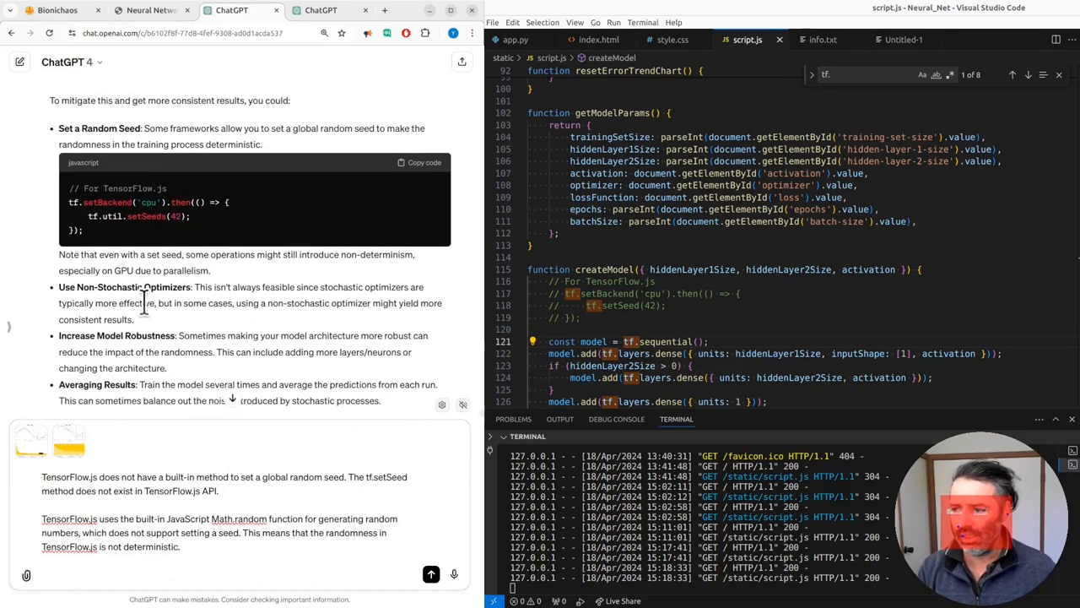
{"action": "scroll", "scroll_direction": "down", "scroll_amount": 3}
{"action": "type", "text": "compile"}
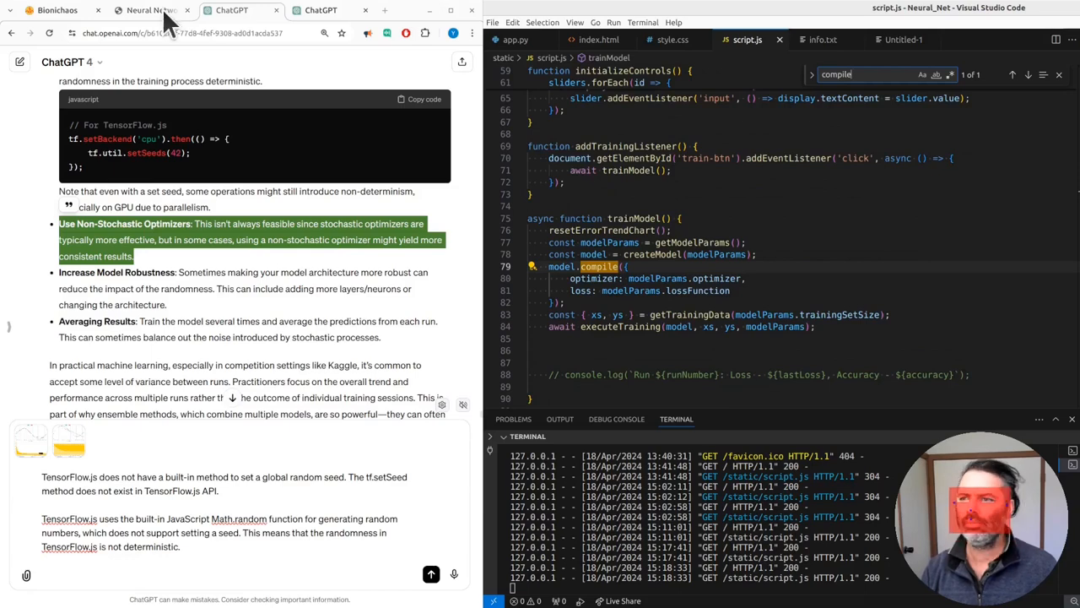
Retrain the network with the SGD optimizer and select the hard-coded compile block
{"action": "left_click", "coordinate": [147, 10]}
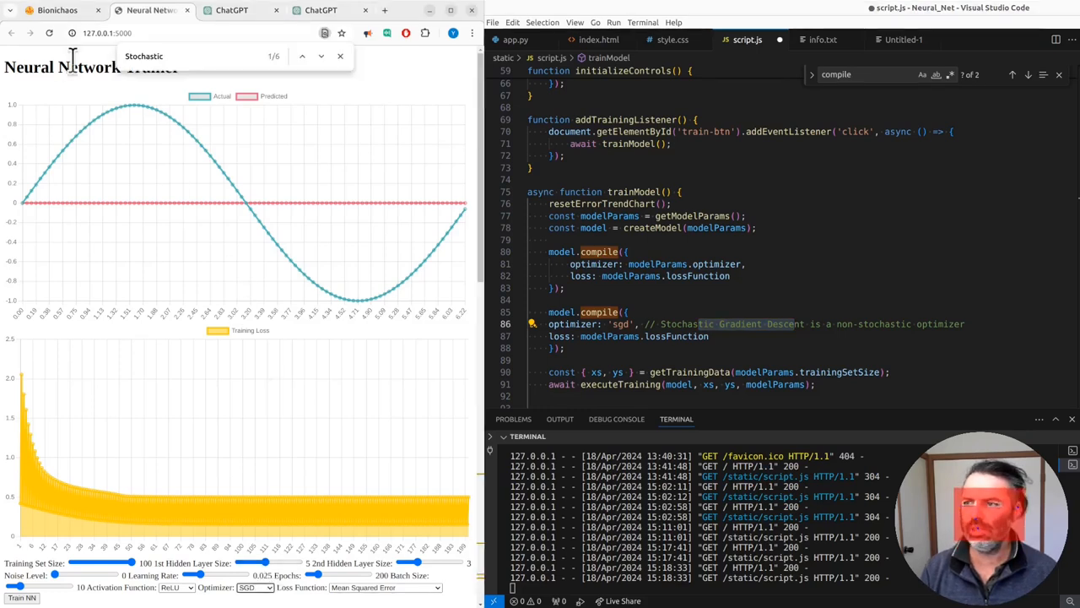
{"action": "left_click", "coordinate": [22, 598]}
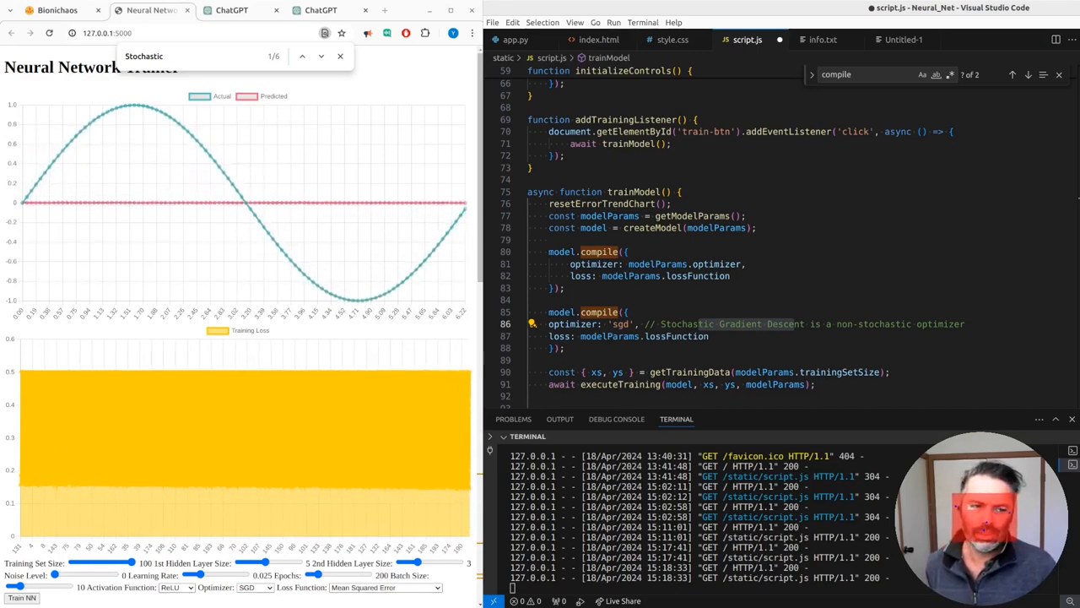
{"action": "double_click", "coordinate": [657, 263]}
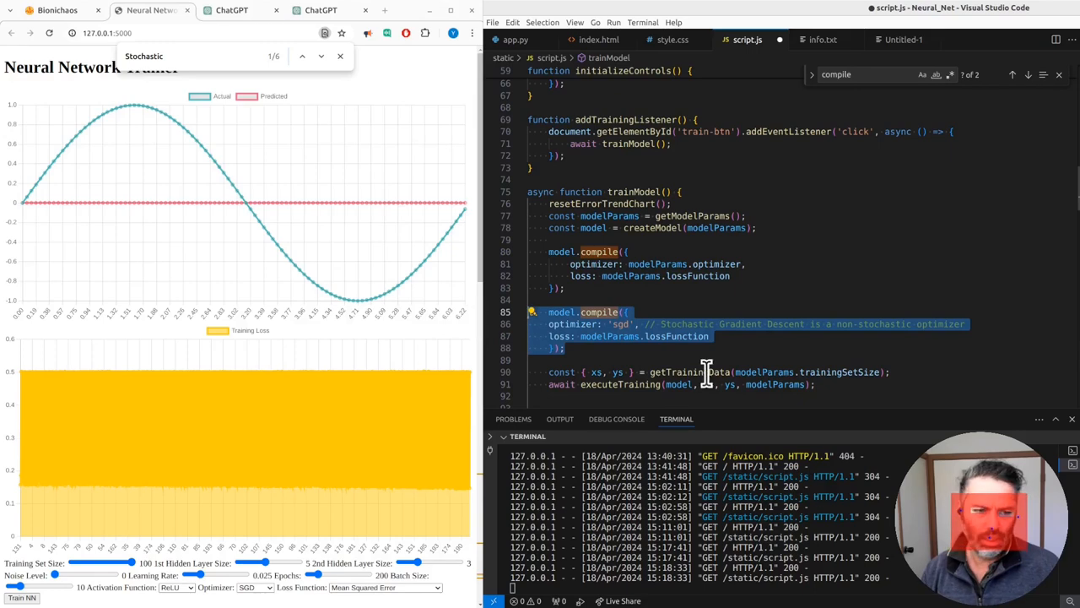
{"action": "mouse_move", "coordinate": [739, 361]}
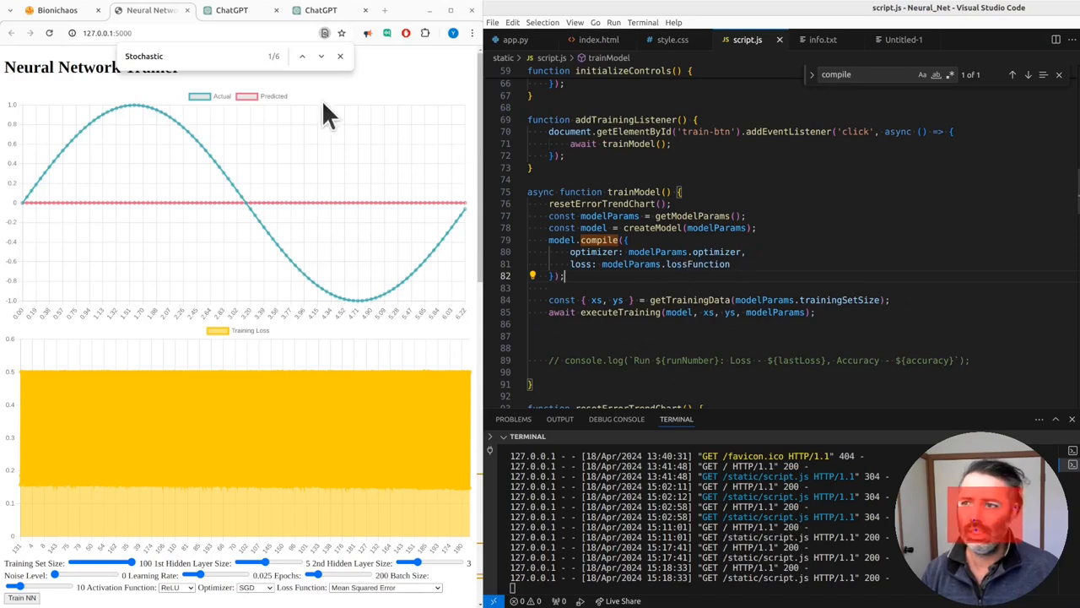
{"action": "mouse_move", "coordinate": [304, 278]}
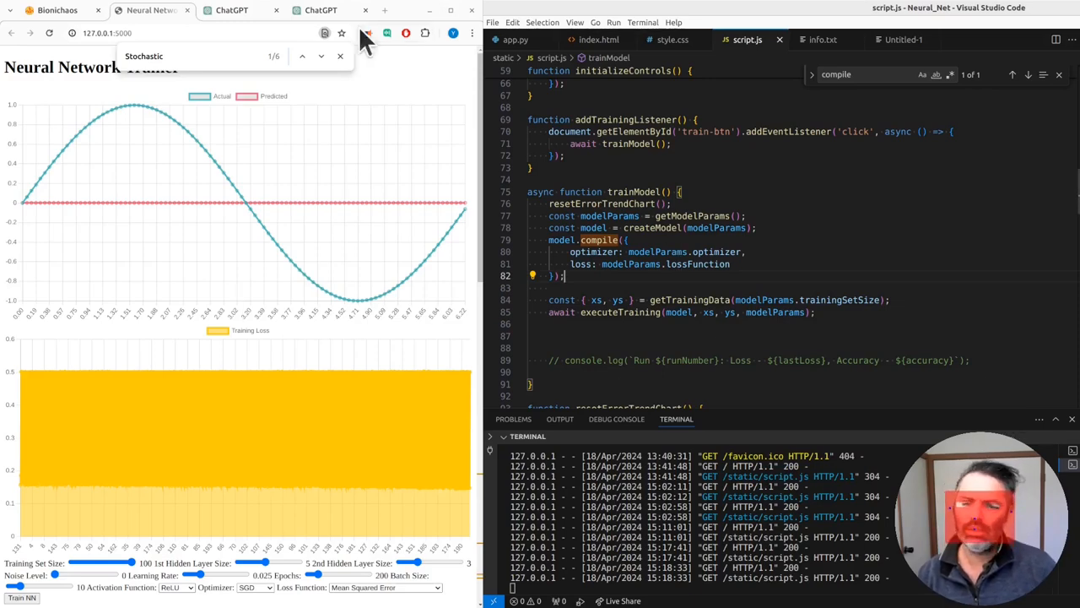
{"action": "mouse_move", "coordinate": [177, 38]}
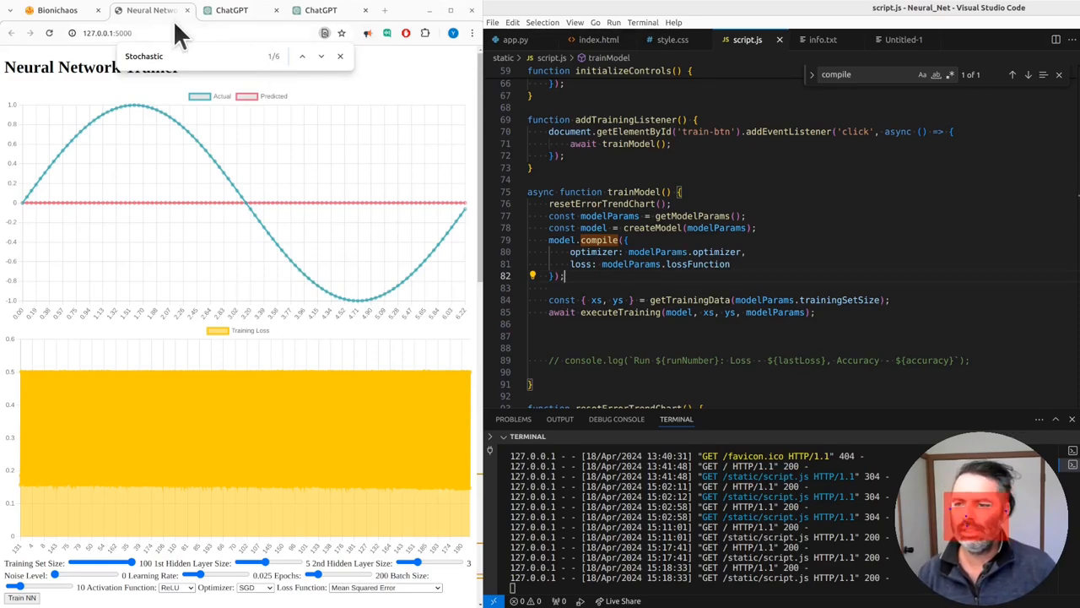
Add to the ChatGPT draft that the SGD optimizer made no difference to training loss
{"action": "left_click", "coordinate": [597, 40]}
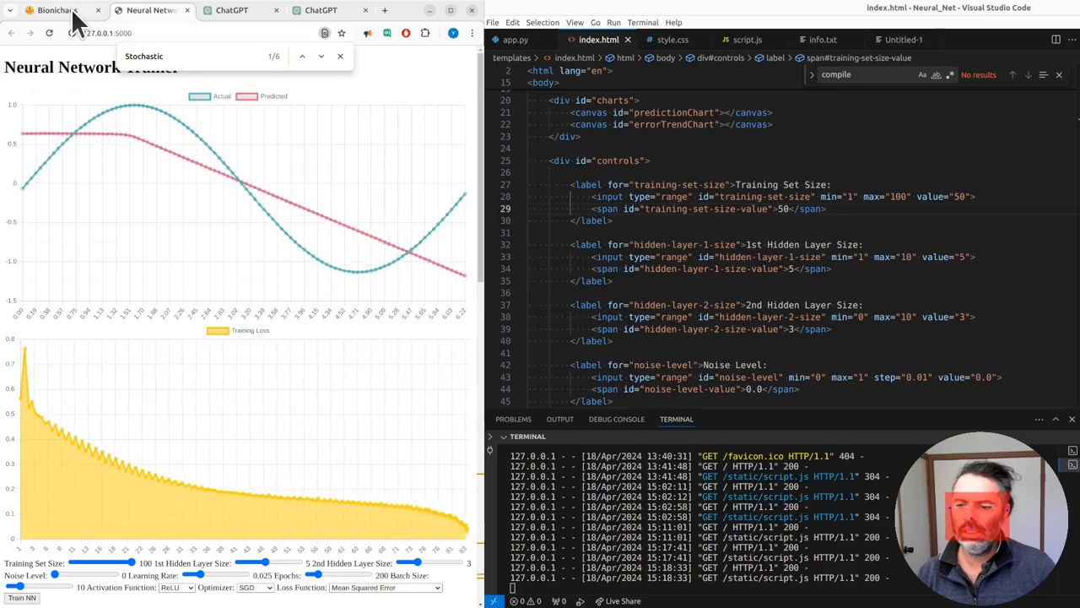
{"action": "left_click", "coordinate": [243, 9]}
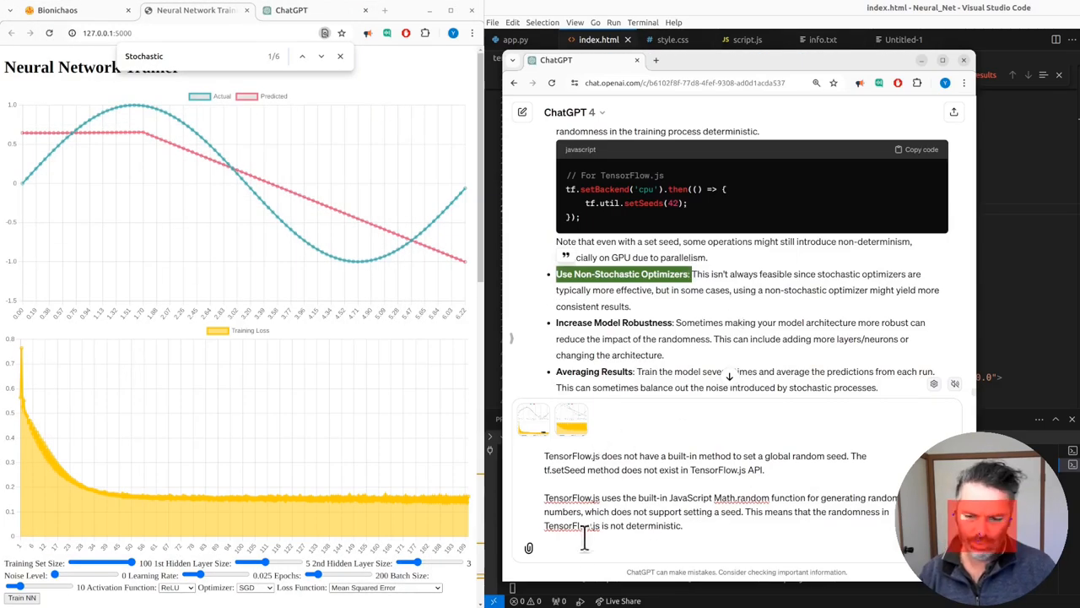
{"action": "type", "text": "Use Non-Stochastic Optimizers:"}
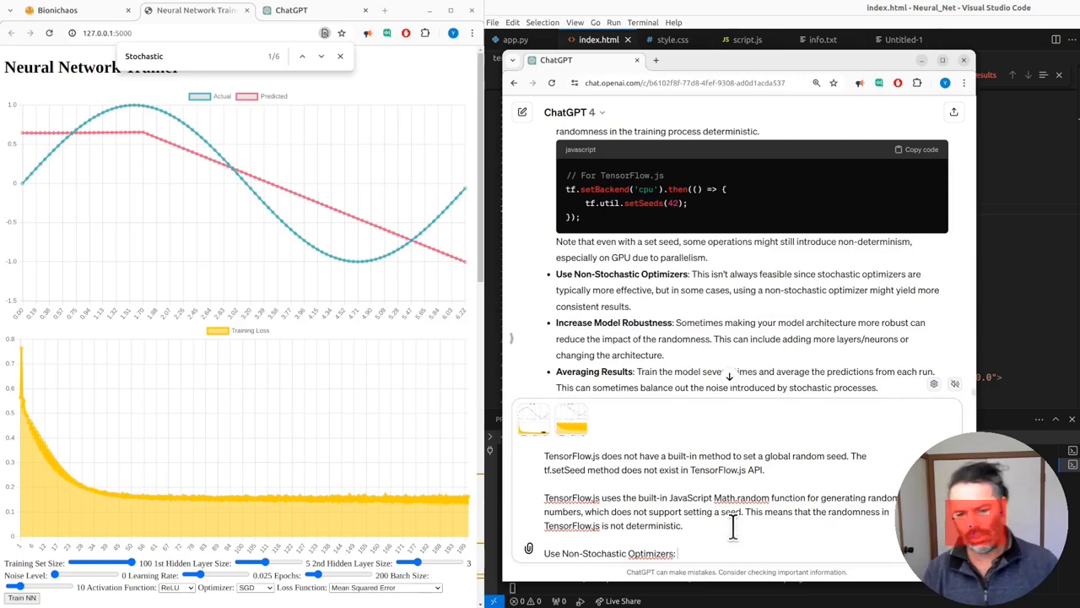
{"action": "type", "text": "using S"}
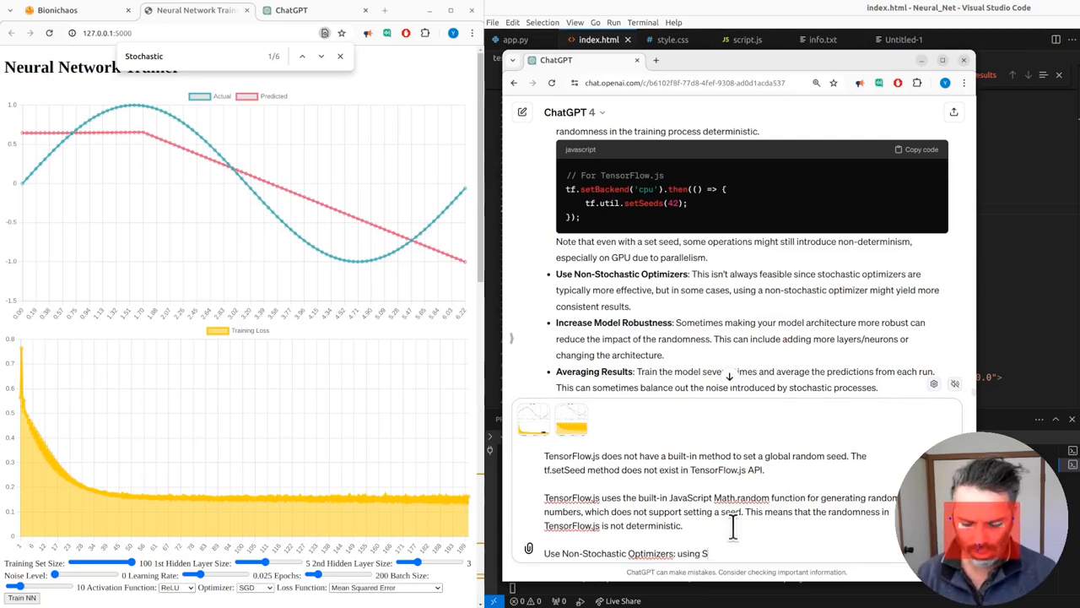
{"action": "type", "text": "SGD"}
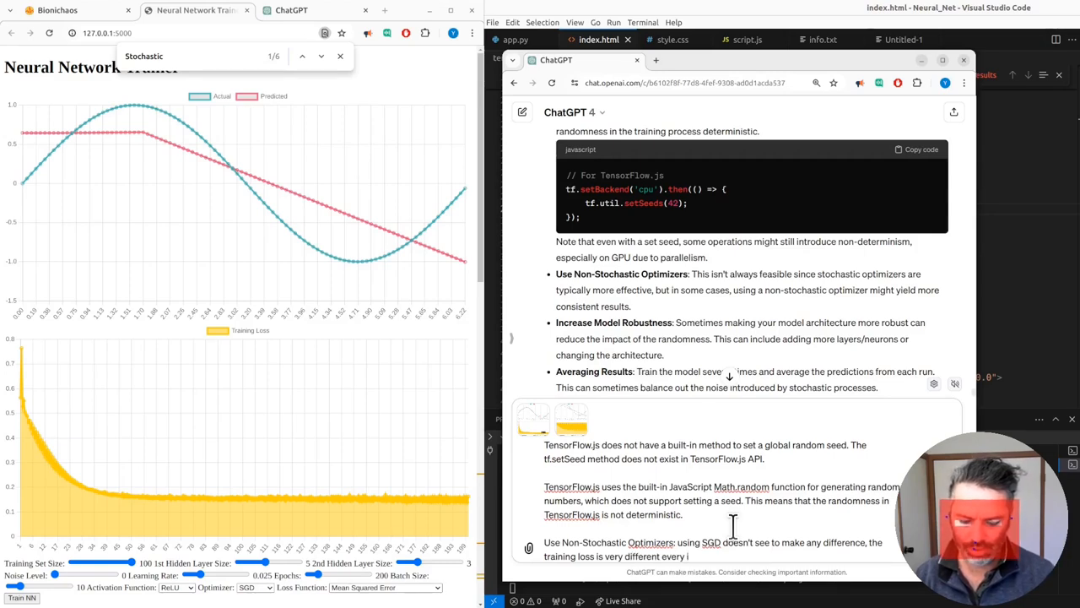
{"action": "scroll", "scroll_direction": "down", "scroll_amount": 3}
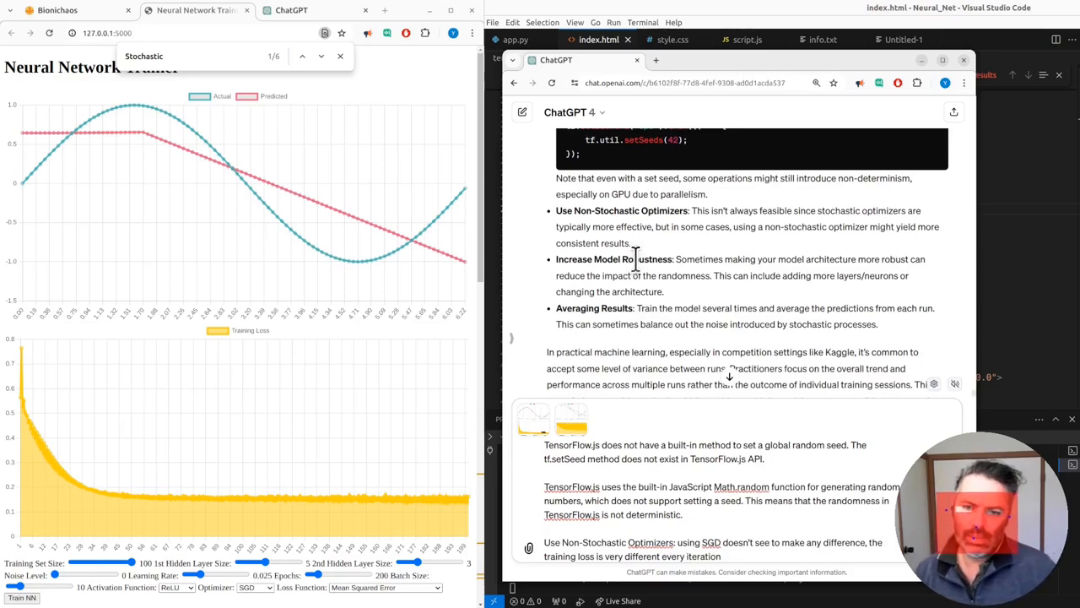
{"action": "mouse_move", "coordinate": [732, 258]}
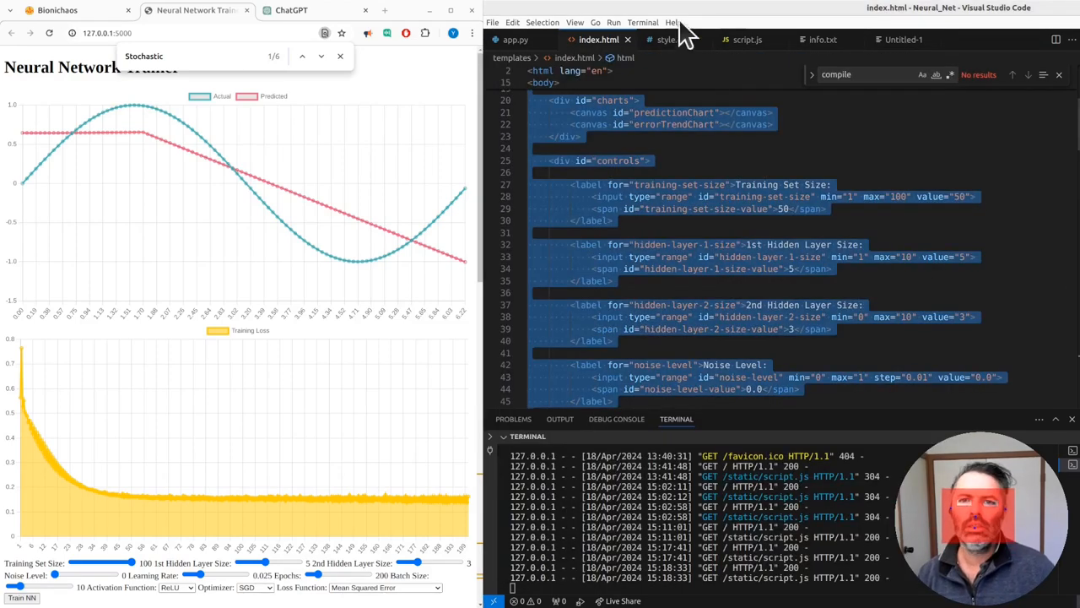
{"action": "left_click", "coordinate": [746, 39]}
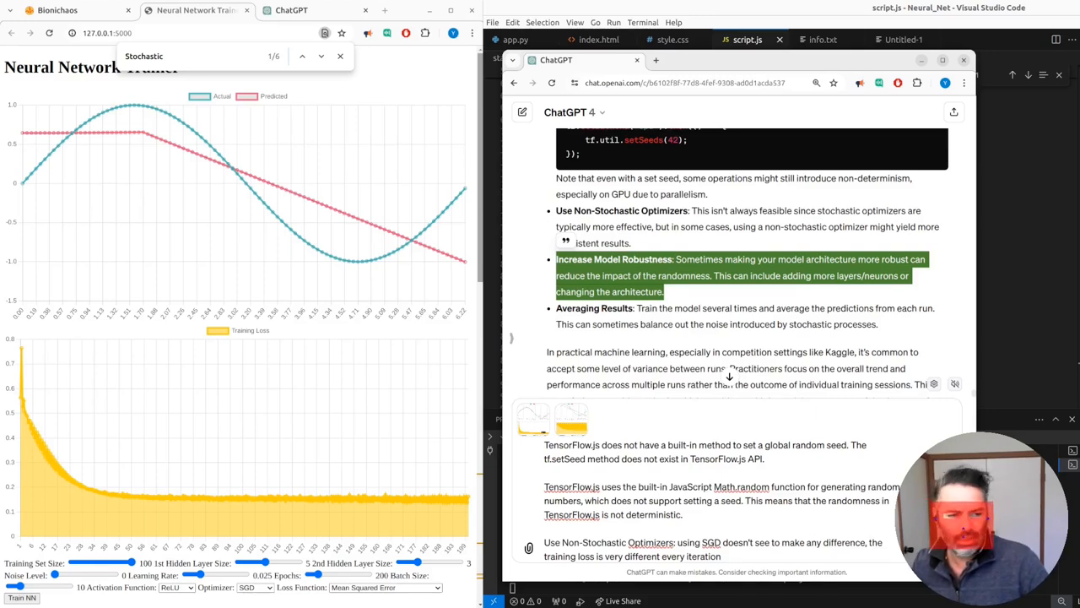
{"action": "mouse_move", "coordinate": [696, 439]}
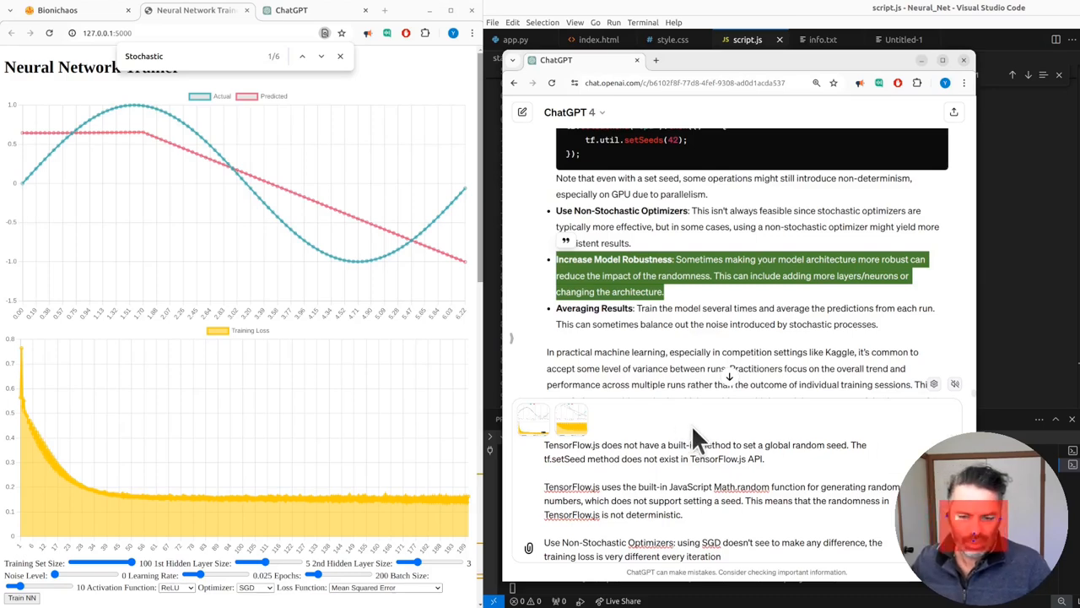
{"action": "mouse_move", "coordinate": [751, 431]}
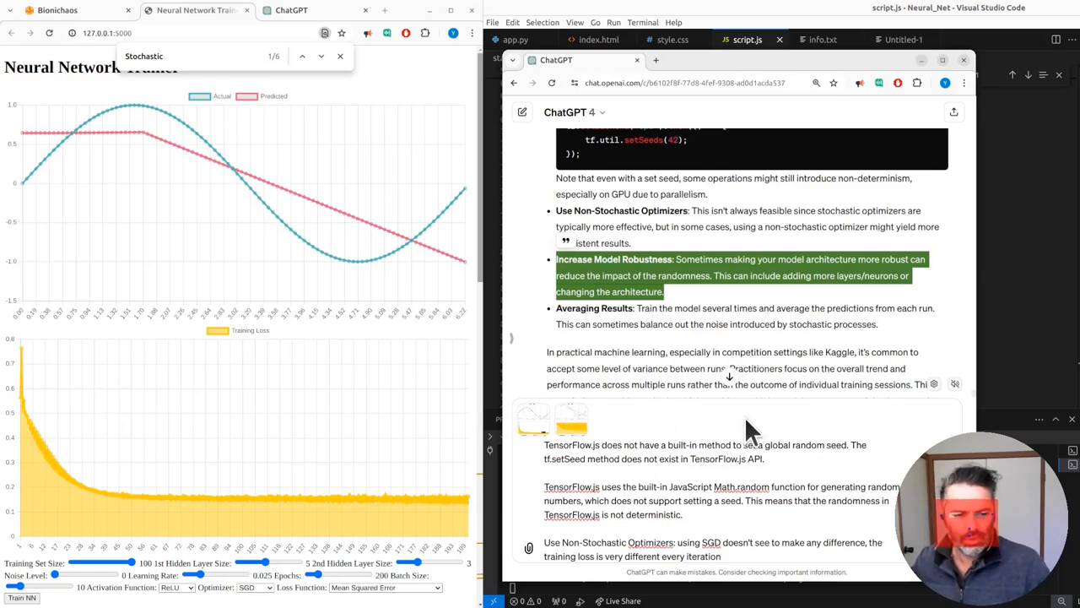
{"action": "mouse_move", "coordinate": [708, 309]}
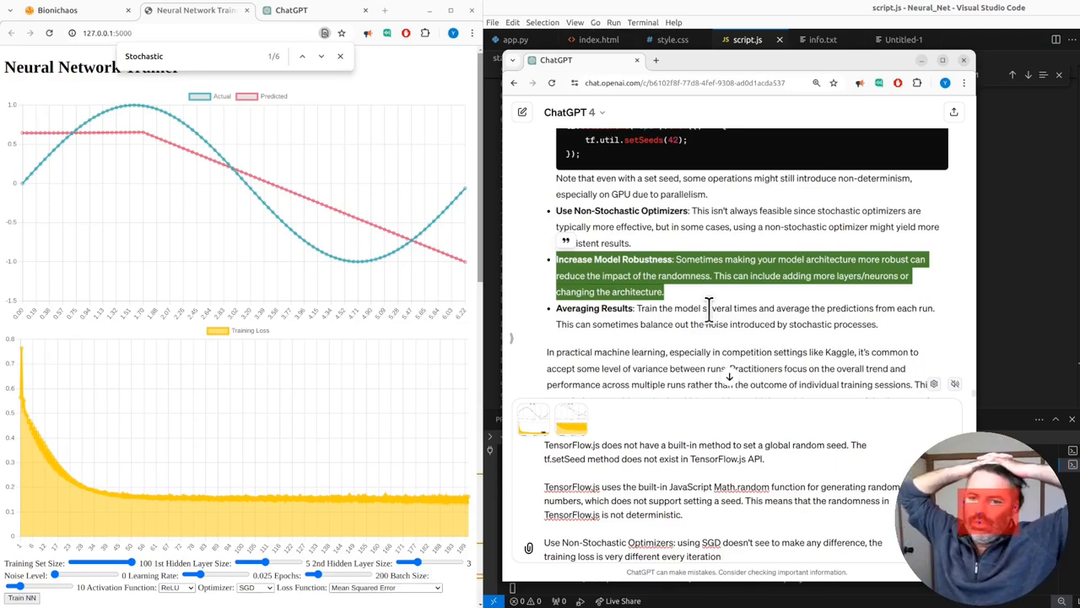
{"action": "scroll", "scroll_direction": "down", "scroll_amount": 3}
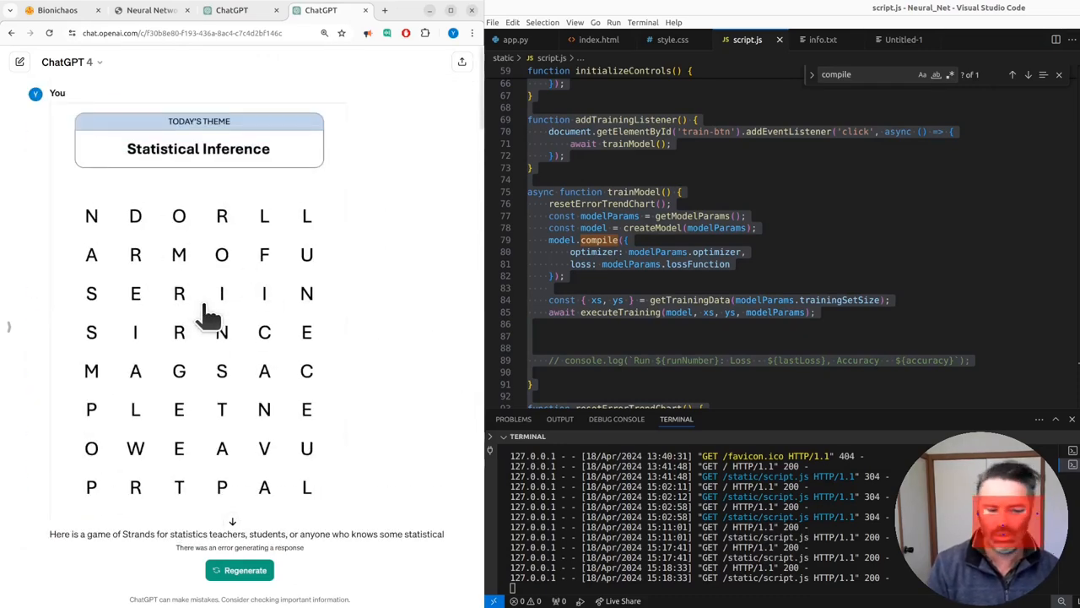
{"action": "scroll", "scroll_direction": "down", "scroll_amount": 3}
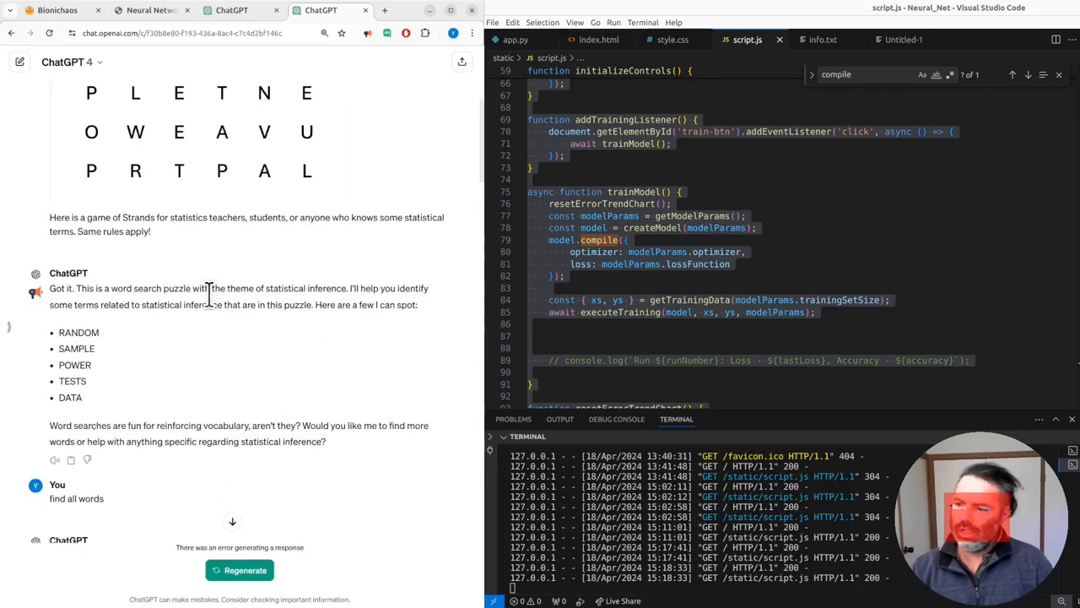
{"action": "scroll", "scroll_direction": "up", "scroll_amount": 3}
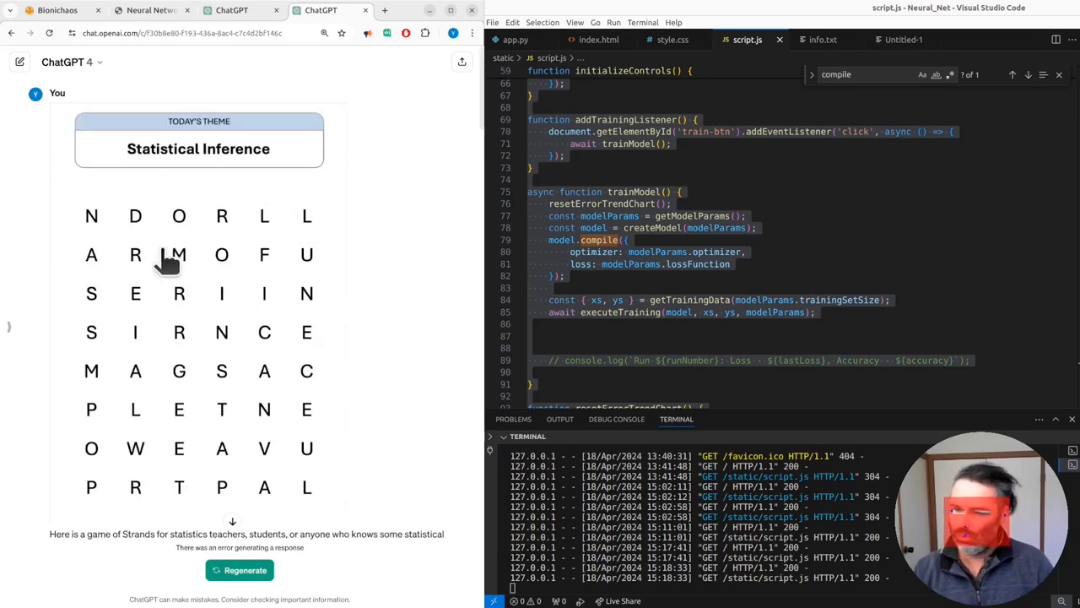
{"action": "mouse_move", "coordinate": [194, 371]}
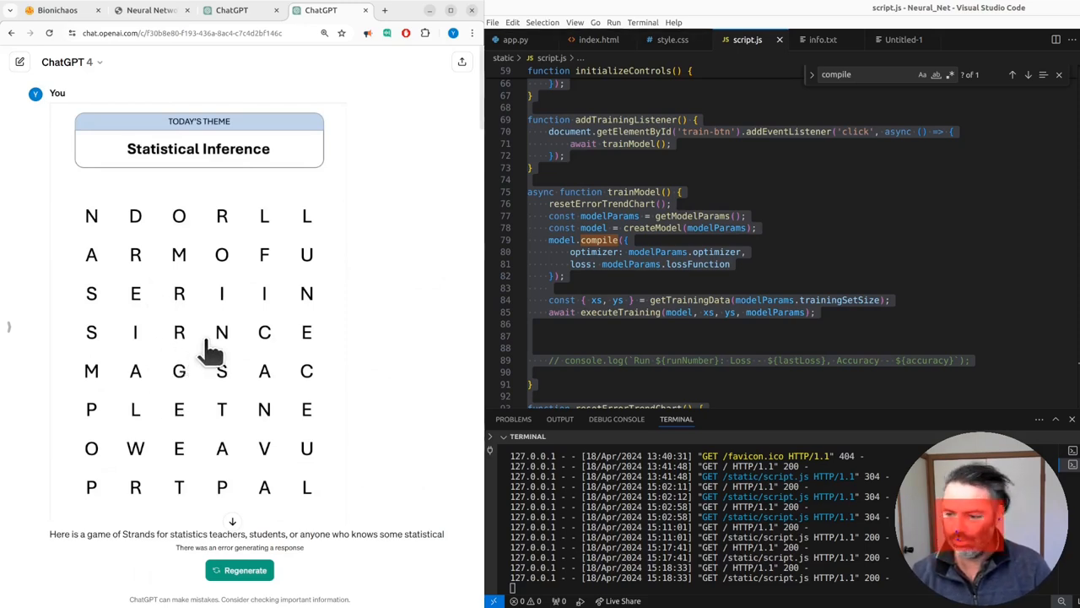
{"action": "mouse_move", "coordinate": [266, 325]}
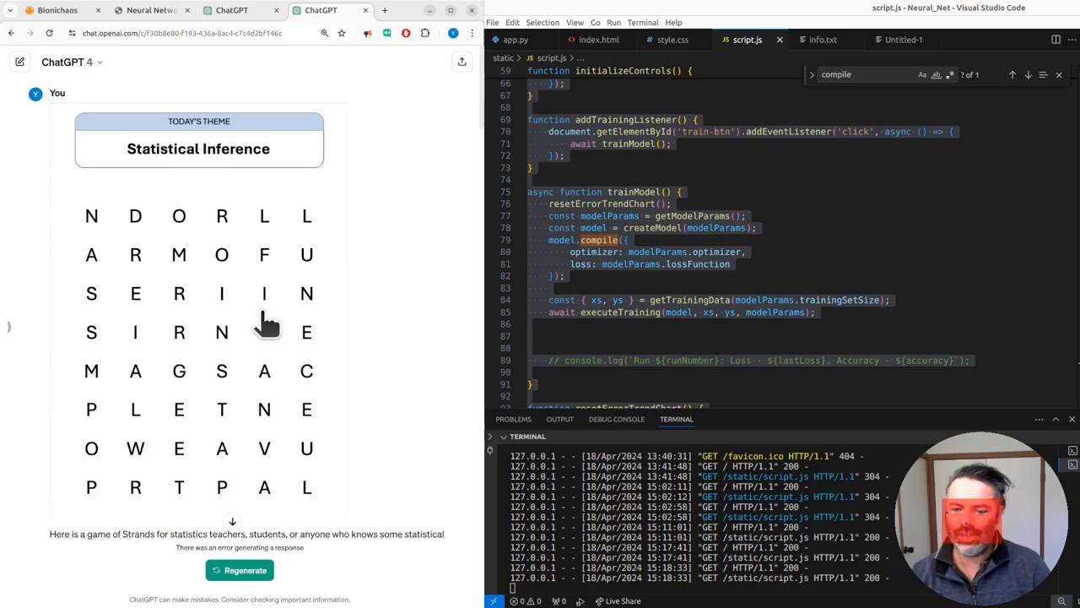
{"action": "scroll", "scroll_direction": "down", "scroll_amount": 3}
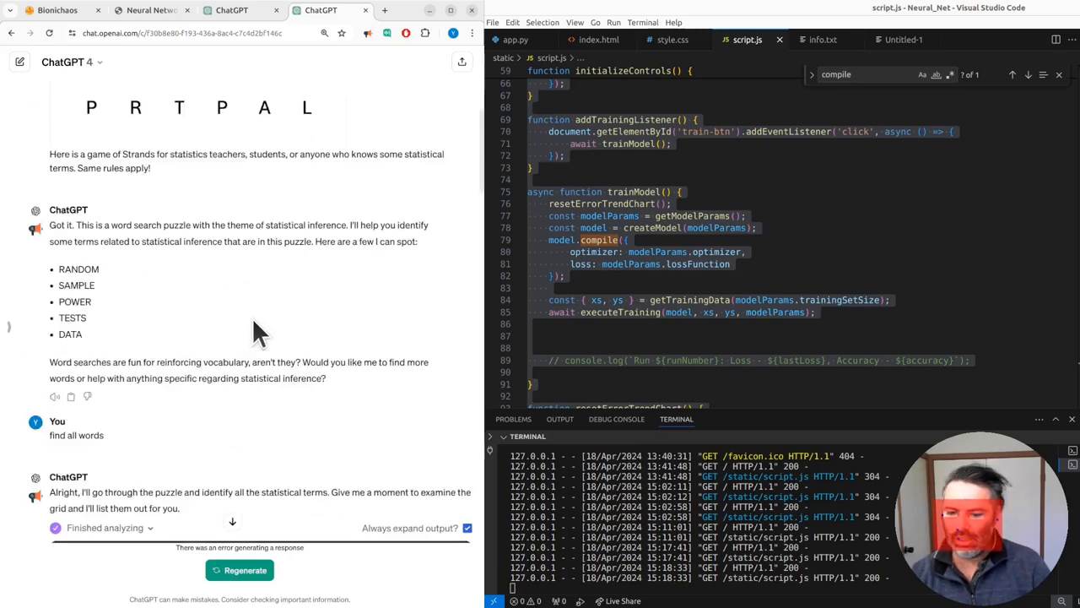
{"action": "scroll", "scroll_direction": "down", "scroll_amount": 3}
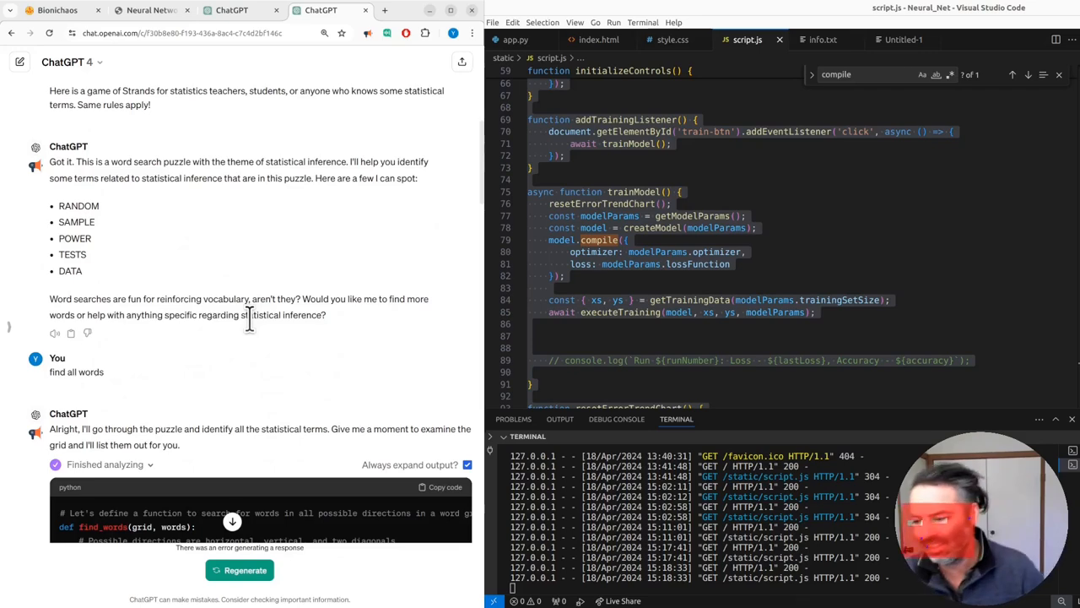
{"action": "scroll", "scroll_direction": "down", "scroll_amount": 3}
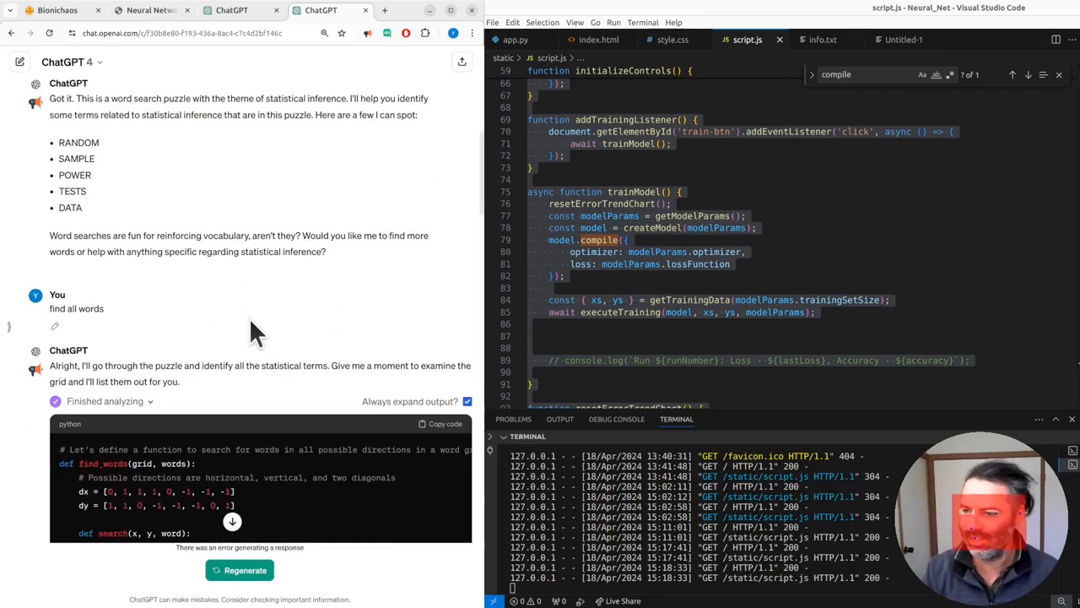
{"action": "scroll", "scroll_direction": "down", "scroll_amount": 3}
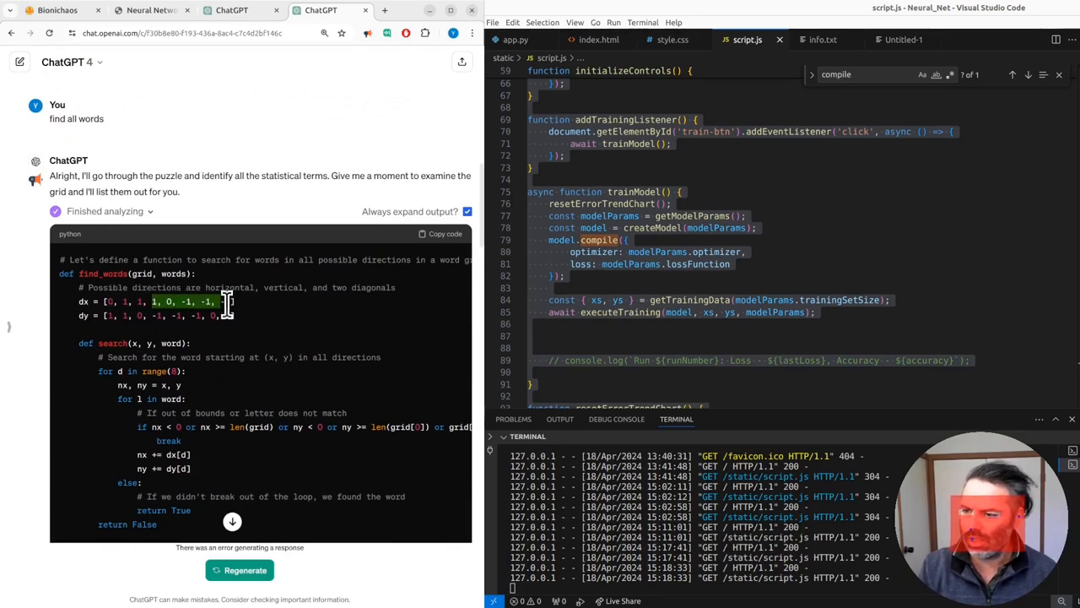
{"action": "scroll", "scroll_direction": "down", "scroll_amount": 3}
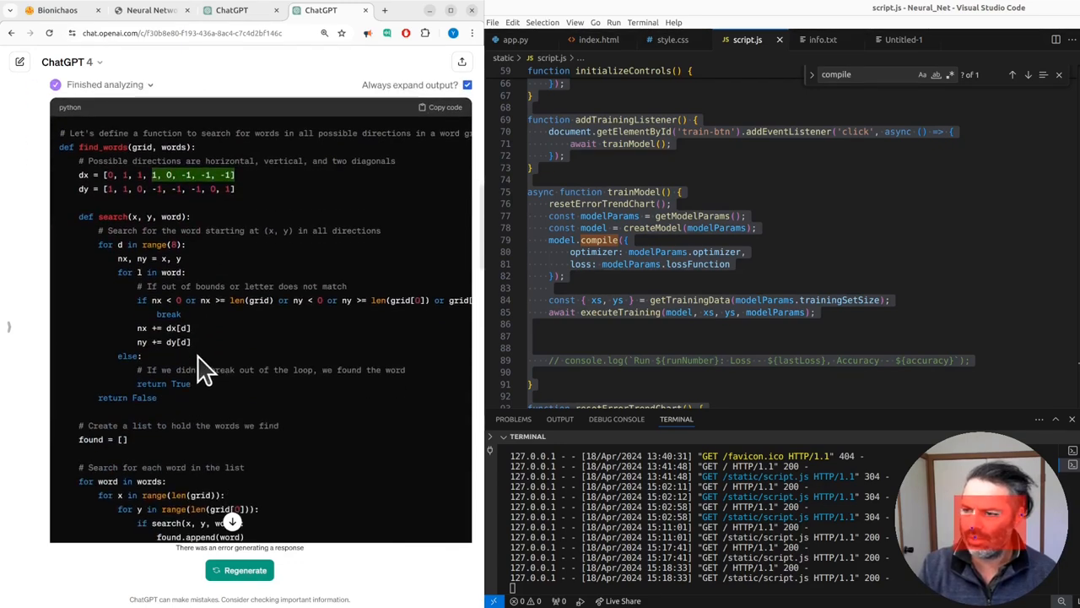
{"action": "scroll", "scroll_direction": "down", "scroll_amount": 3}
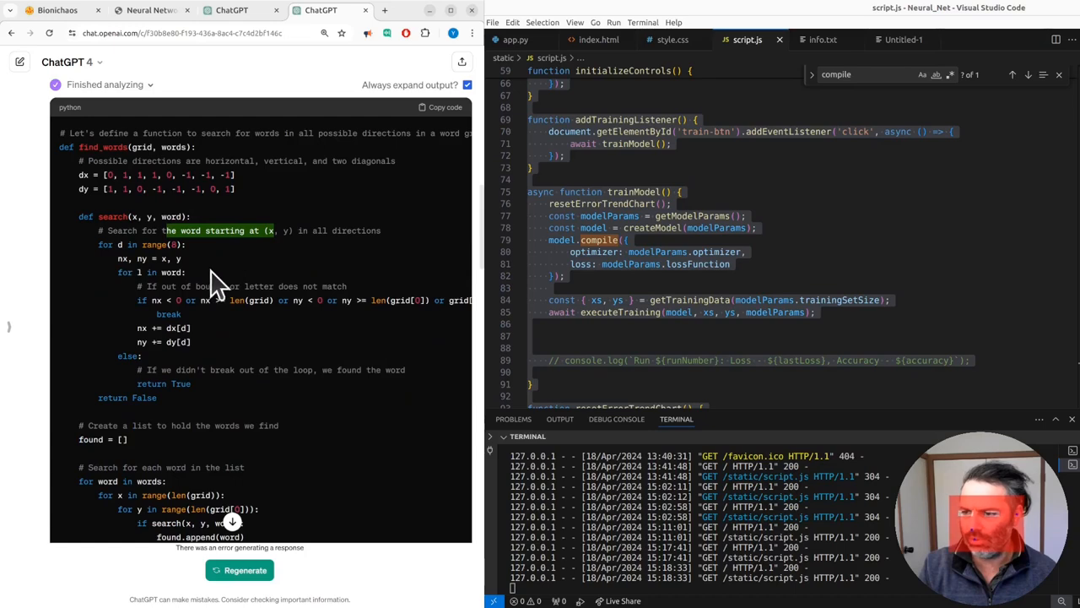
{"action": "scroll", "scroll_direction": "down", "scroll_amount": 3}
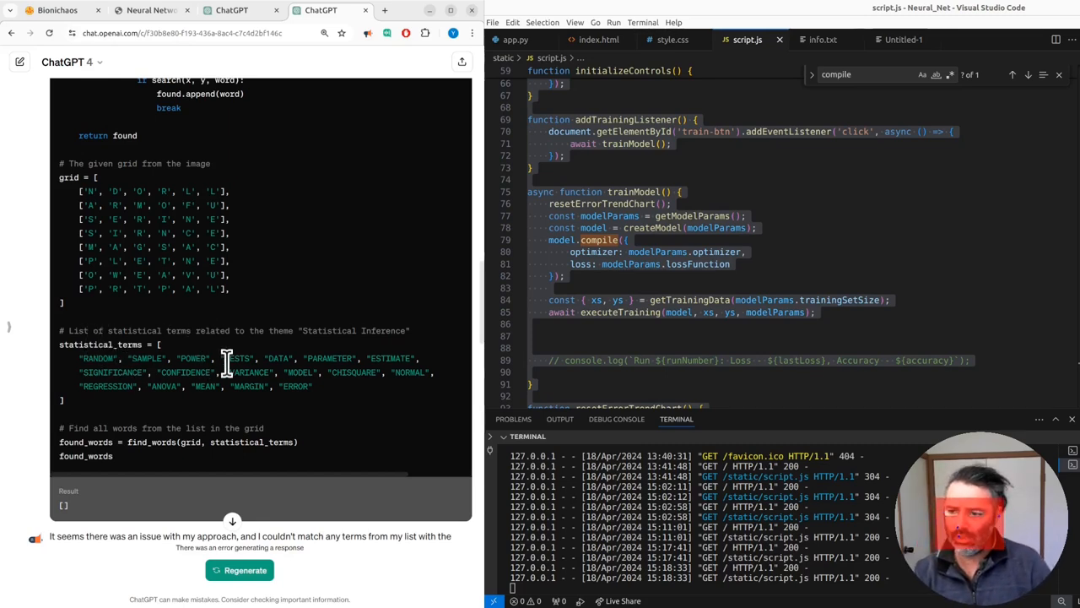
{"action": "mouse_move", "coordinate": [295, 386]}
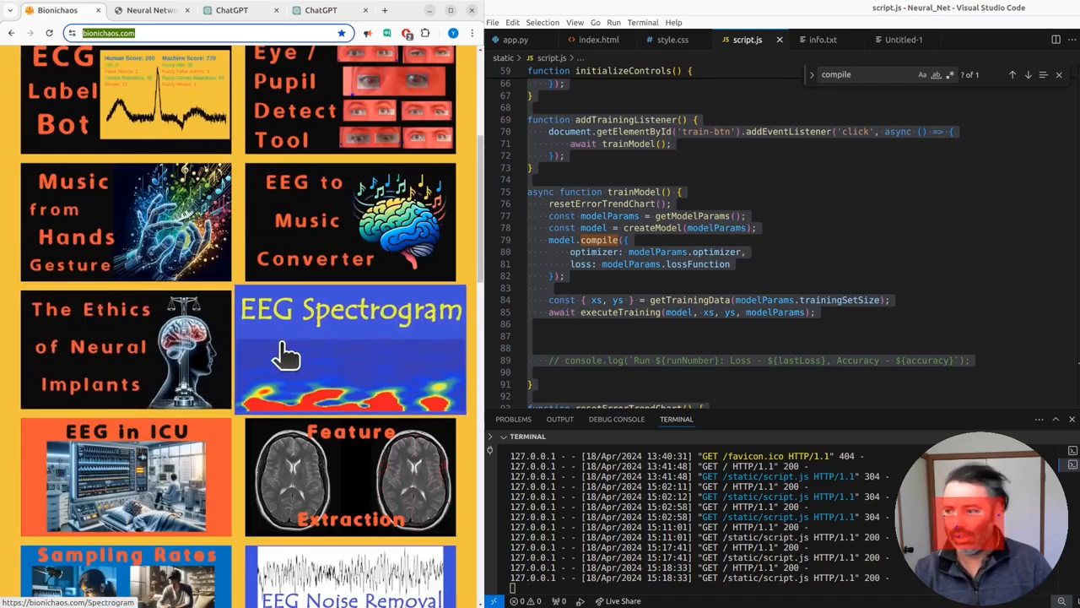
{"action": "scroll", "scroll_direction": "down", "scroll_amount": 3}
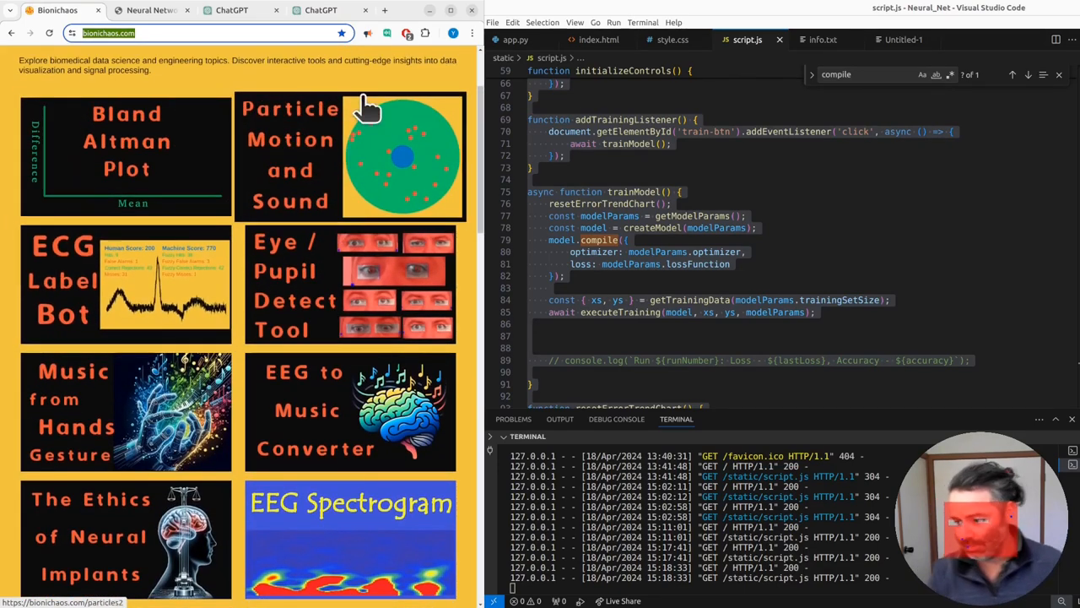
{"action": "left_click", "coordinate": [321, 10]}
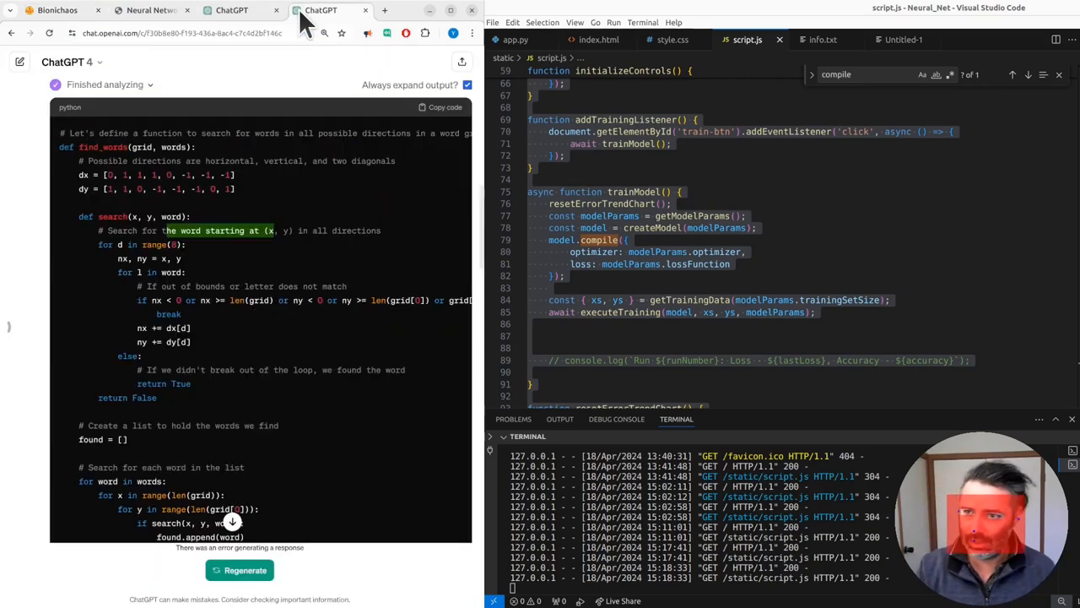
{"action": "scroll", "scroll_direction": "down", "scroll_amount": 3}
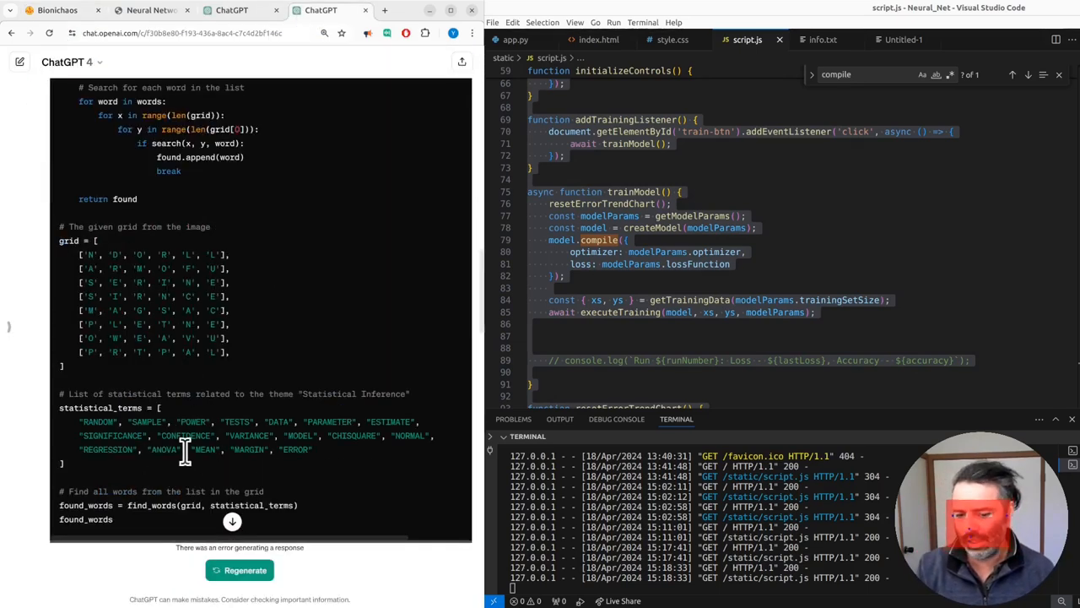
{"action": "mouse_move", "coordinate": [262, 283]}
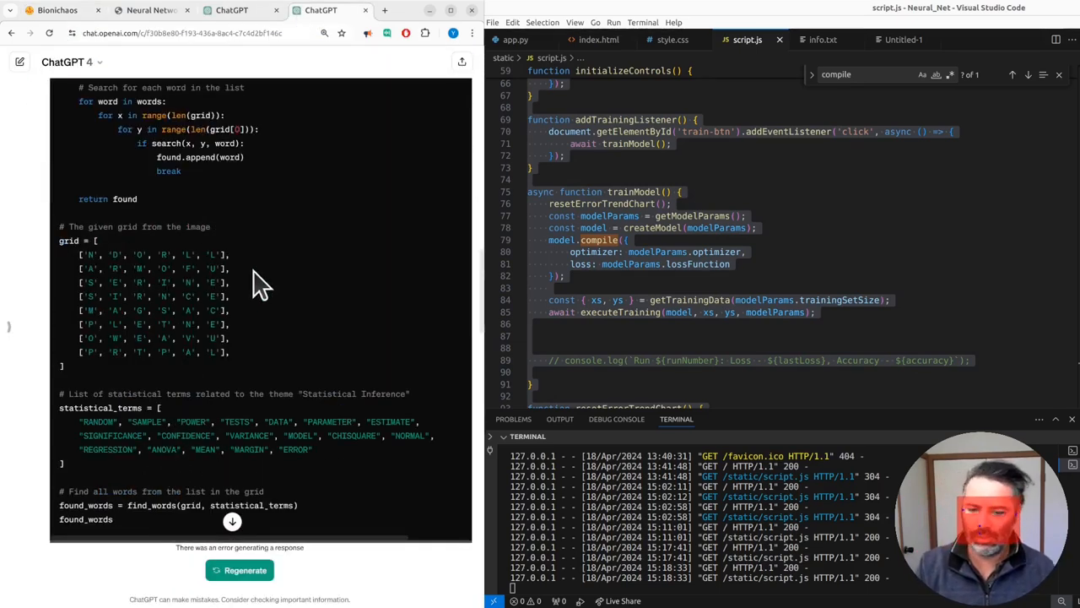
{"action": "mouse_move", "coordinate": [270, 257]}
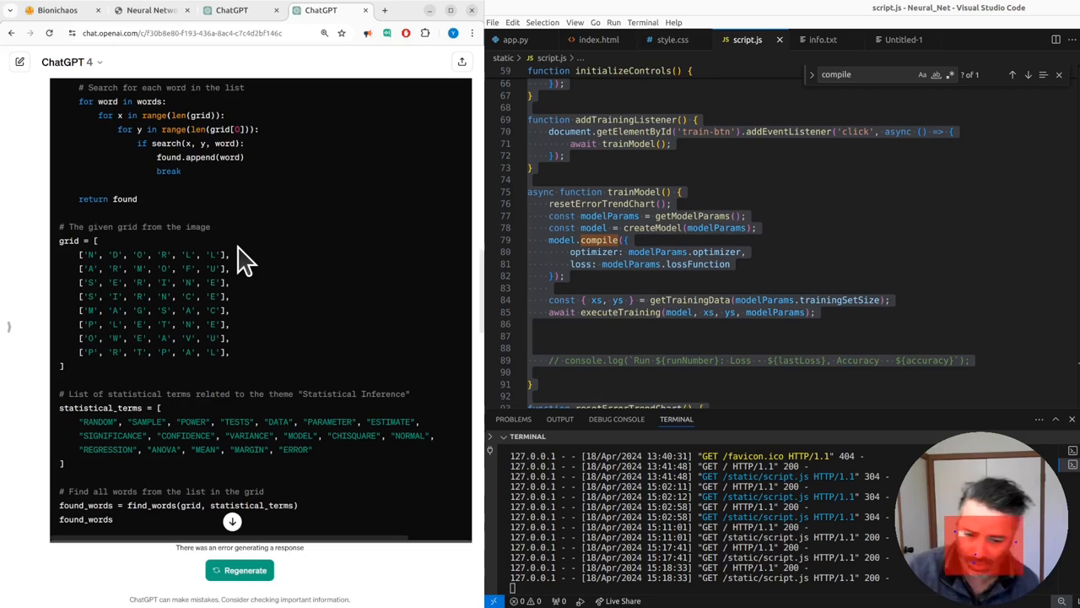
{"action": "mouse_move", "coordinate": [202, 300]}
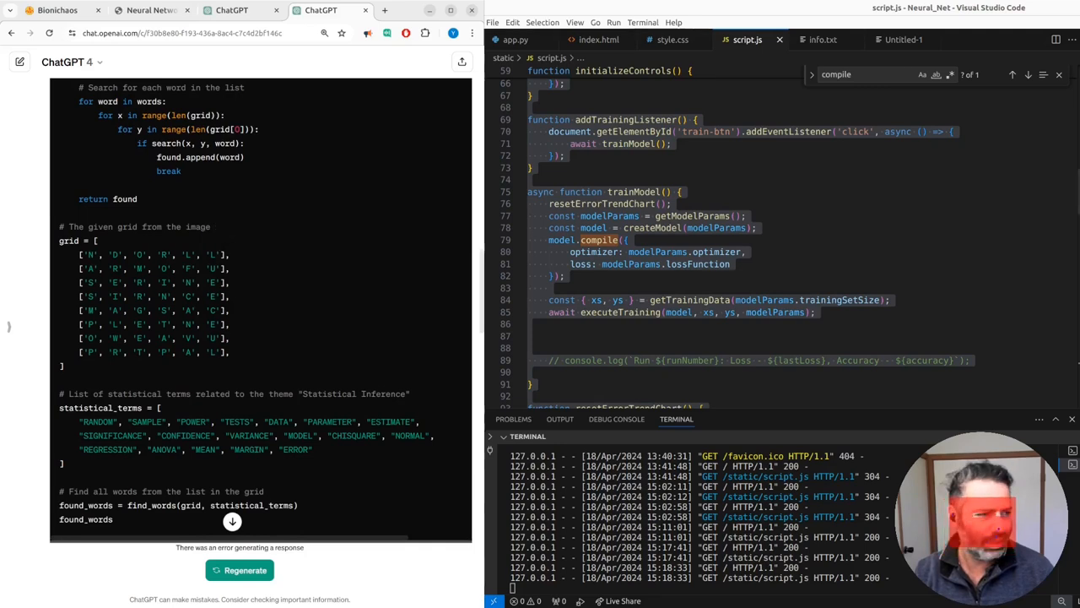
{"action": "mouse_move", "coordinate": [342, 342]}
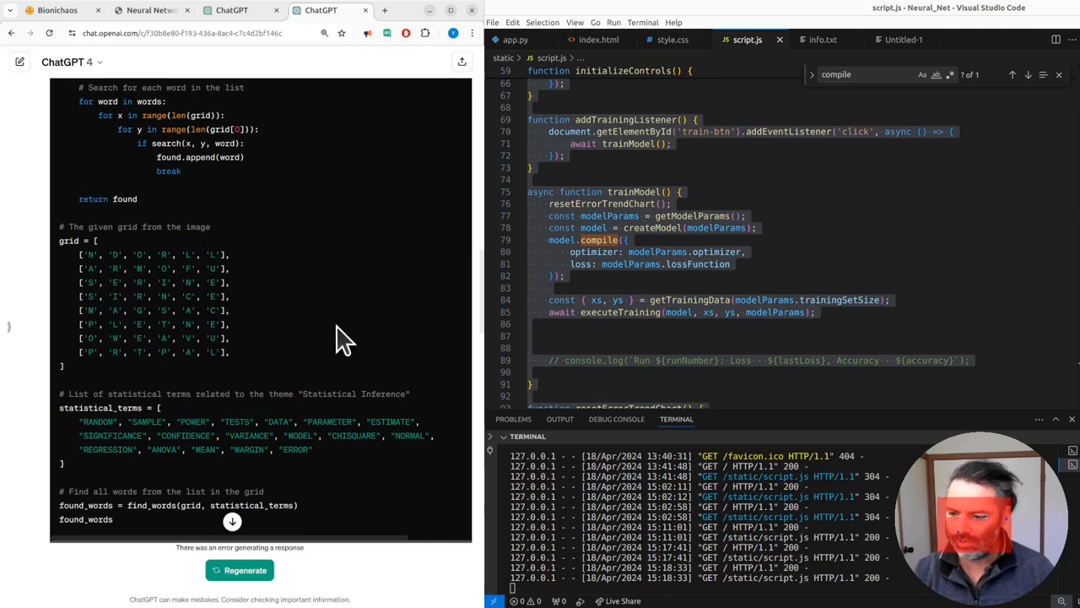
{"action": "mouse_move", "coordinate": [211, 350]}
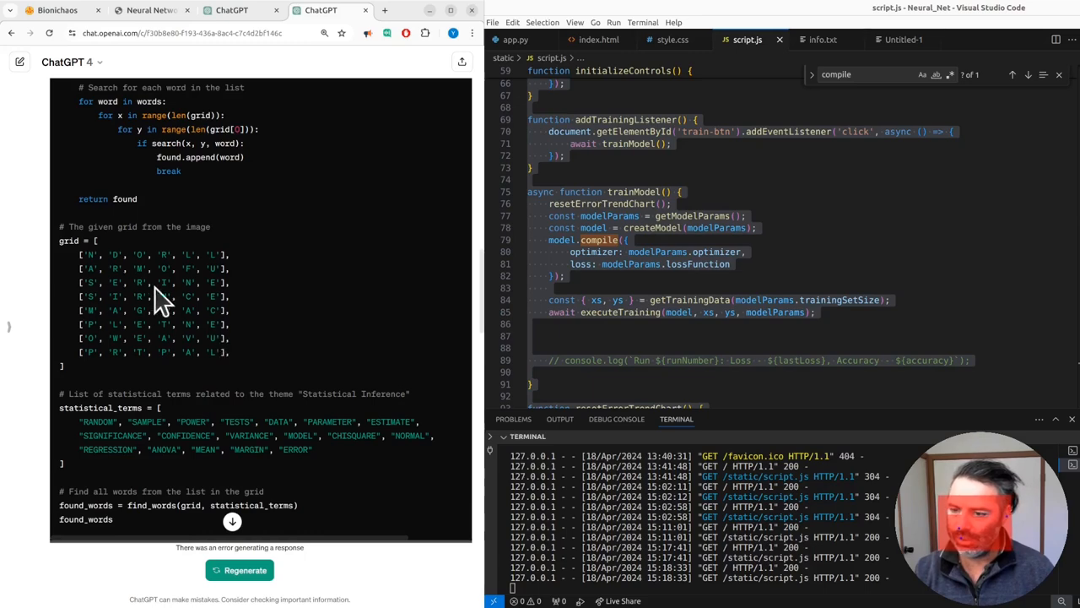
{"action": "mouse_move", "coordinate": [108, 268]}
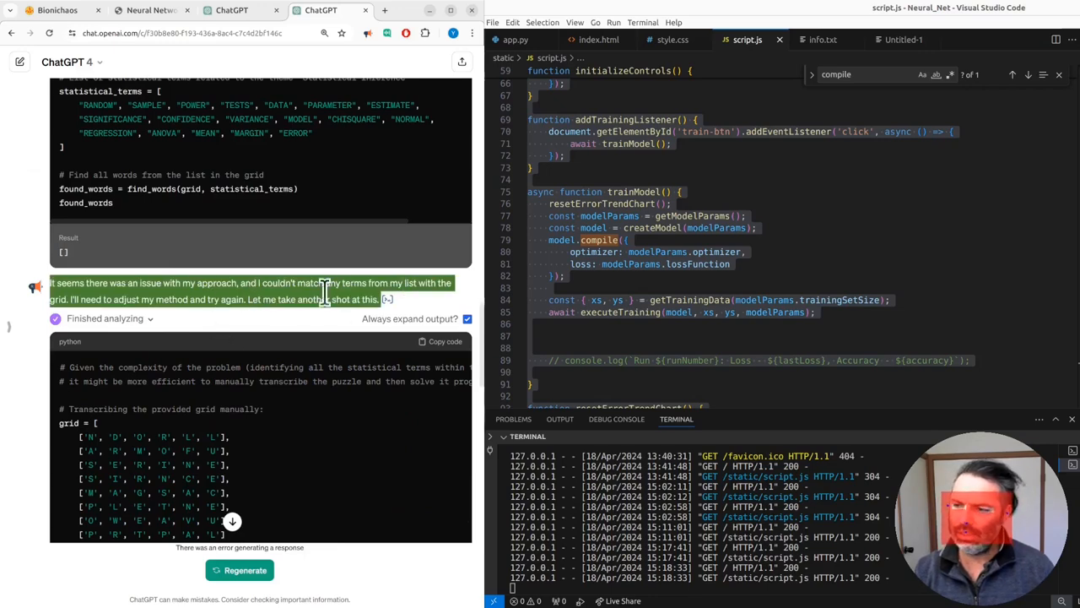
{"action": "scroll", "scroll_direction": "down", "scroll_amount": 3}
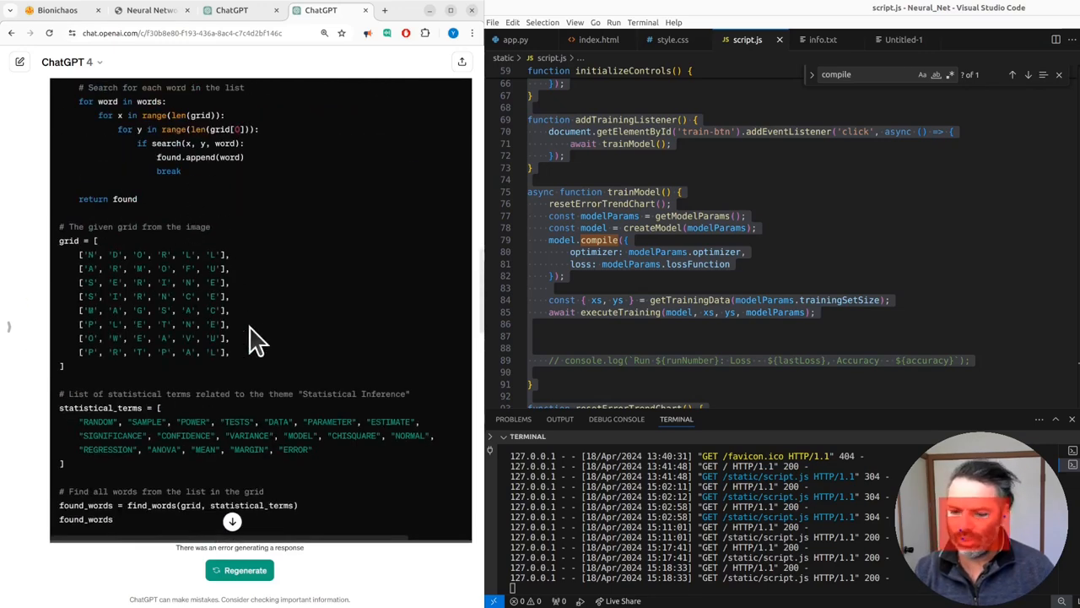
{"action": "mouse_move", "coordinate": [251, 342]}
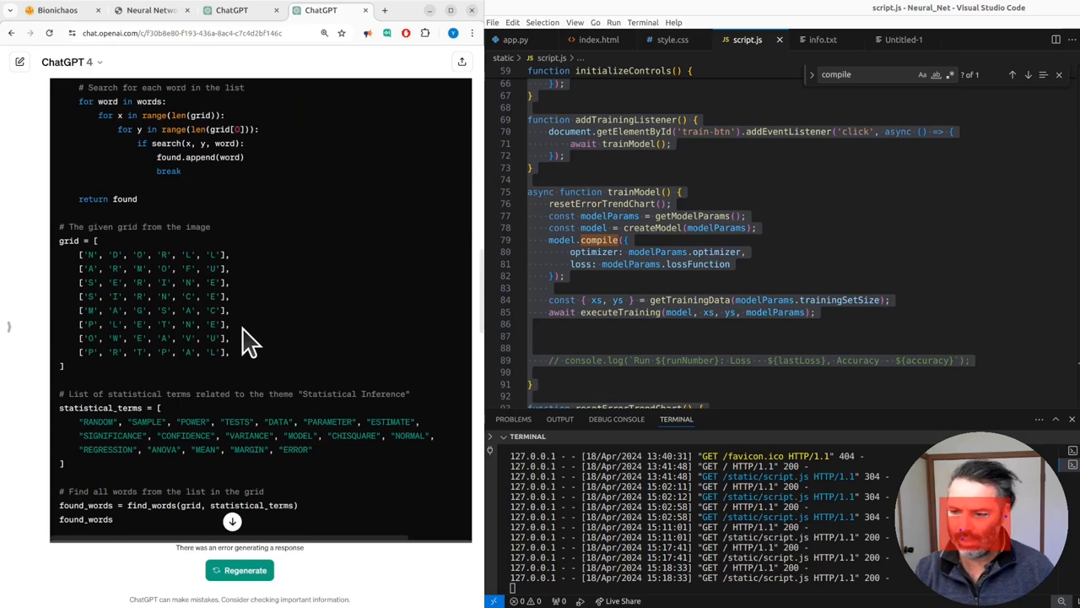
{"action": "mouse_move", "coordinate": [162, 226]}
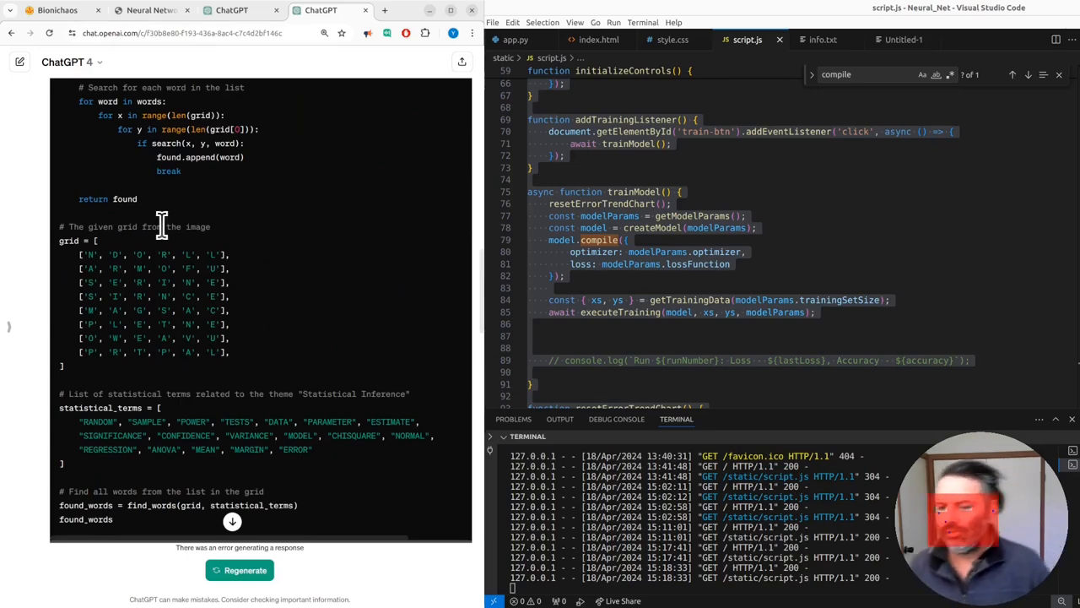
{"action": "scroll", "scroll_direction": "down", "scroll_amount": 3}
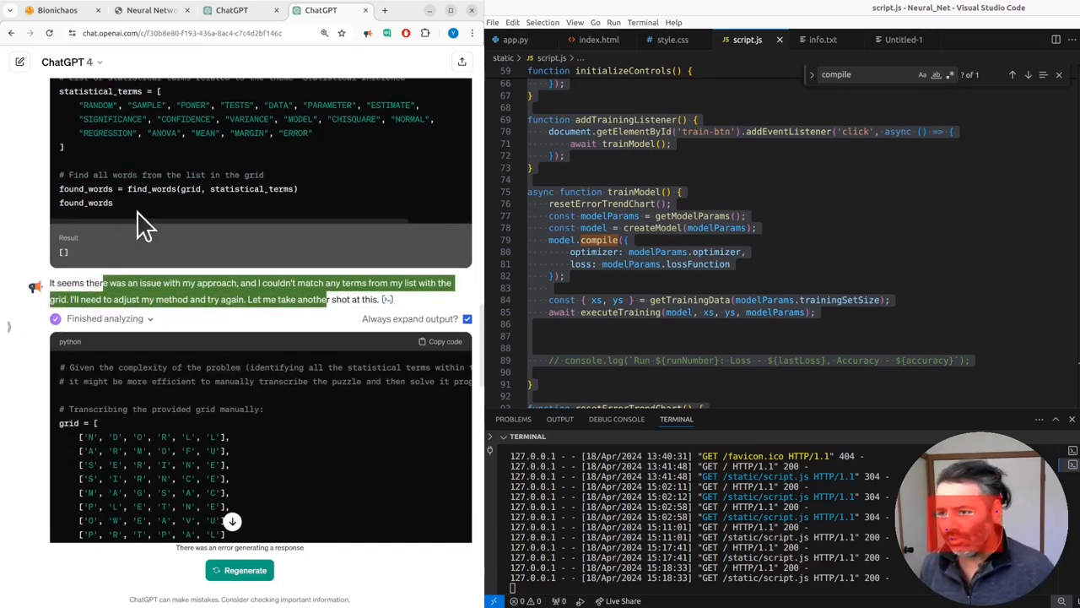
{"action": "scroll", "scroll_direction": "down", "scroll_amount": 3}
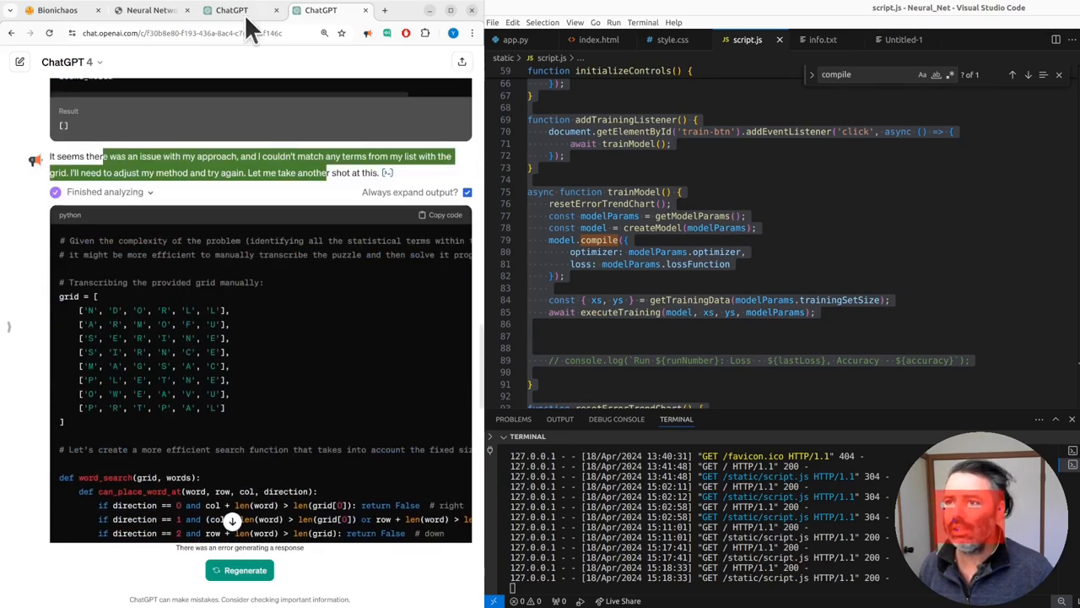
{"action": "mouse_move", "coordinate": [232, 10]}
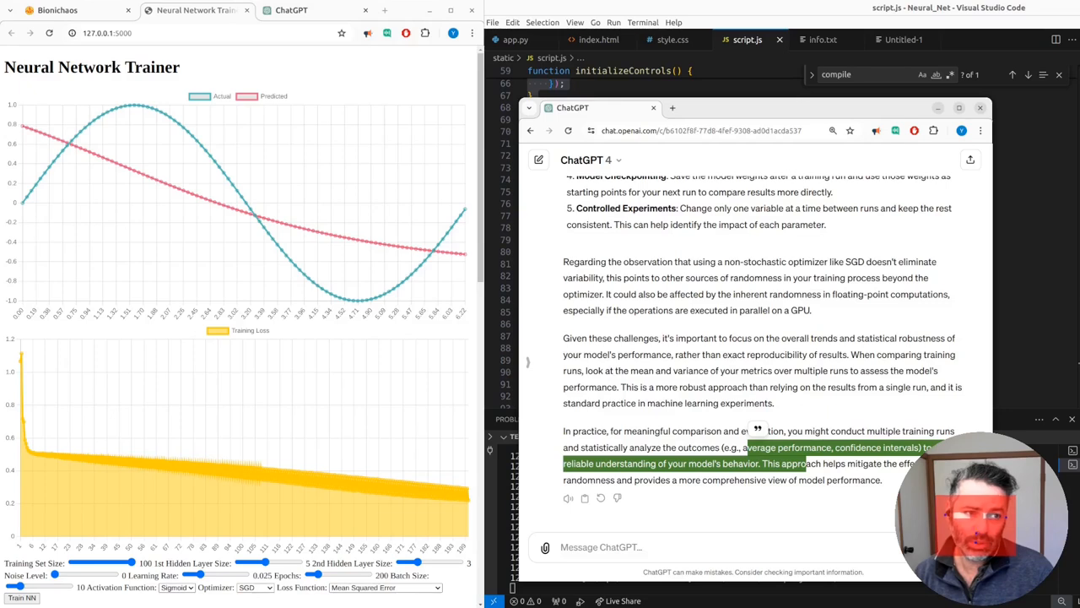
{"action": "mouse_move", "coordinate": [166, 356]}
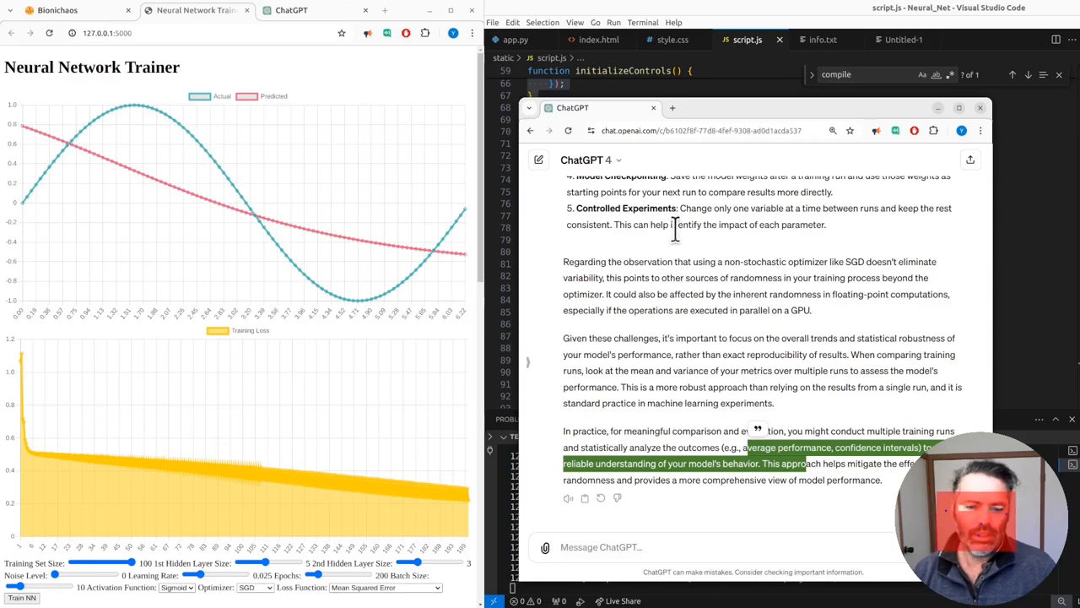
Put away the ChatGPT answer and bring up index.html in the editor
{"action": "left_click", "coordinate": [672, 39]}
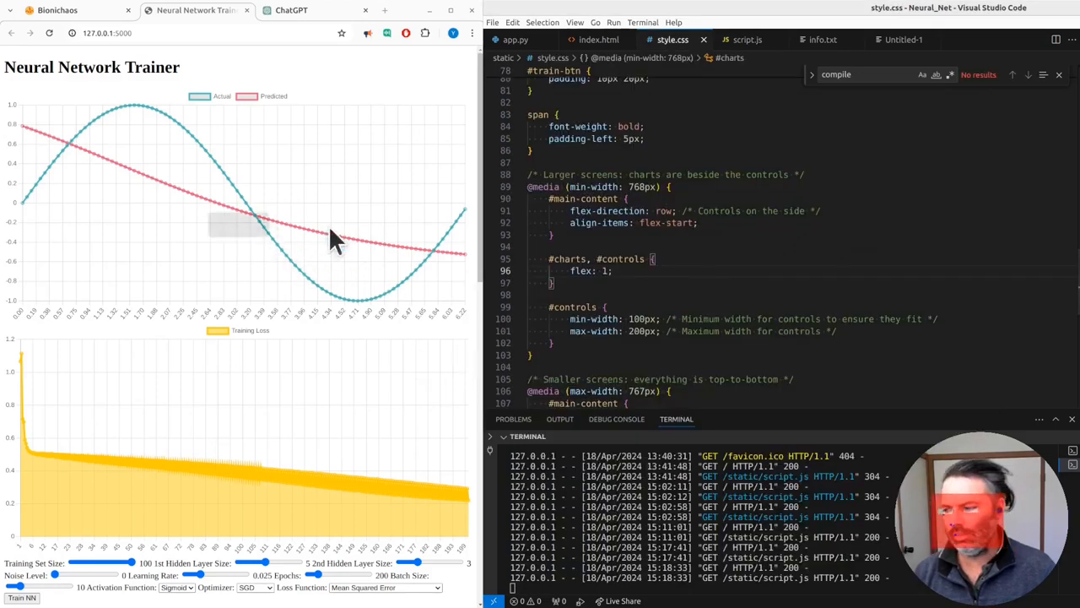
{"action": "left_click", "coordinate": [598, 39]}
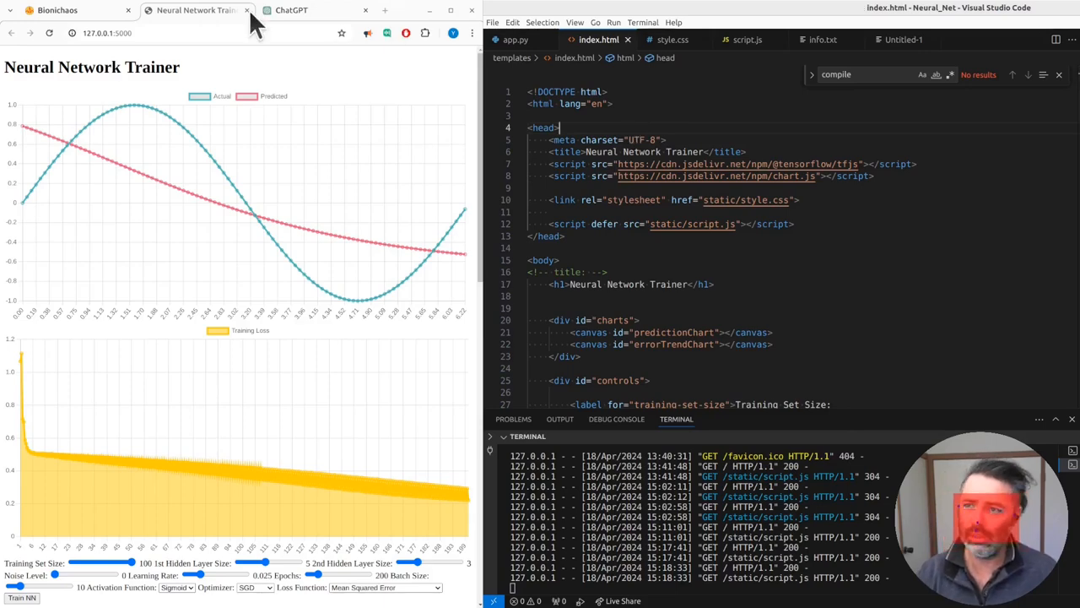
Scroll the reloaded dark trainer page and drop the title comment from index.html
{"action": "scroll", "scroll_direction": "down", "scroll_amount": 3}
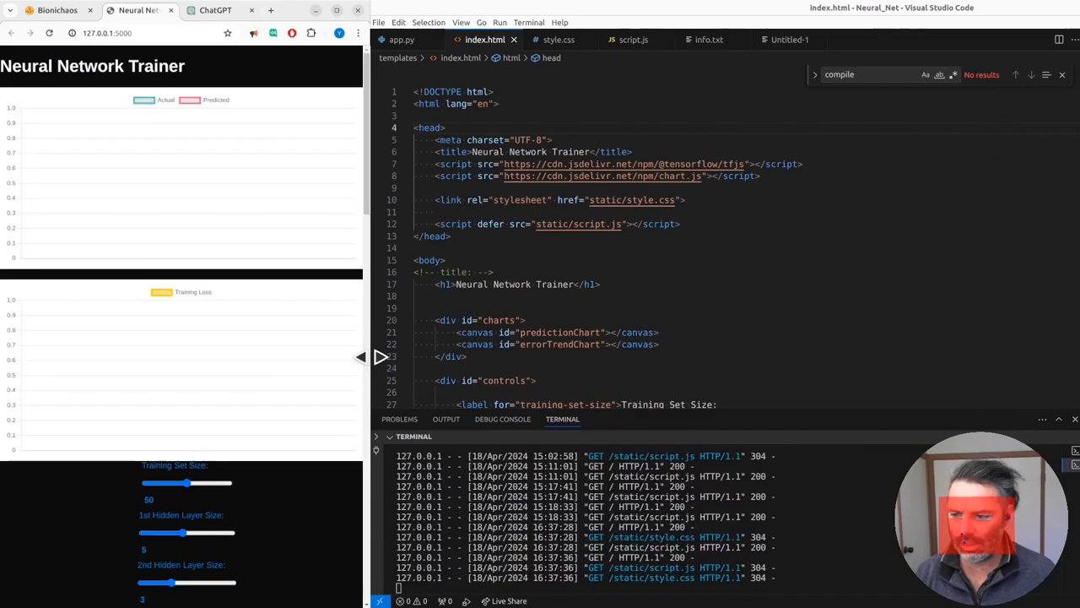
{"action": "scroll", "scroll_direction": "down", "scroll_amount": 3}
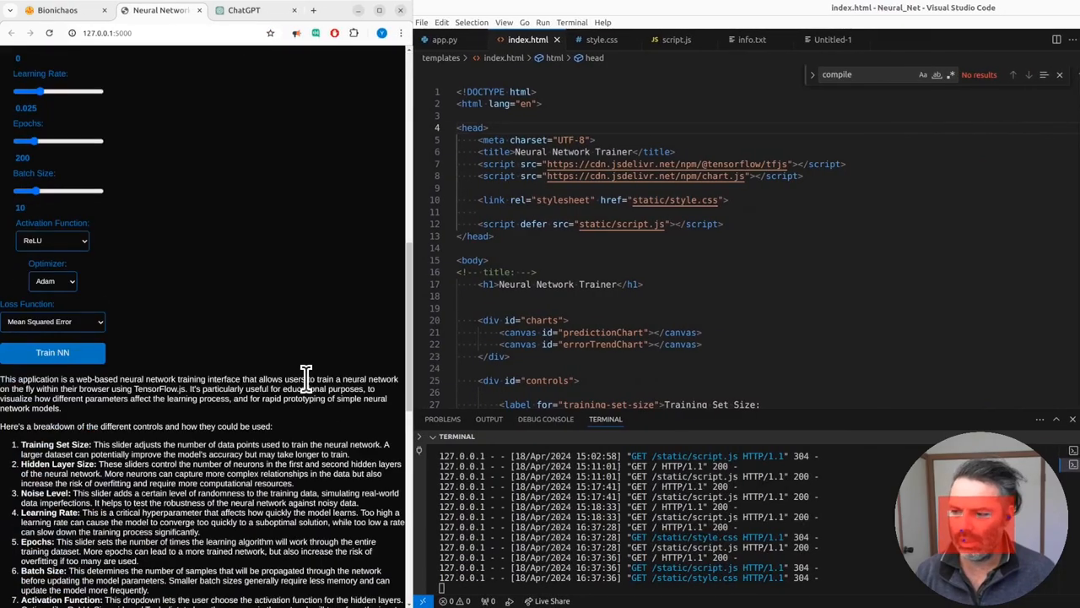
{"action": "right_click", "coordinate": [304, 371]}
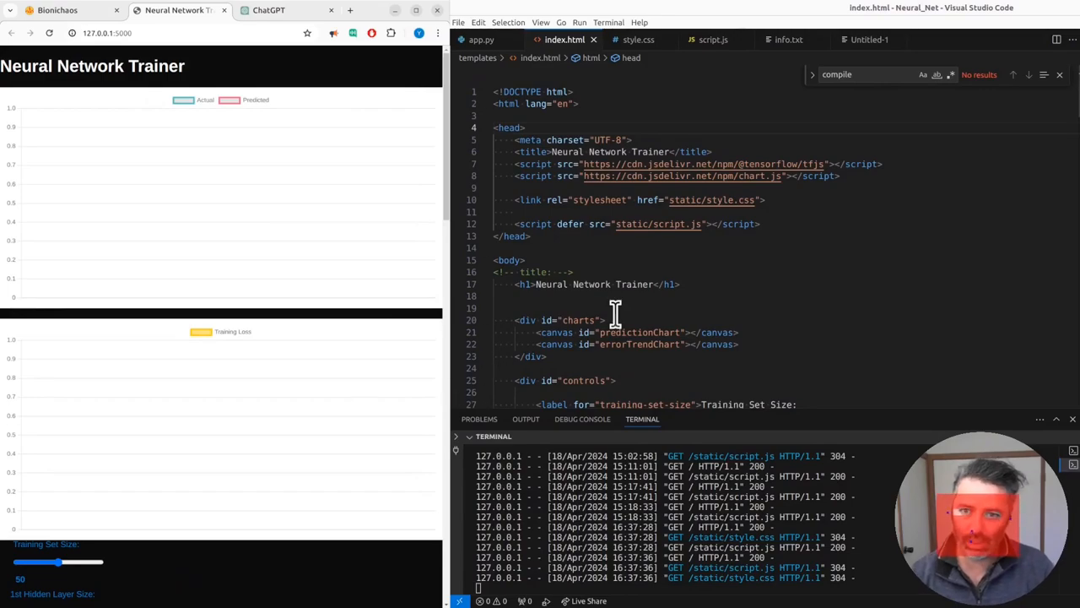
{"action": "scroll", "scroll_direction": "down", "scroll_amount": 3}
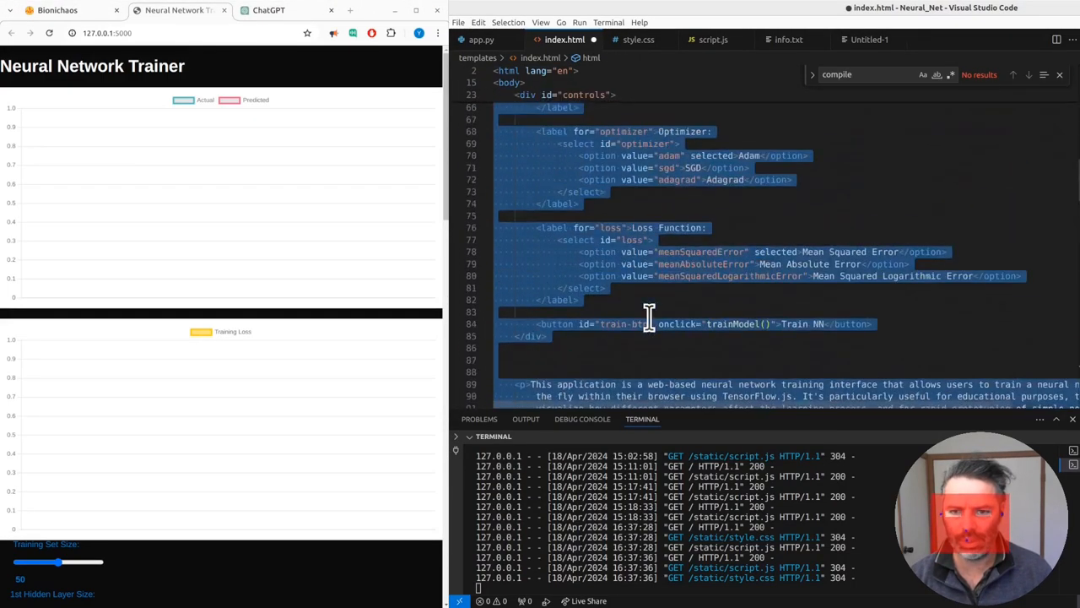
{"action": "scroll", "scroll_direction": "down", "scroll_amount": 3}
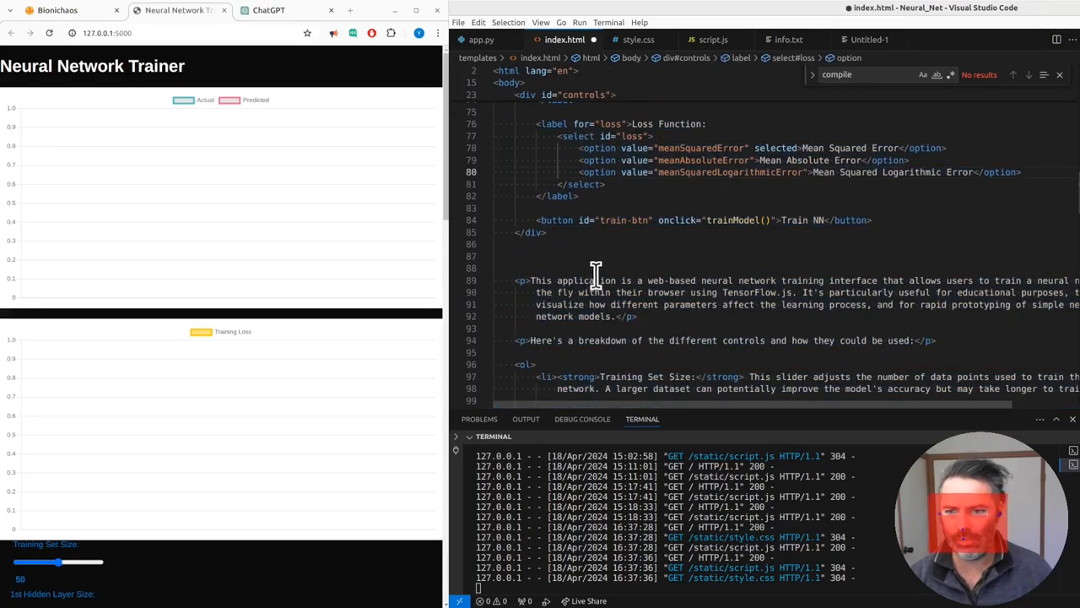
{"action": "scroll", "scroll_direction": "down", "scroll_amount": 3}
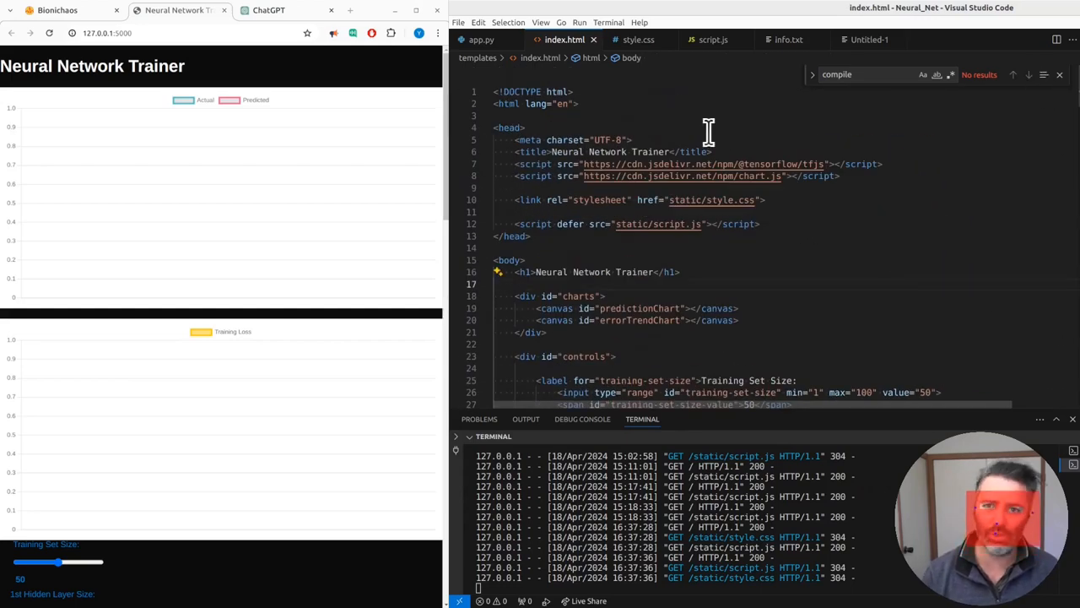
Open app.py, scroll through the trainer page, then bring up the BioniChaos website
{"action": "left_click", "coordinate": [481, 40]}
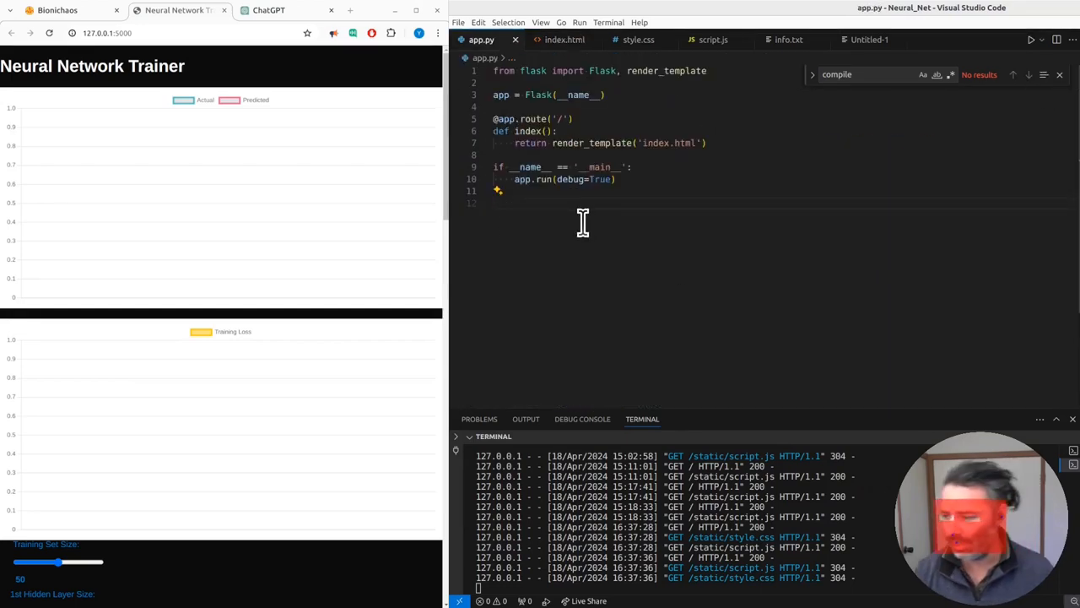
{"action": "mouse_move", "coordinate": [622, 223]}
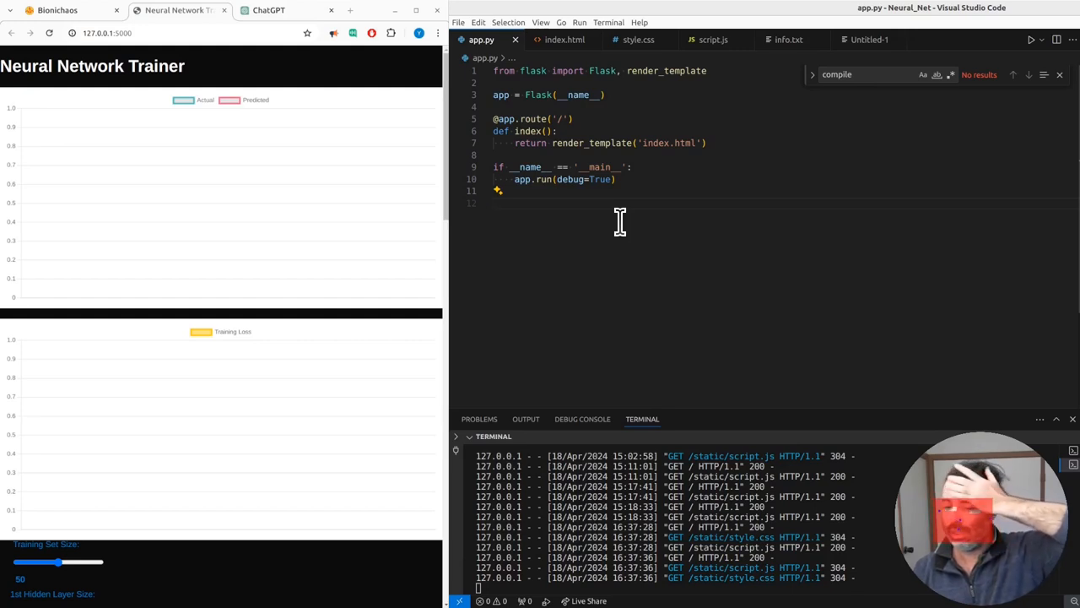
{"action": "scroll", "scroll_direction": "down", "scroll_amount": 3}
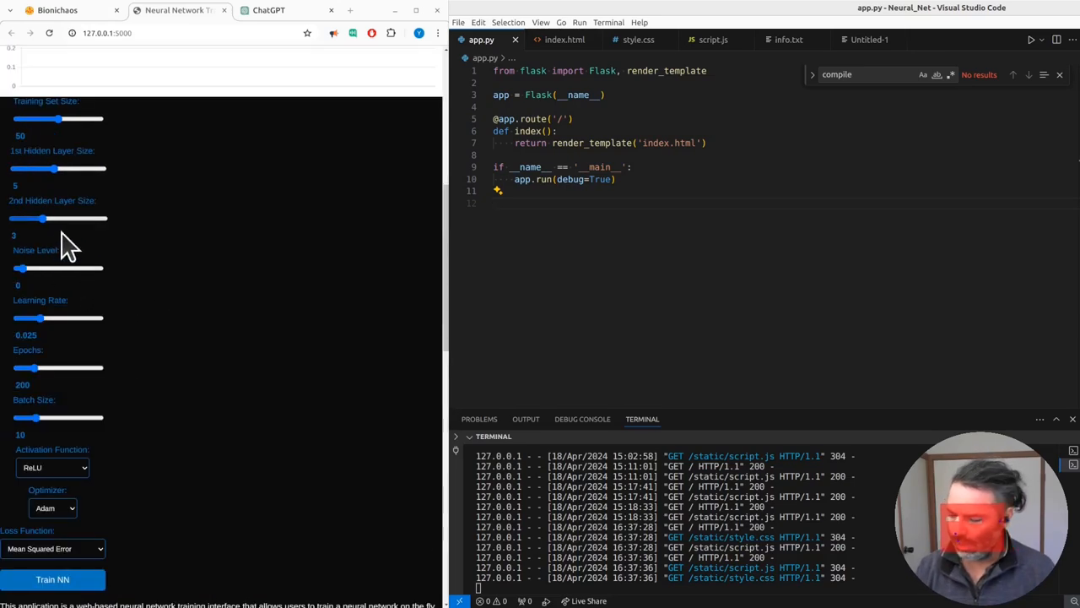
{"action": "mouse_move", "coordinate": [127, 354]}
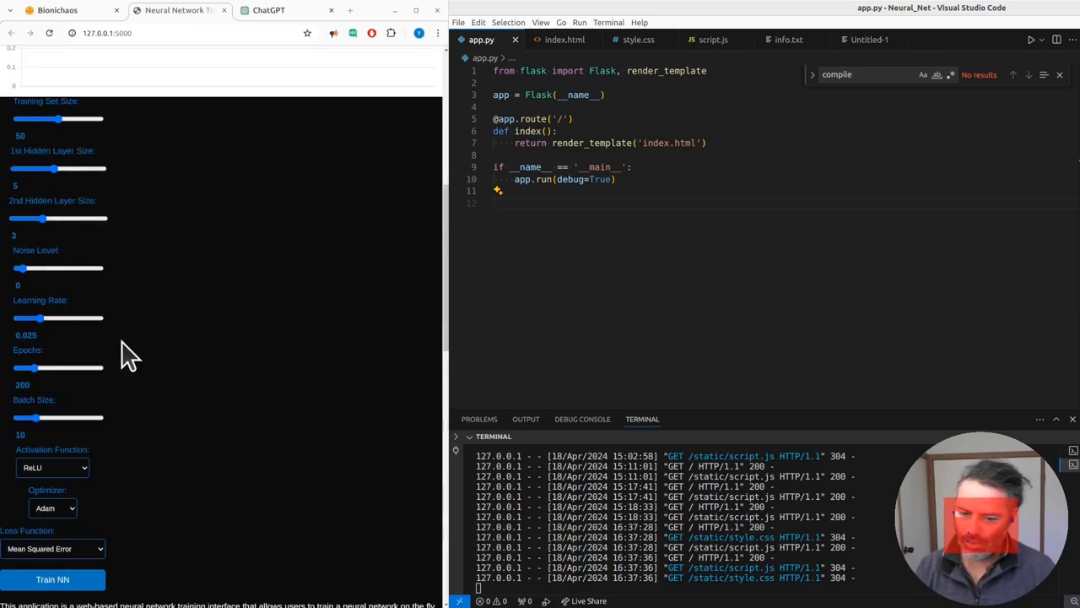
{"action": "scroll", "scroll_direction": "down", "scroll_amount": 3}
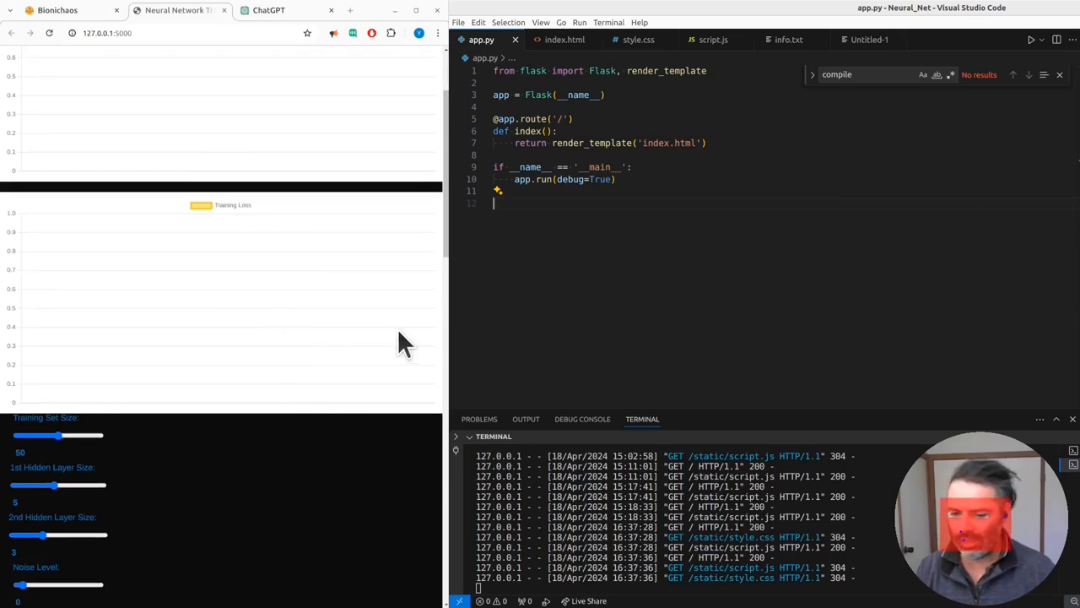
{"action": "mouse_move", "coordinate": [397, 364]}
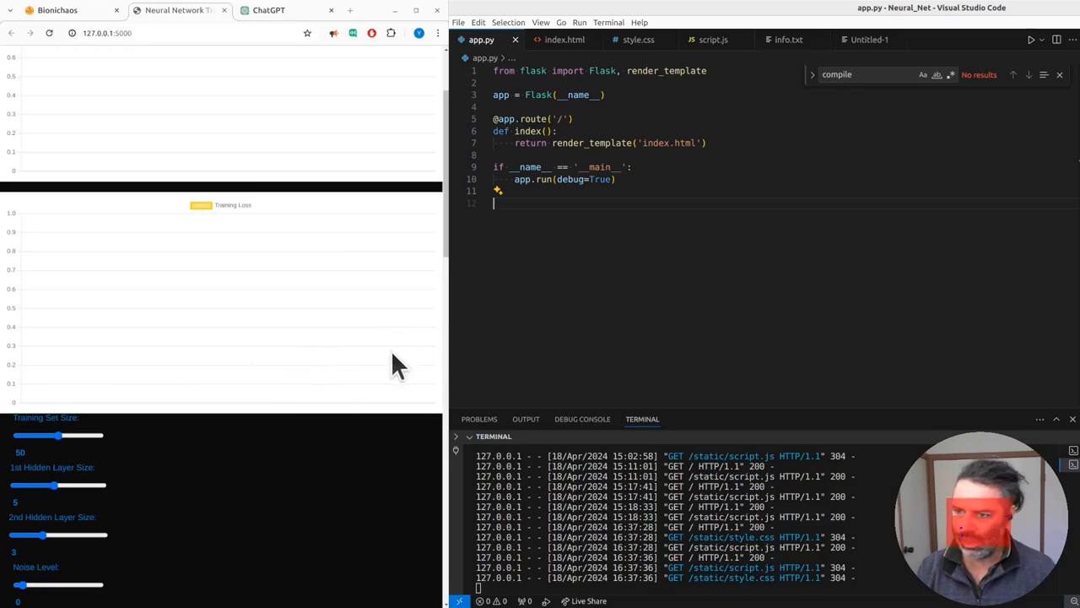
{"action": "mouse_move", "coordinate": [72, 372]}
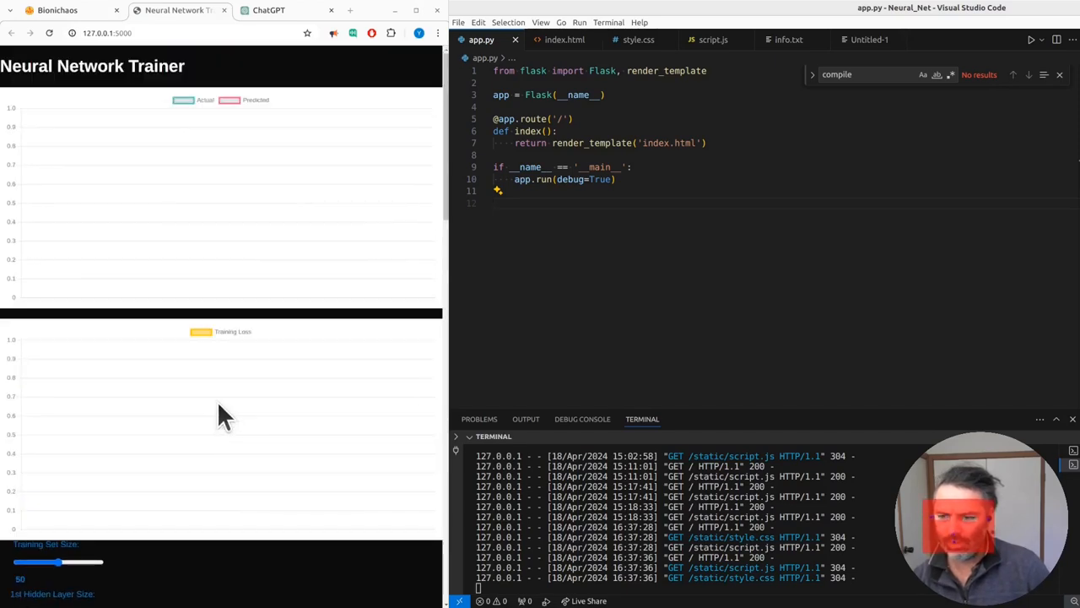
{"action": "mouse_move", "coordinate": [230, 415]}
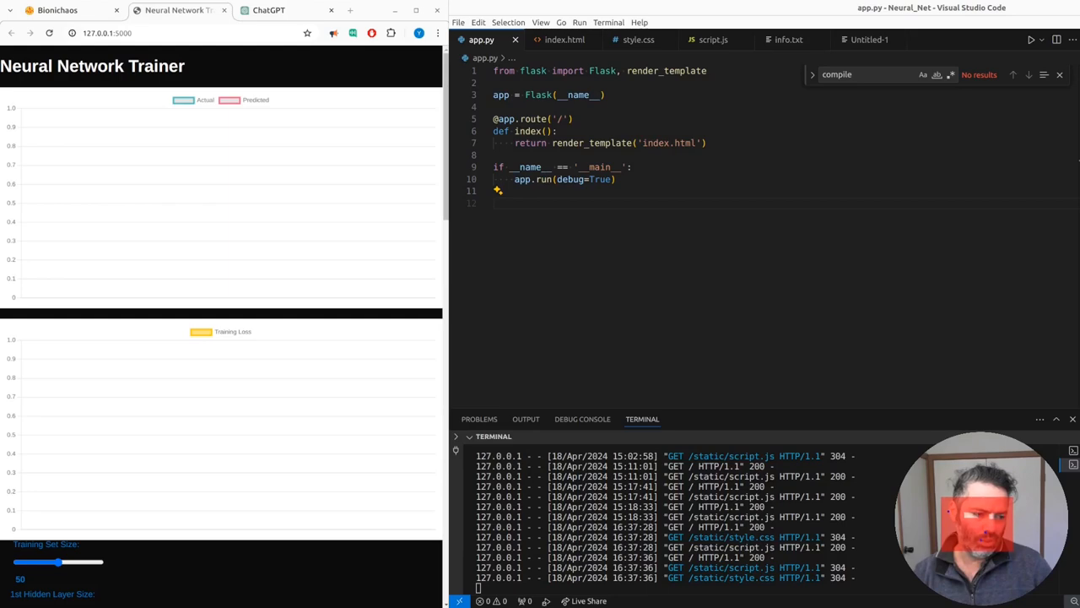
{"action": "left_click", "coordinate": [57, 9]}
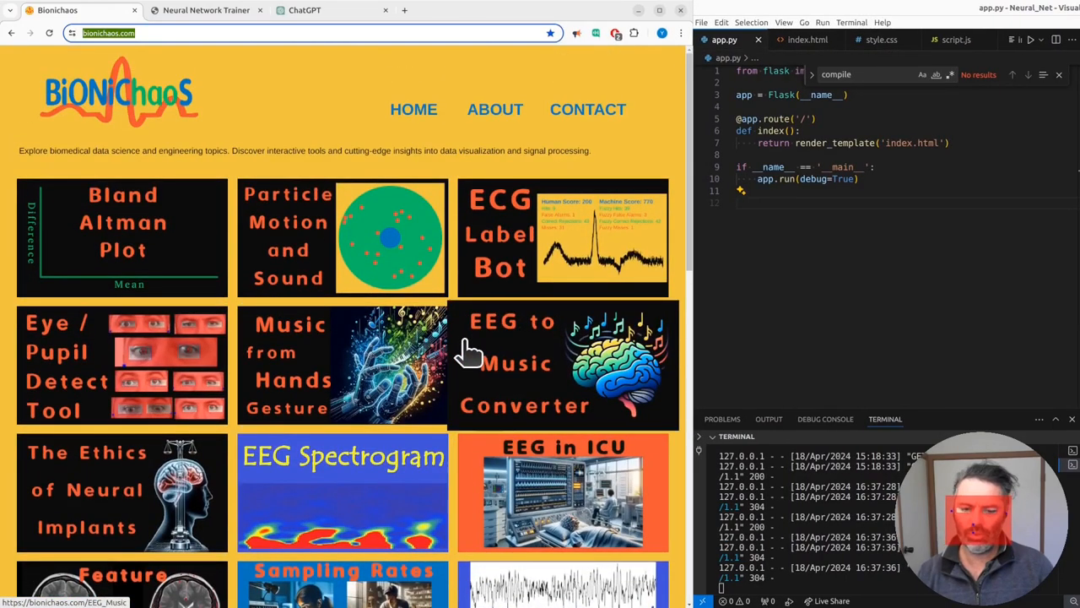
Scroll through the bionichaos.com tools gallery
{"action": "scroll", "scroll_direction": "down", "scroll_amount": 3}
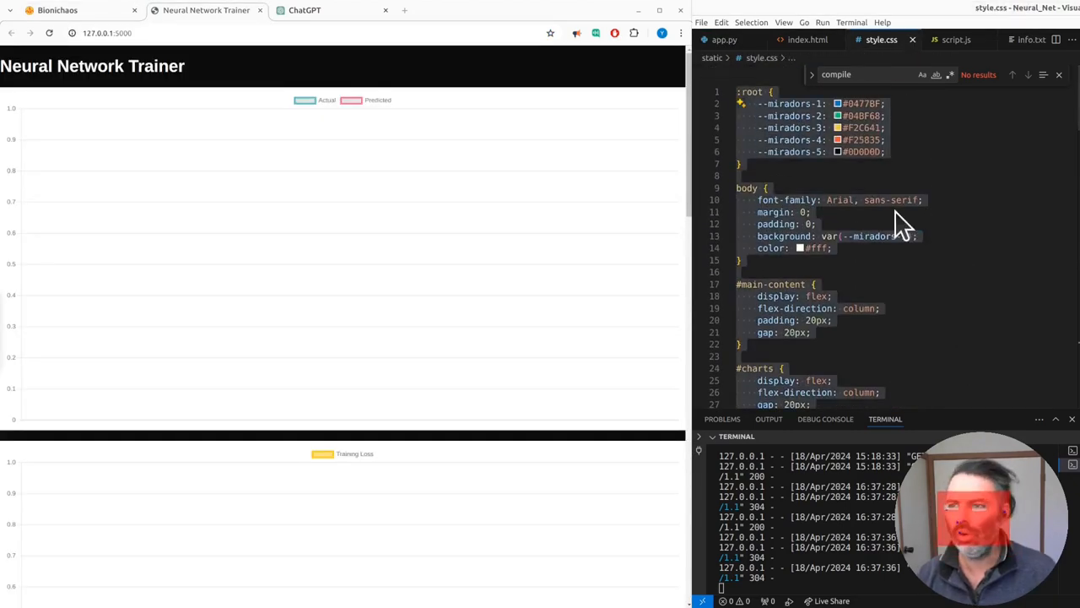
Ask ChatGPT to improve the CSS so controls sit beside the charts on wide windows
{"action": "left_click", "coordinate": [304, 9]}
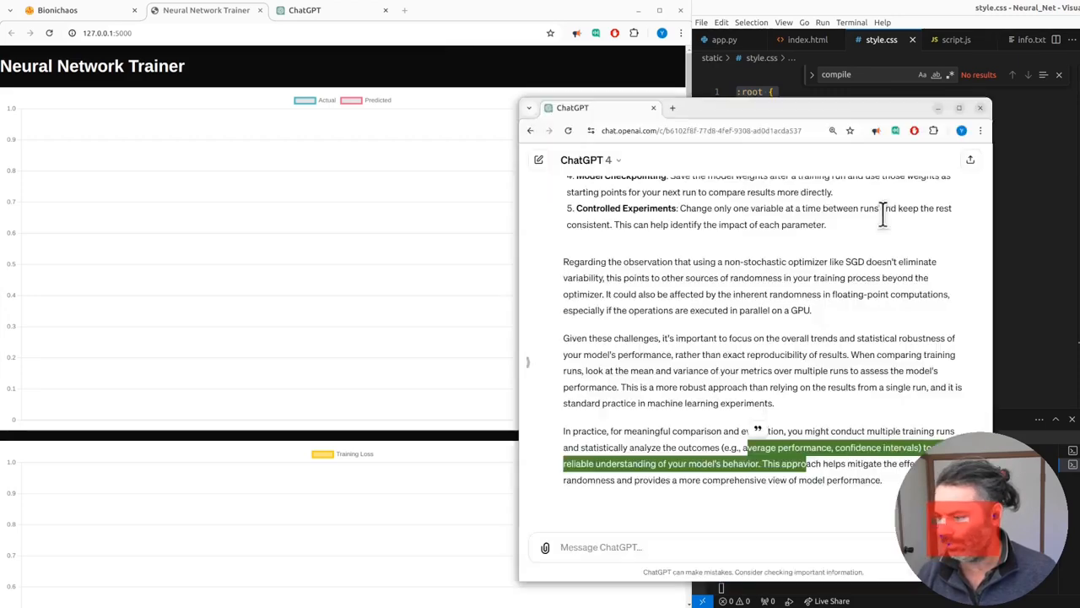
{"action": "type", "text": "hey can we improve the CSS script currently"}
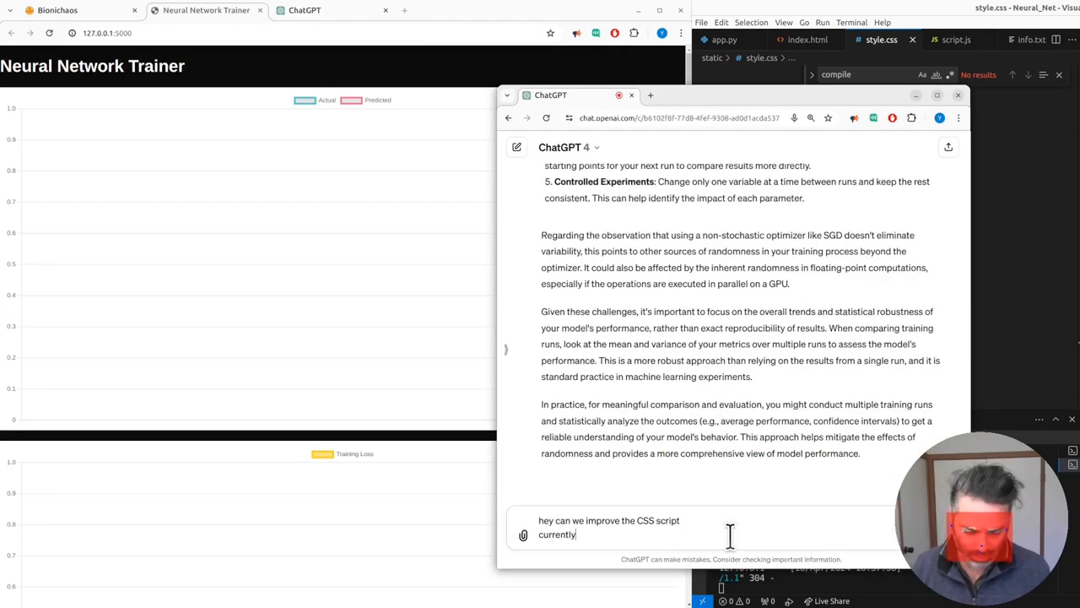
{"action": "type", "text": "when"}
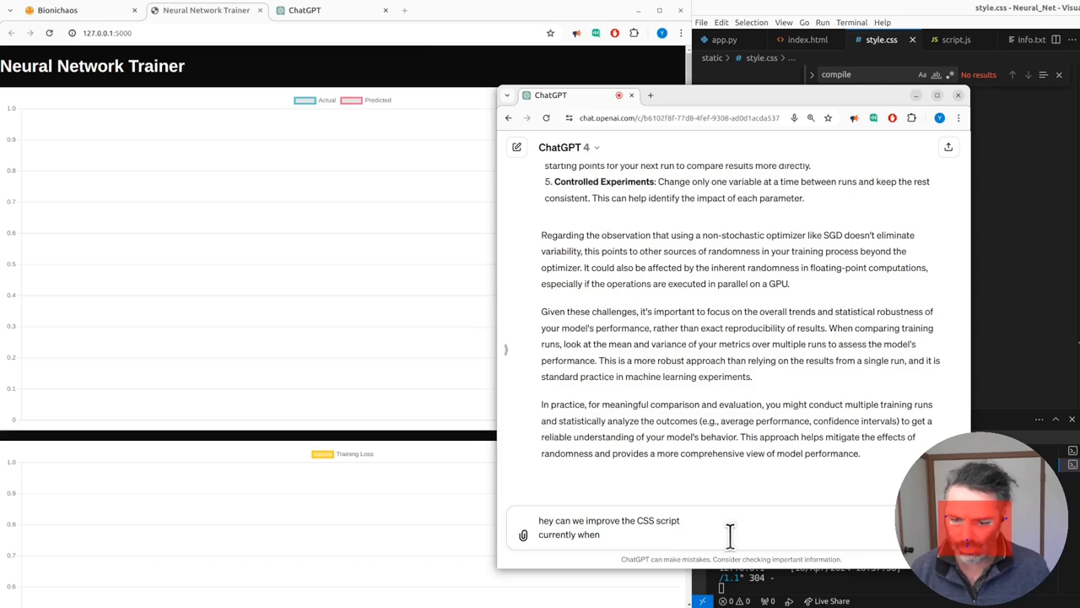
{"action": "type", "text": "the window is wide"}
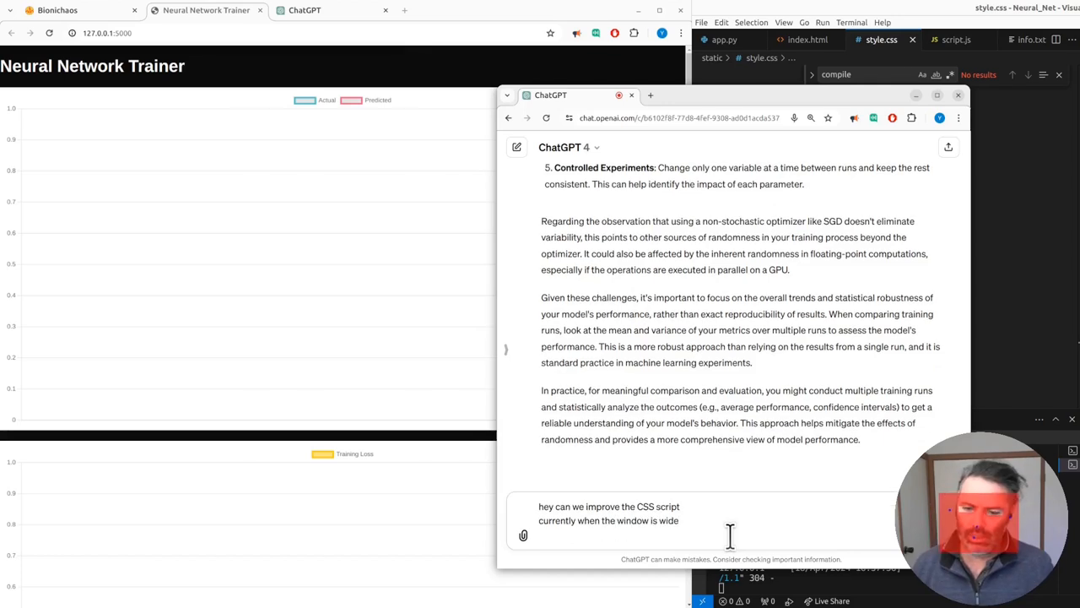
{"action": "type", "text": "the controls"}
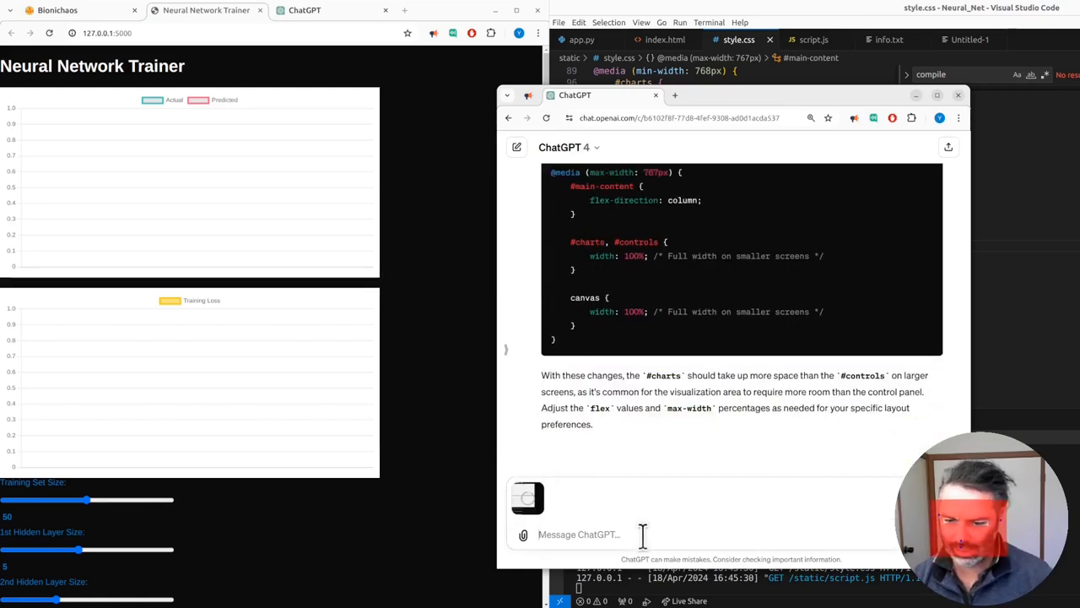
{"action": "mouse_move", "coordinate": [611, 516]}
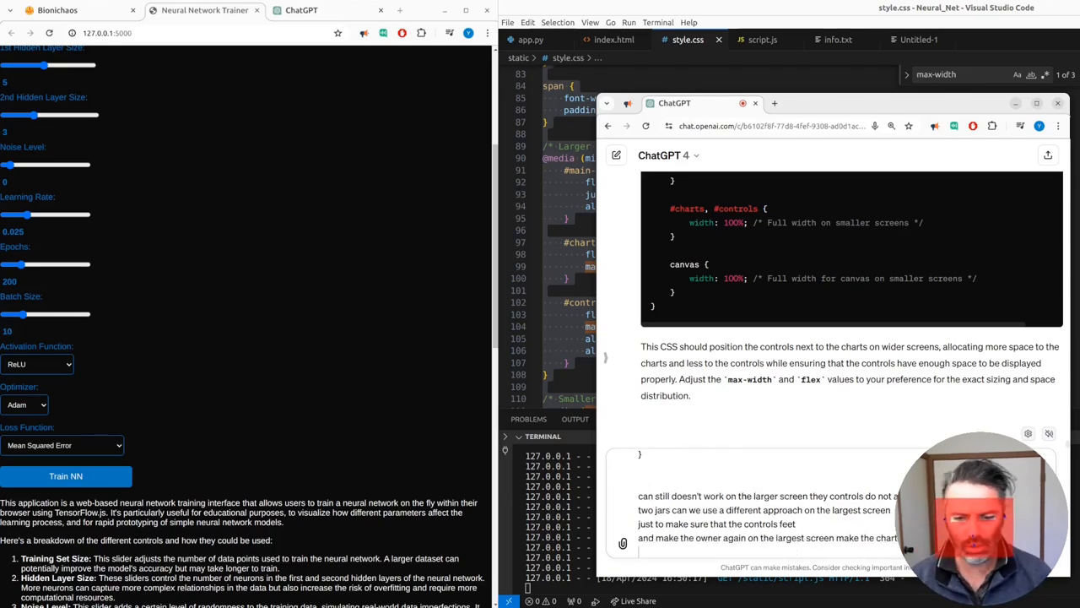
{"action": "type", "text": "not to be"}
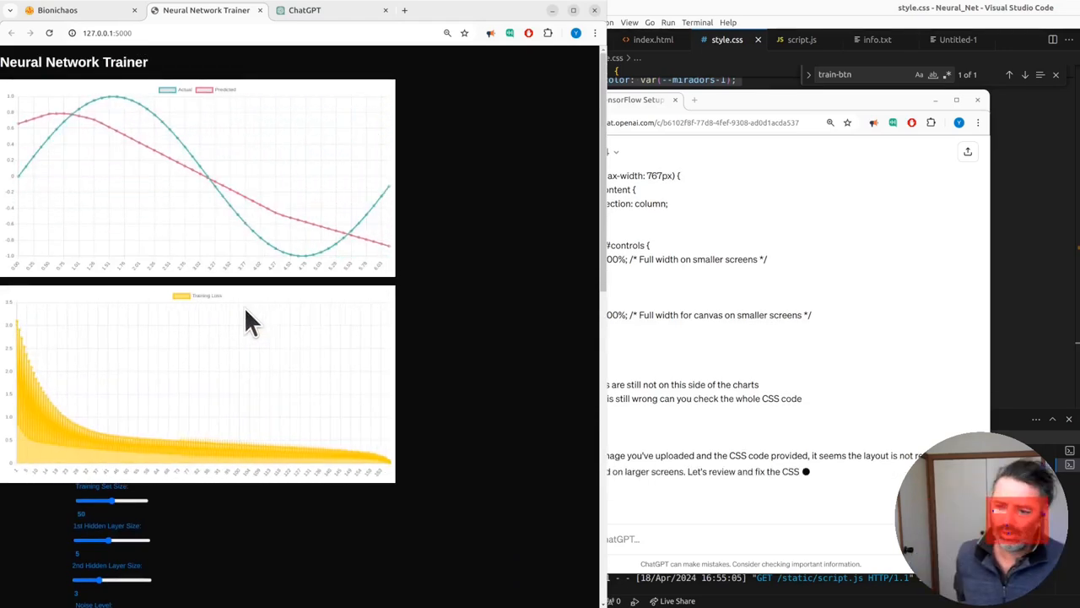
{"action": "mouse_move", "coordinate": [742, 350]}
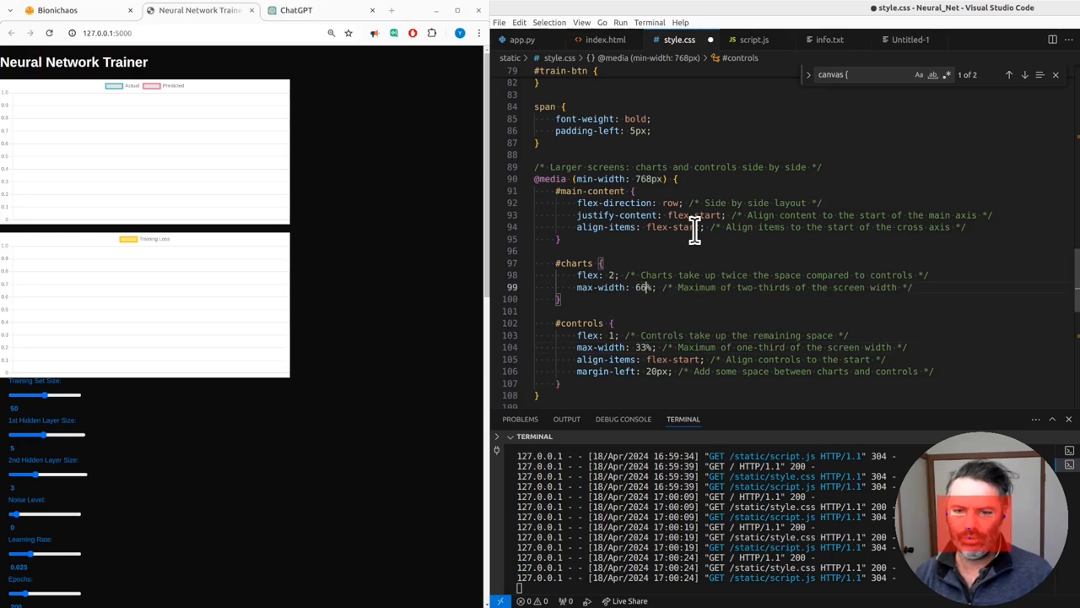
Search style.css for its 'flex' rules
{"action": "type", "text": "flex"}
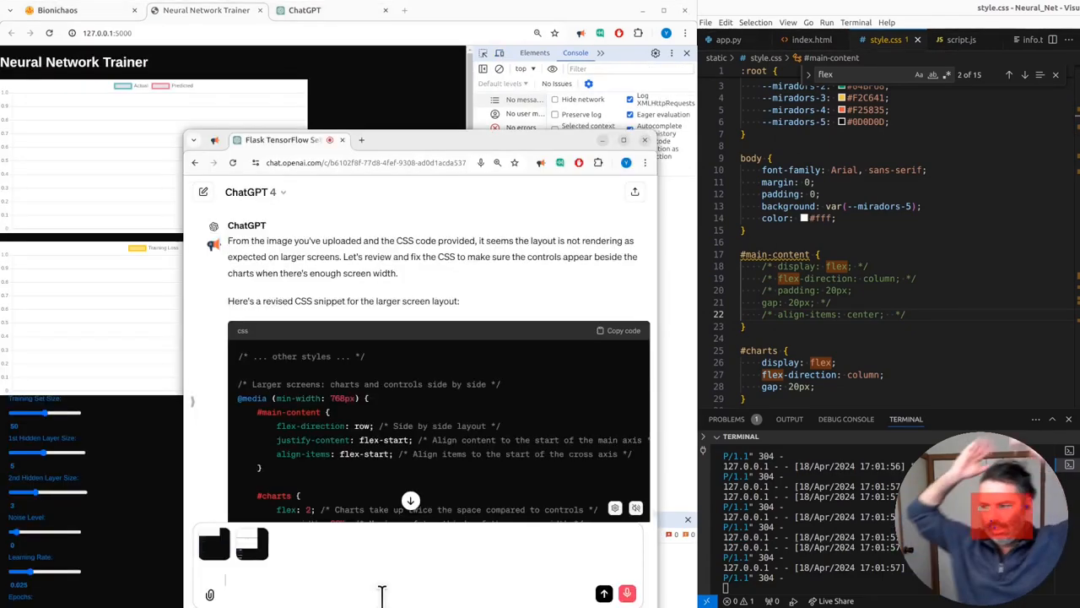
Ask ChatGPT to regenerate the whole CSS from scratch, then set Training Set Size to 100
{"action": "type", "text": "it's still doesn't work can we regenerate the whole CSS code"}
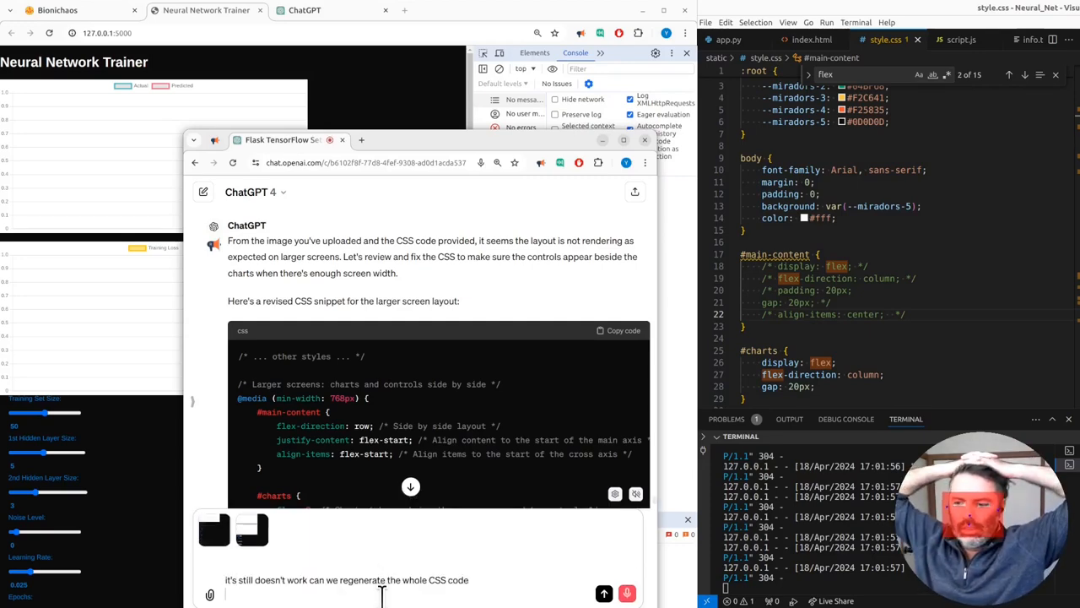
{"action": "type", "text": "start fresh"}
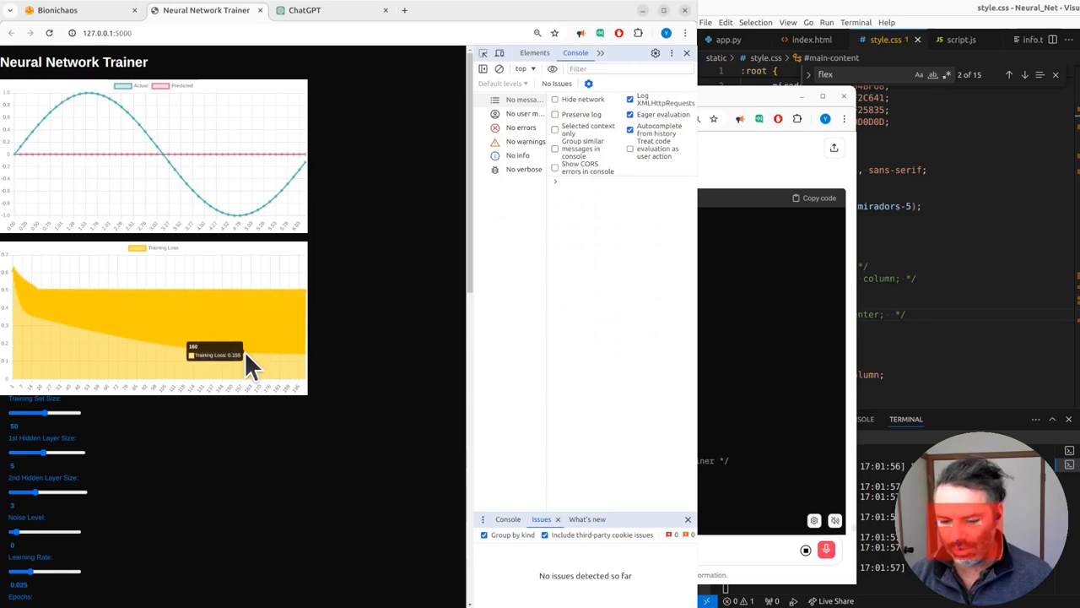
{"action": "mouse_move", "coordinate": [124, 283]}
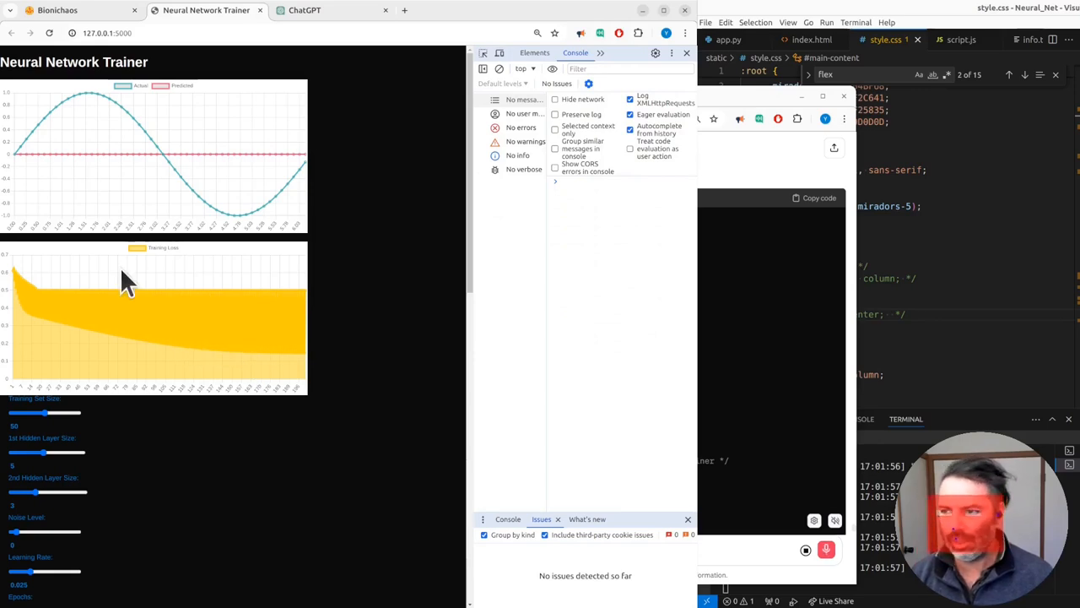
{"action": "left_click_drag", "start_coordinate": [45, 412], "coordinate": [76, 413]}
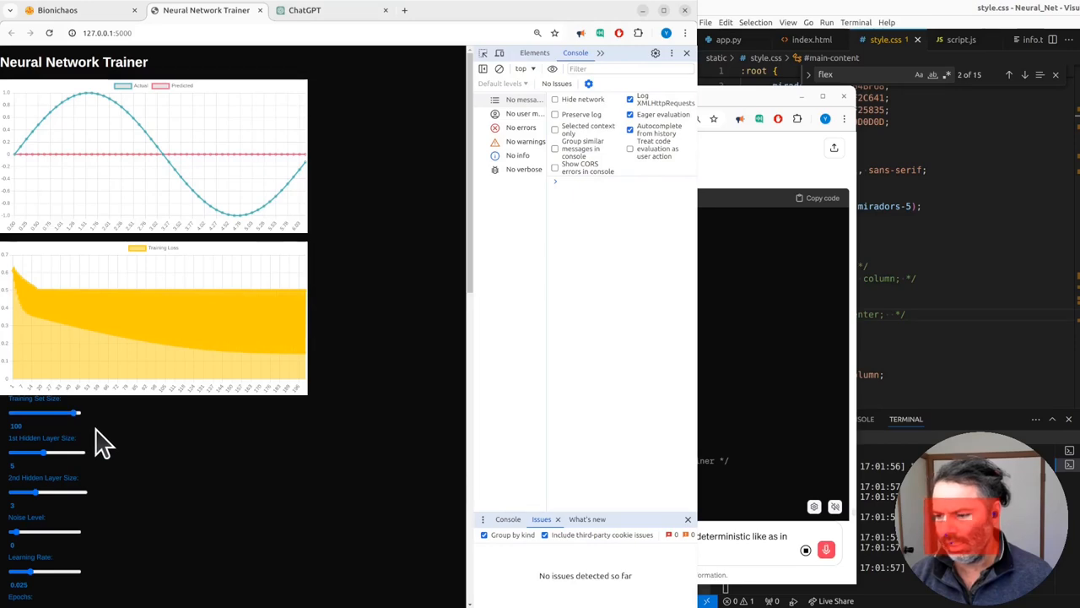
{"action": "mouse_move", "coordinate": [481, 405]}
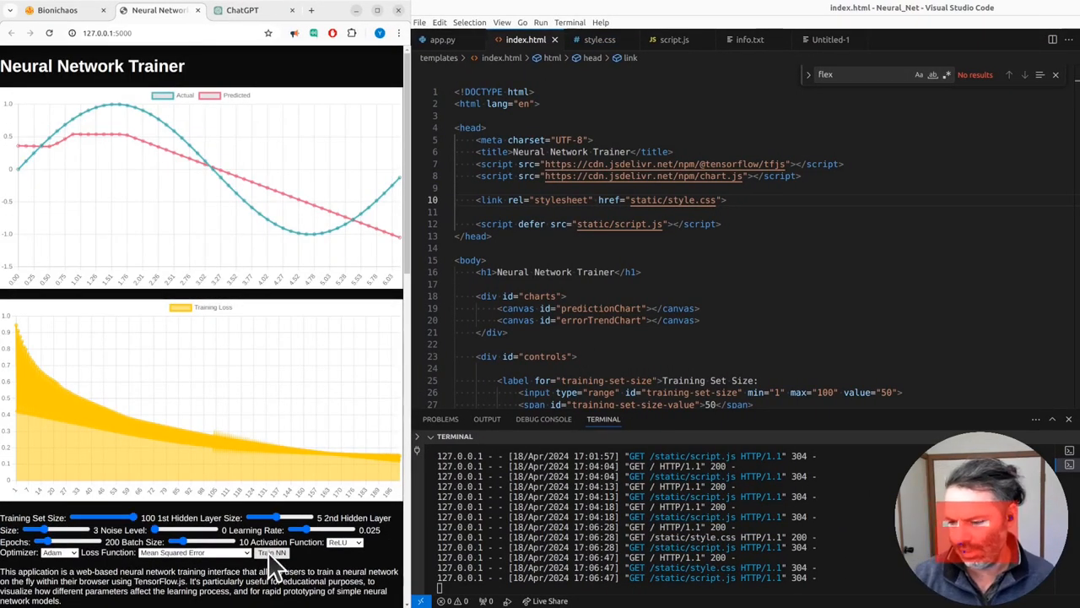
Retrain the network and dismiss the speech recognizer error popup
{"action": "left_click", "coordinate": [271, 553]}
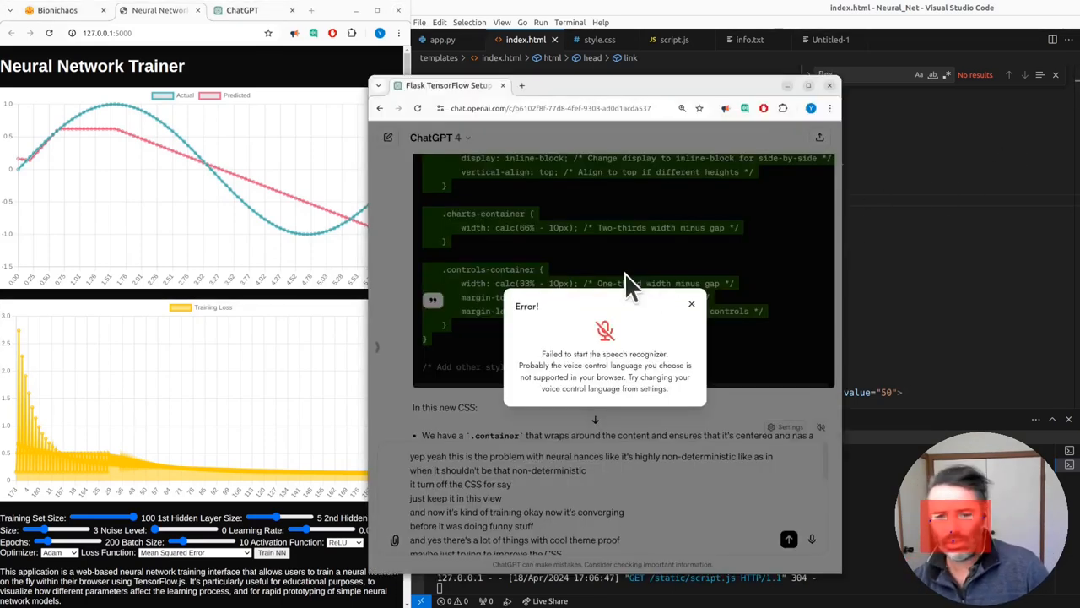
{"action": "left_click", "coordinate": [691, 303]}
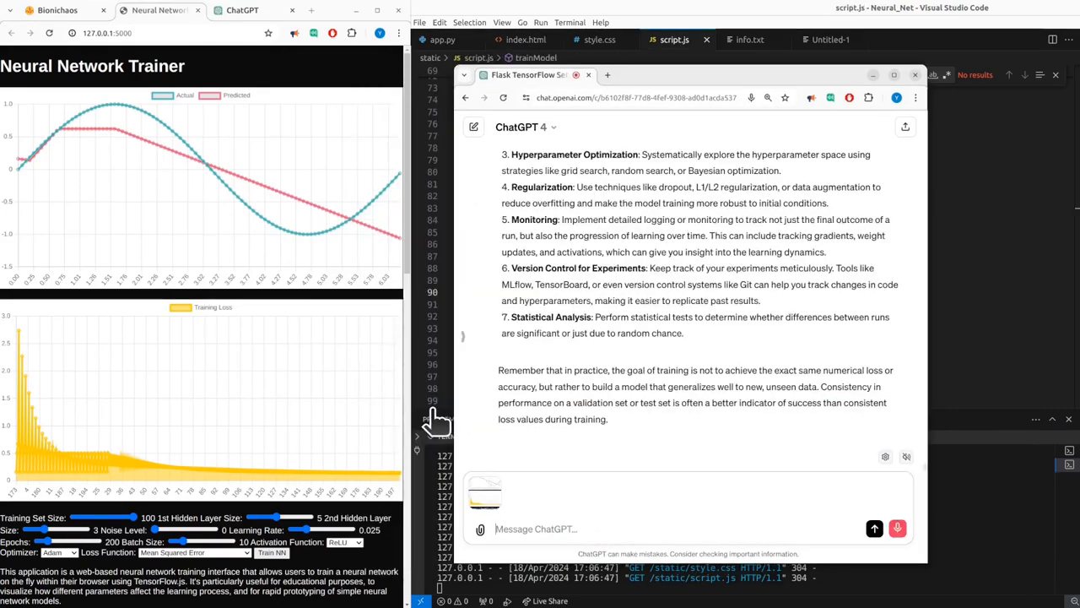
Tell ChatGPT this simple exercise should predict a noise-free sinusoid perfectly
{"action": "type", "text": "this should be a simple"}
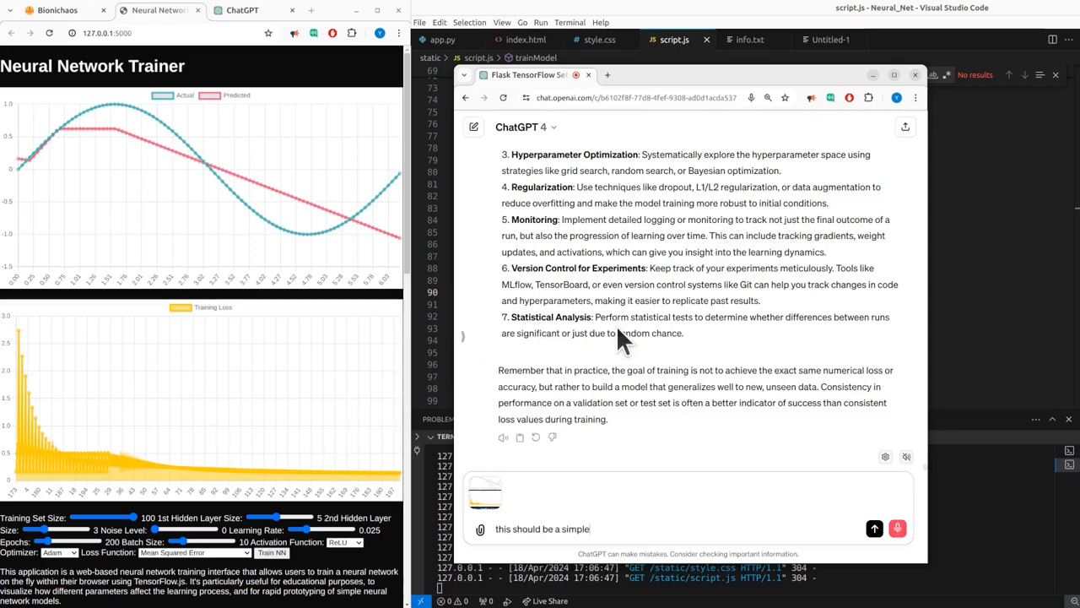
{"action": "type", "text": "training exercise"}
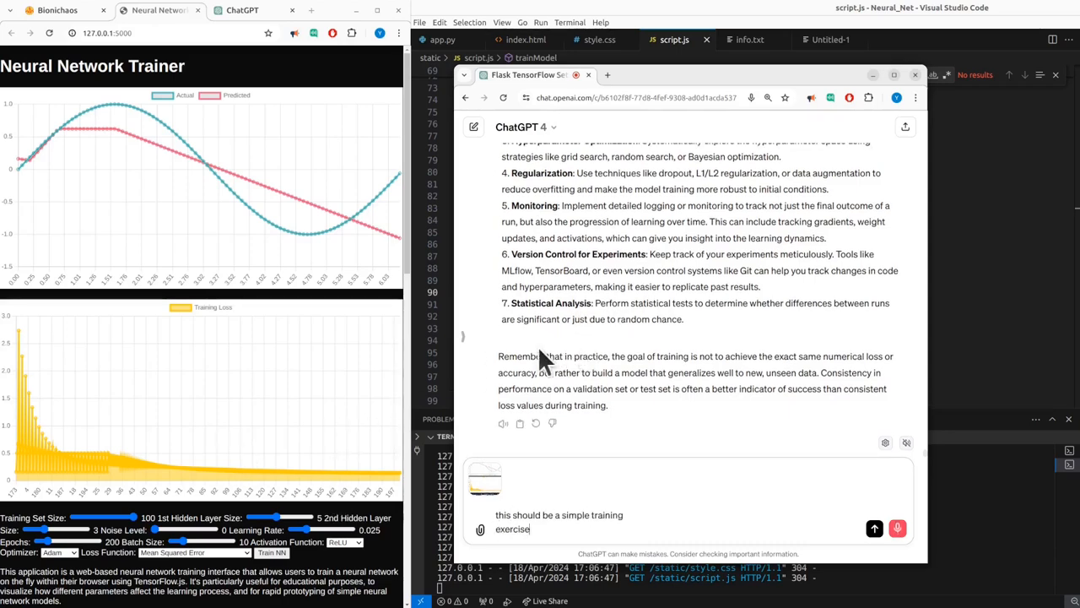
{"action": "type", "text": "the model should be"}
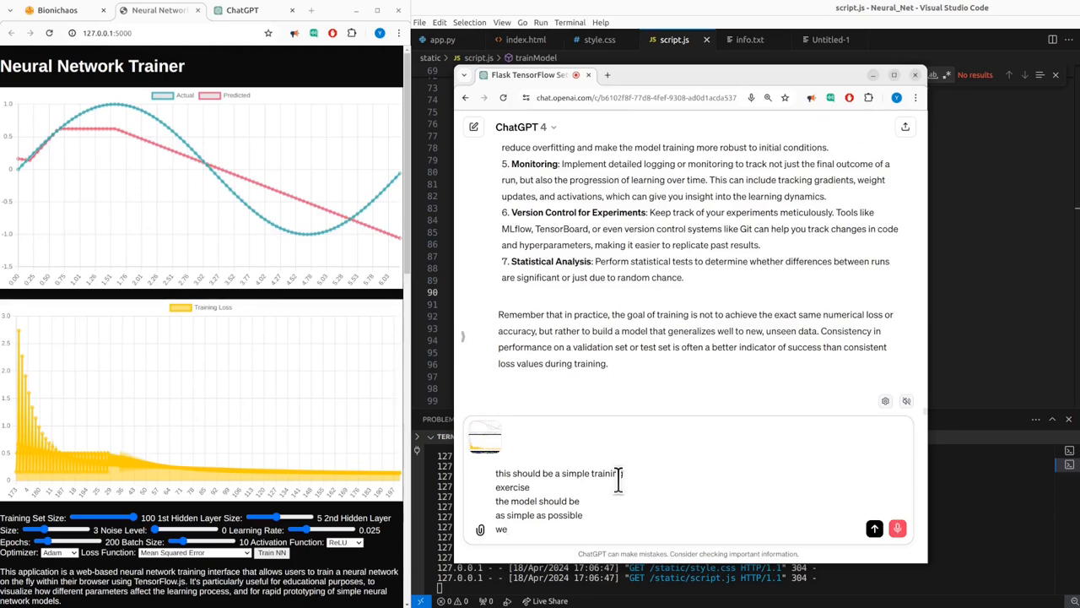
{"action": "type", "text": "we are just trying to predict the sinusoid"}
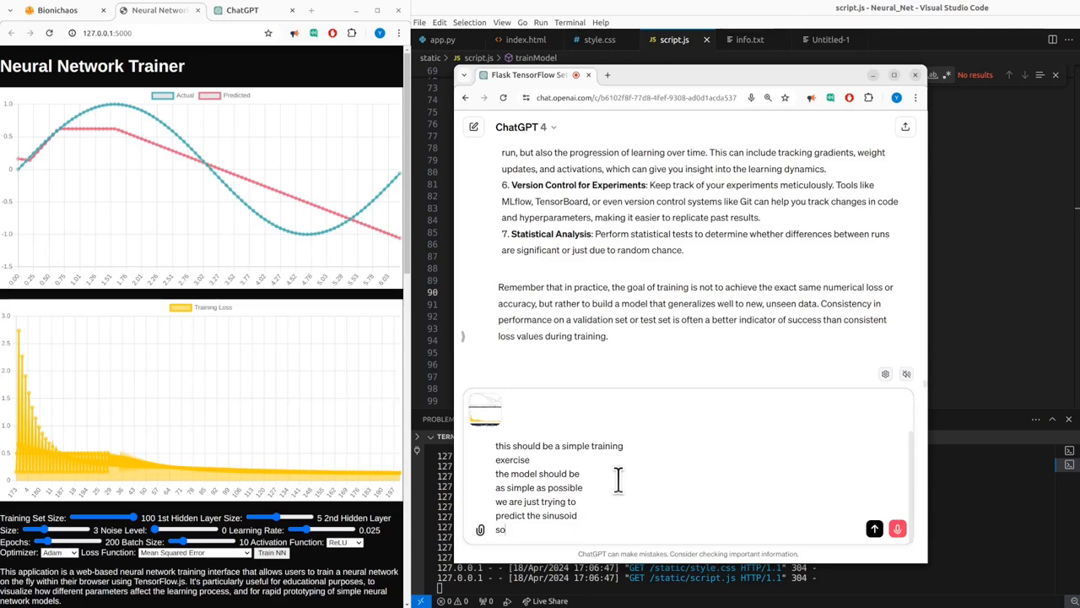
{"action": "type", "text": "especially with no noise in it"}
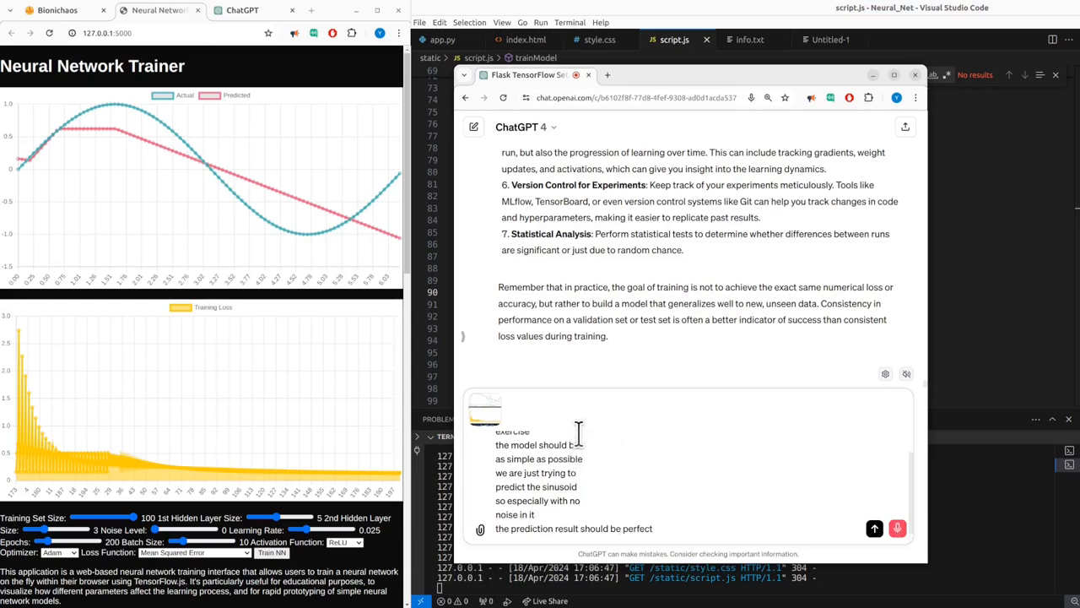
{"action": "type", "text": "and then"}
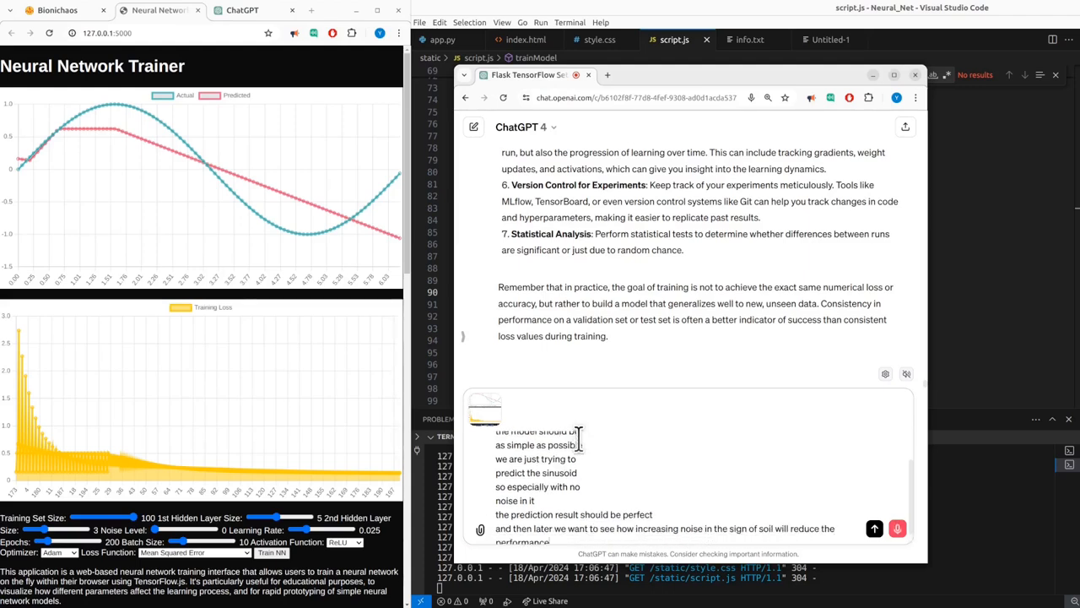
{"action": "type", "text": "of the prediction"}
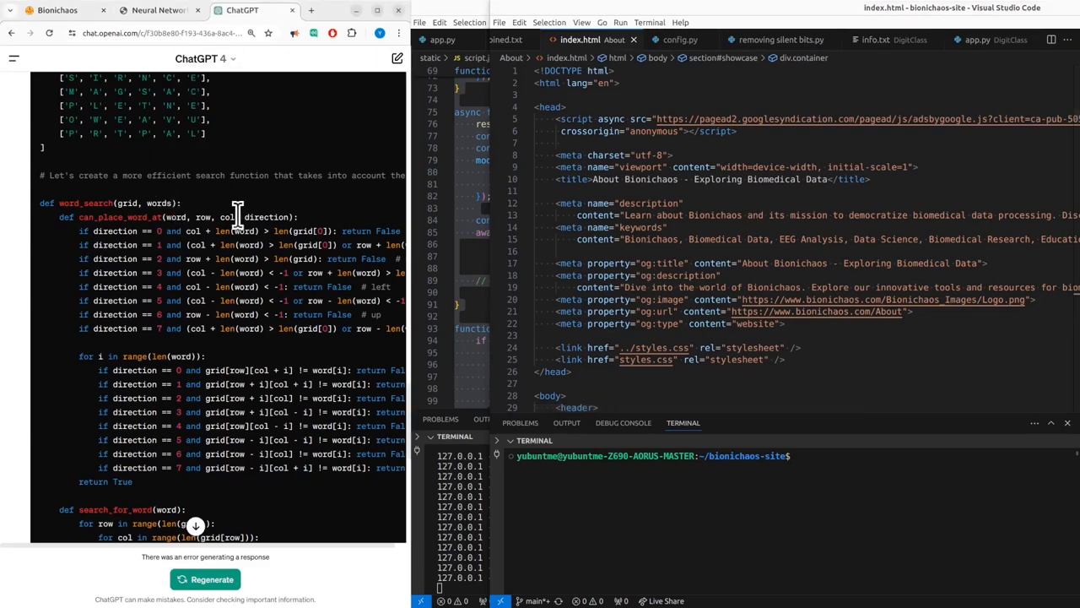
Scroll through the Statistical Inference word-search chat and copy it into info.txt
{"action": "scroll", "scroll_direction": "down", "scroll_amount": 3}
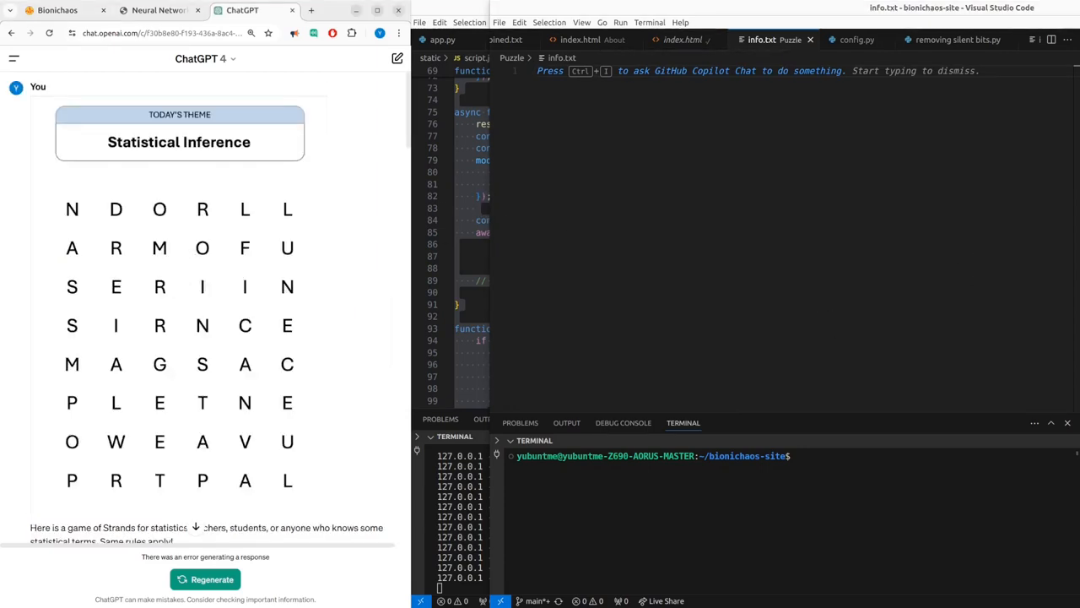
{"action": "right_click", "coordinate": [218, 313]}
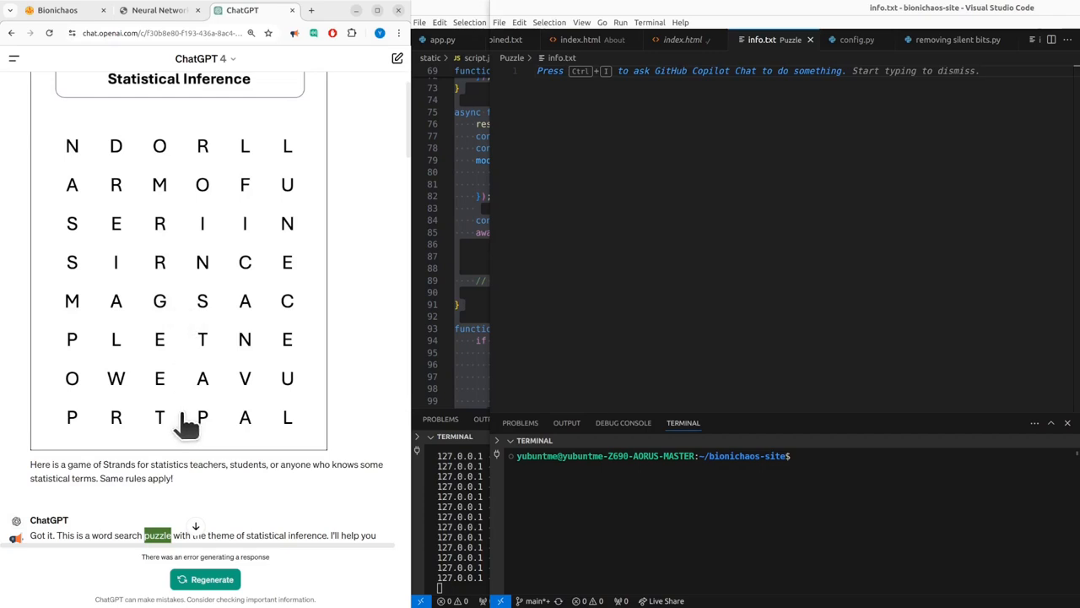
{"action": "mouse_move", "coordinate": [199, 257]}
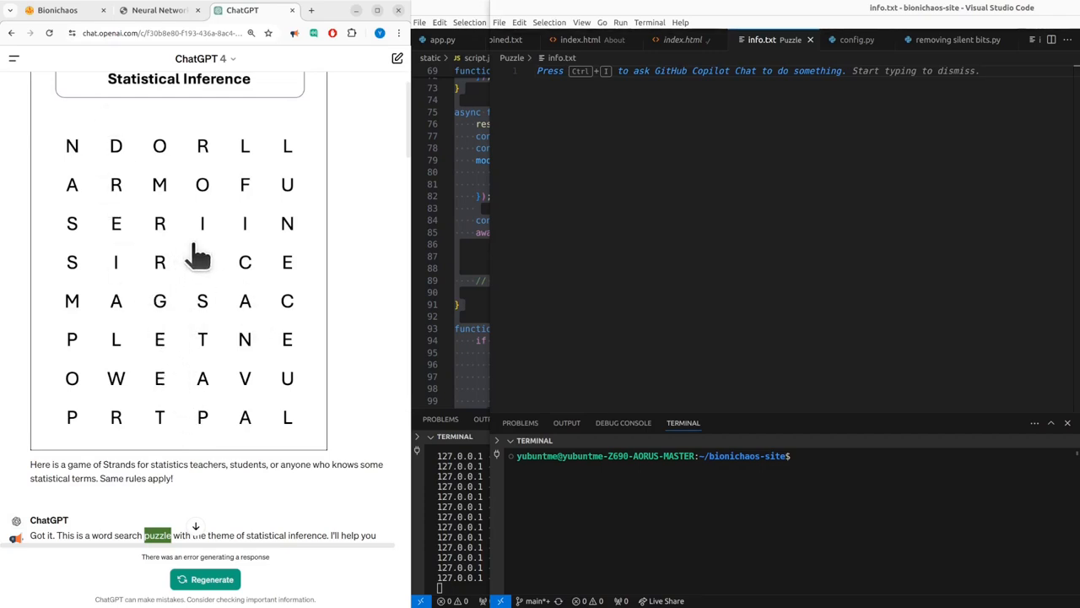
{"action": "mouse_move", "coordinate": [186, 156]}
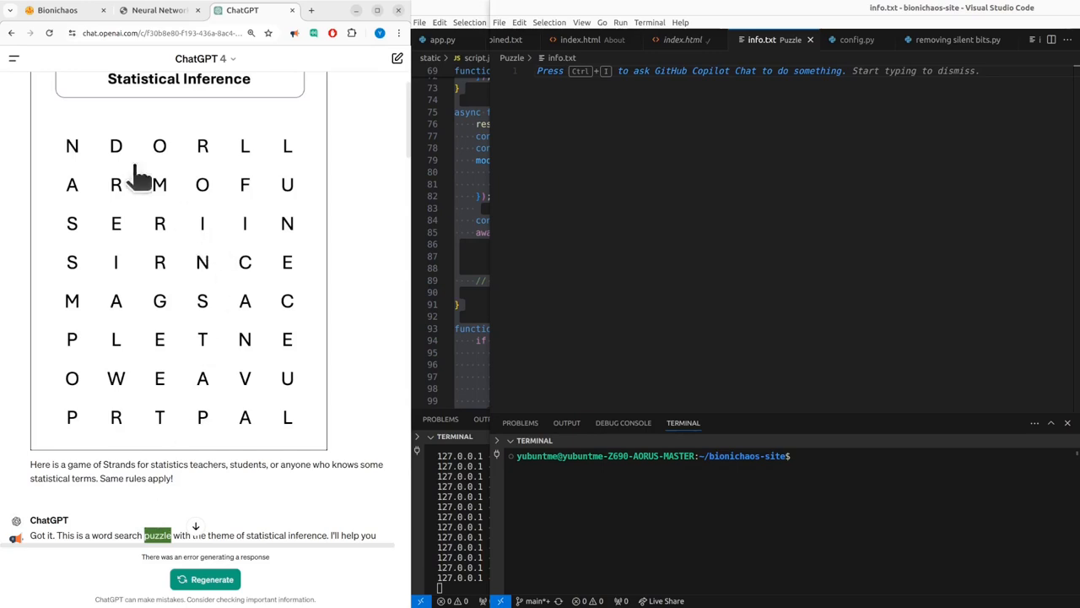
{"action": "mouse_move", "coordinate": [173, 236]}
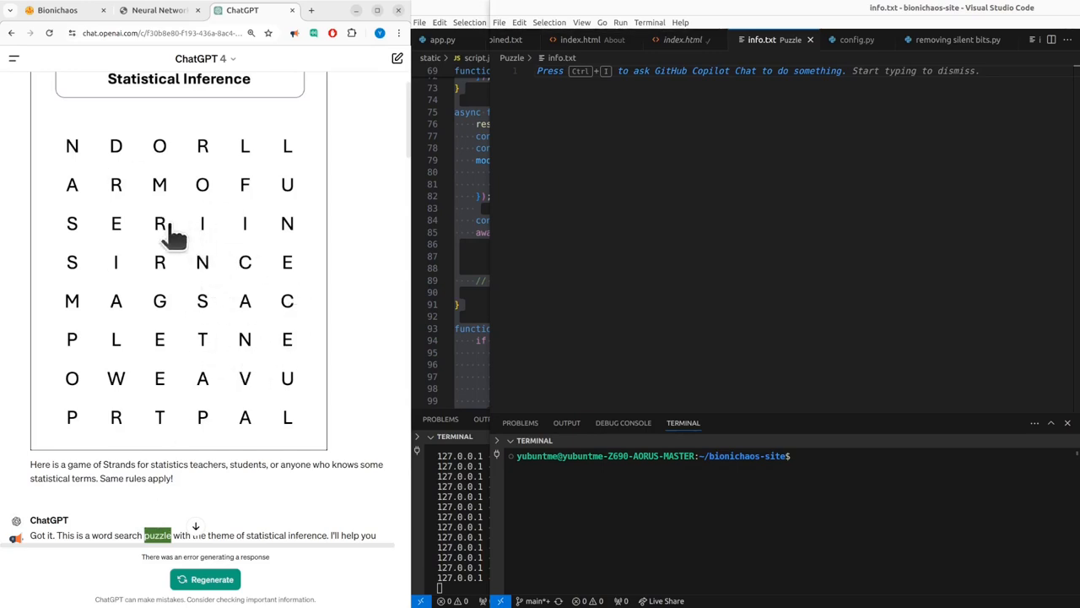
{"action": "mouse_move", "coordinate": [158, 186]}
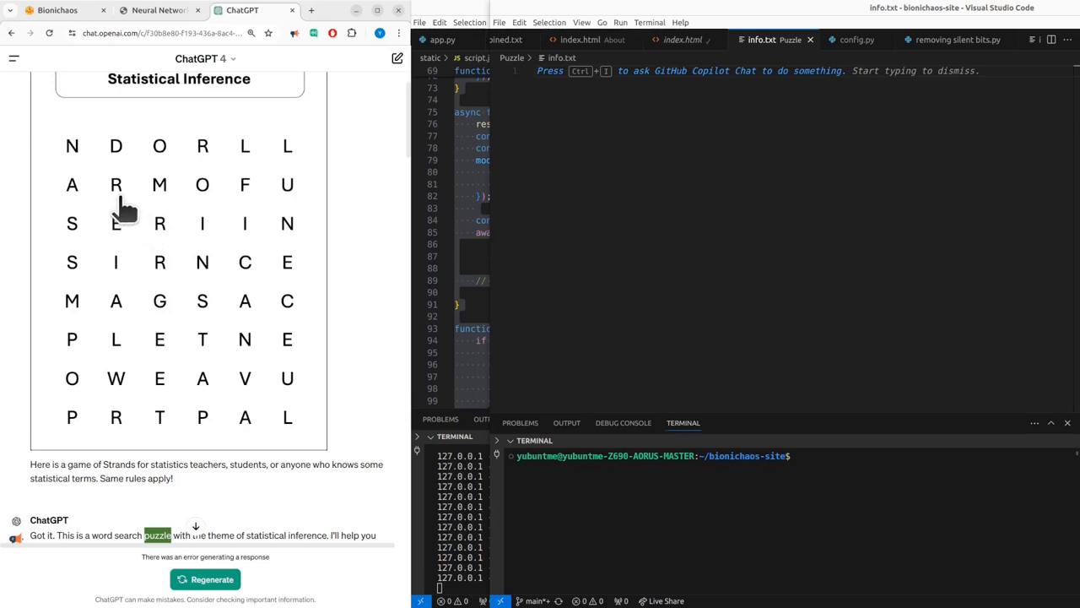
{"action": "mouse_move", "coordinate": [130, 245]}
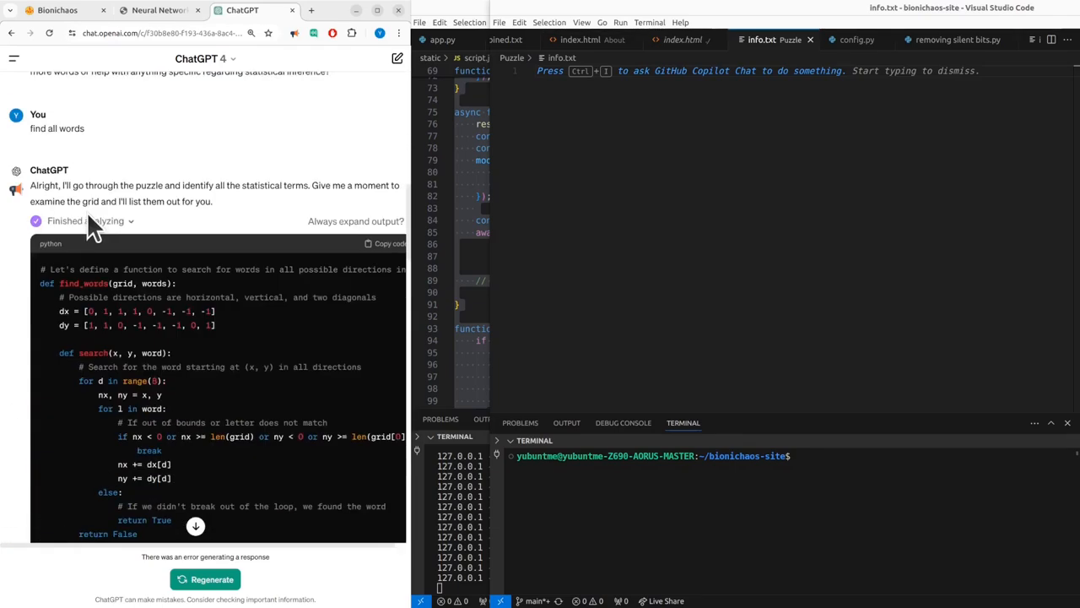
{"action": "scroll", "scroll_direction": "down", "scroll_amount": 3}
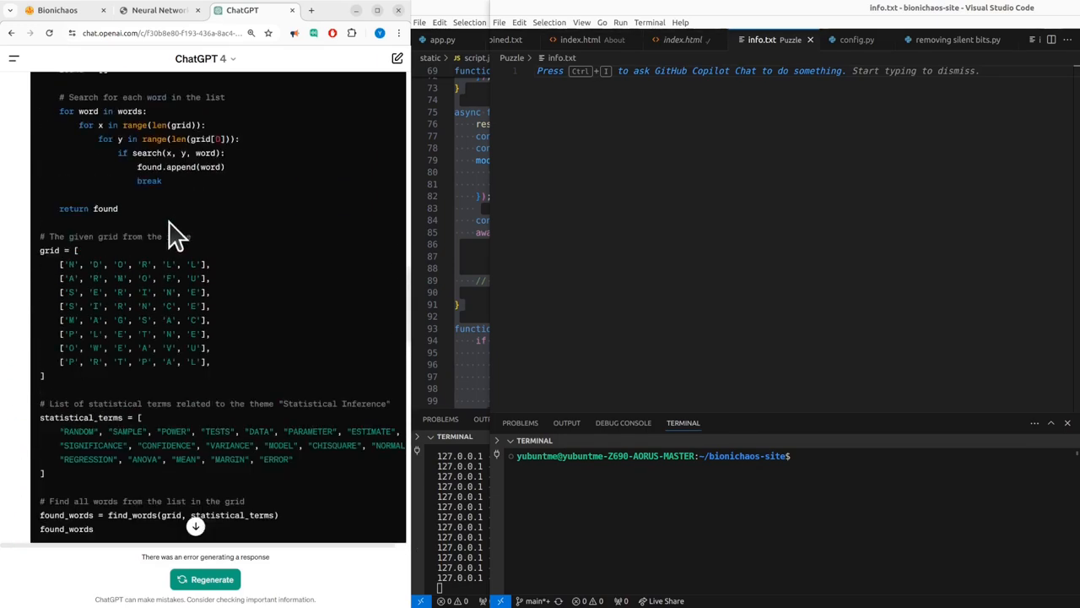
{"action": "mouse_move", "coordinate": [226, 338]}
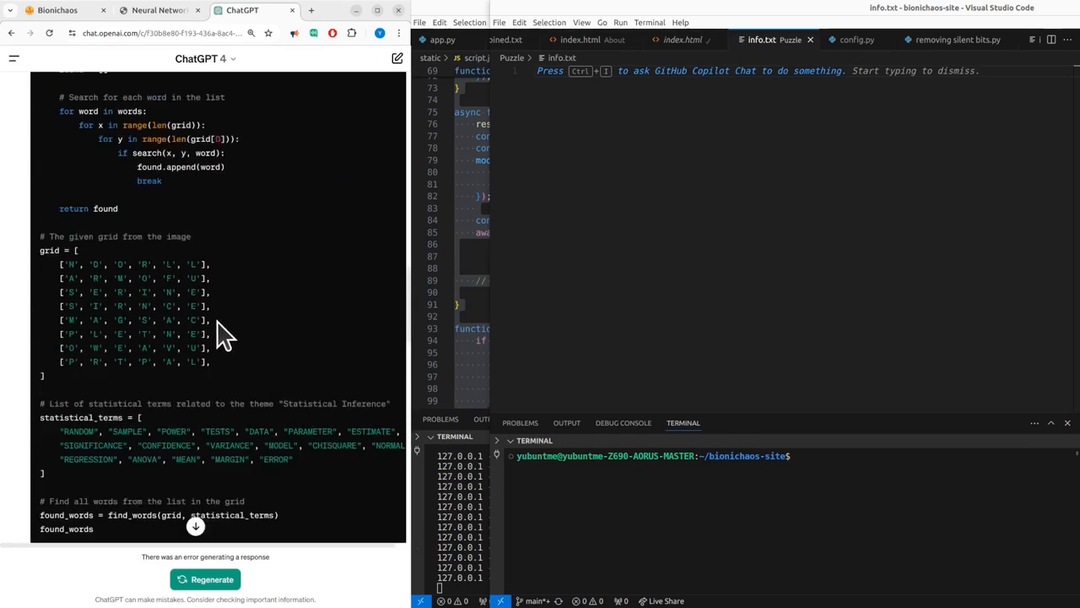
{"action": "mouse_move", "coordinate": [165, 376]}
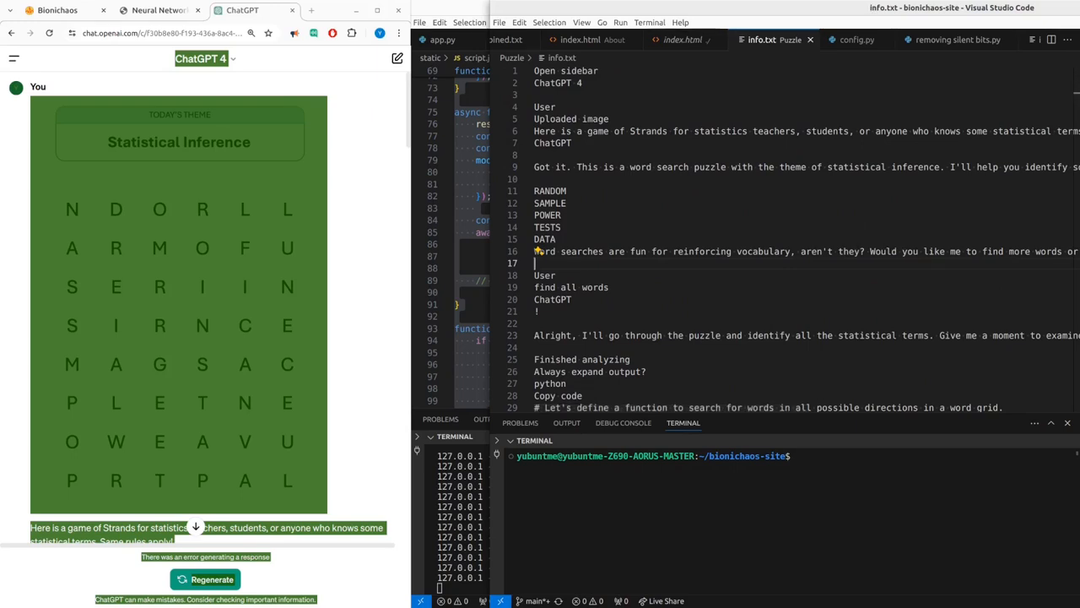
{"action": "scroll", "scroll_direction": "down", "scroll_amount": 3}
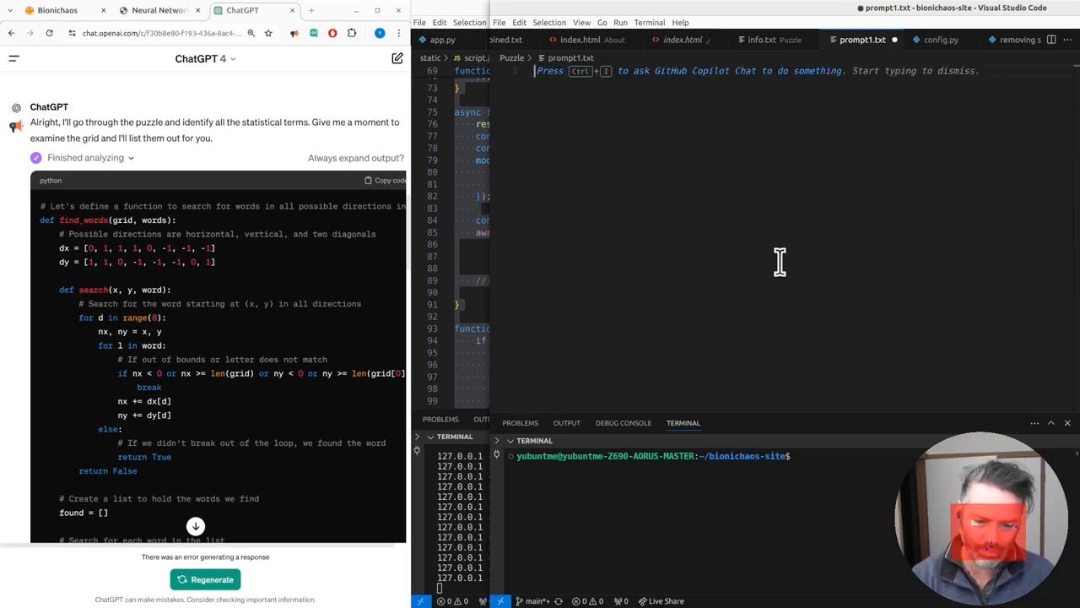
Ask ChatGPT for a Flask tool that can generate and solve puzzles
{"action": "scroll", "scroll_direction": "down", "scroll_amount": 3}
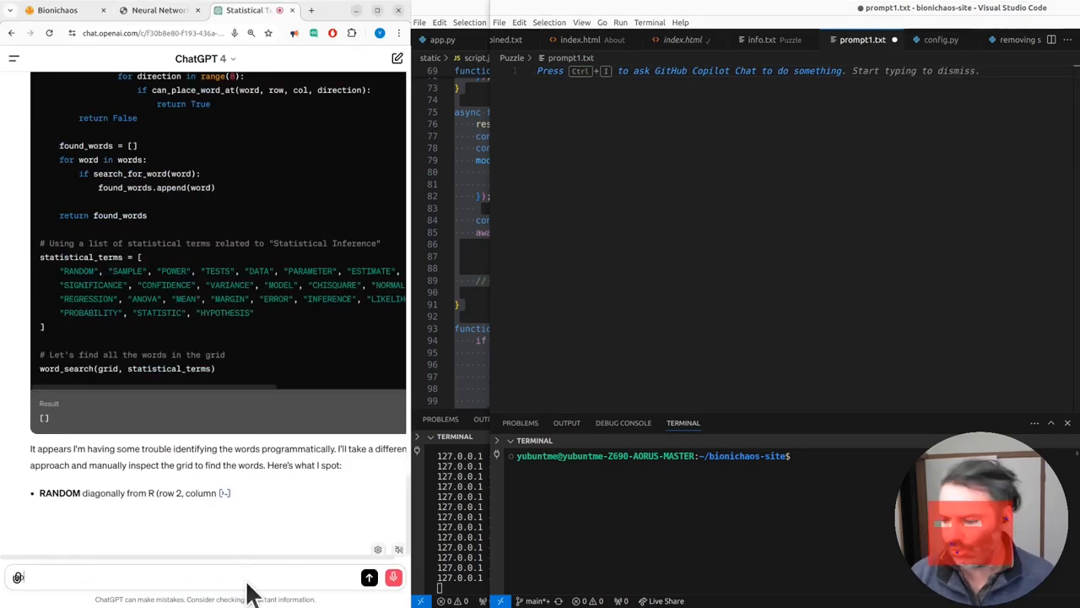
{"action": "type", "text": "like a tool to be able to"}
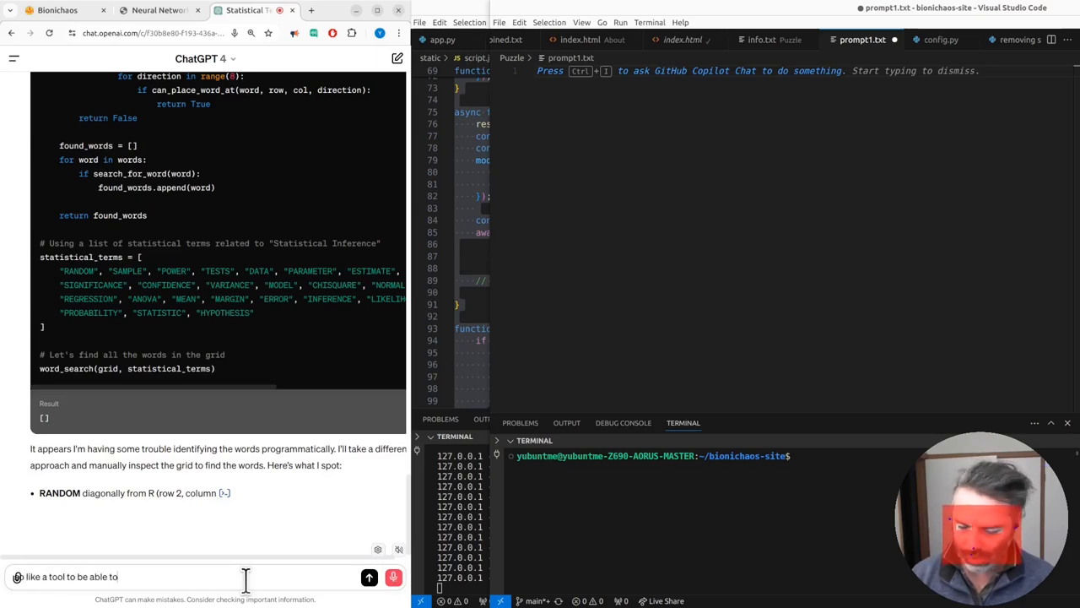
{"action": "type", "text": "generate and solve"}
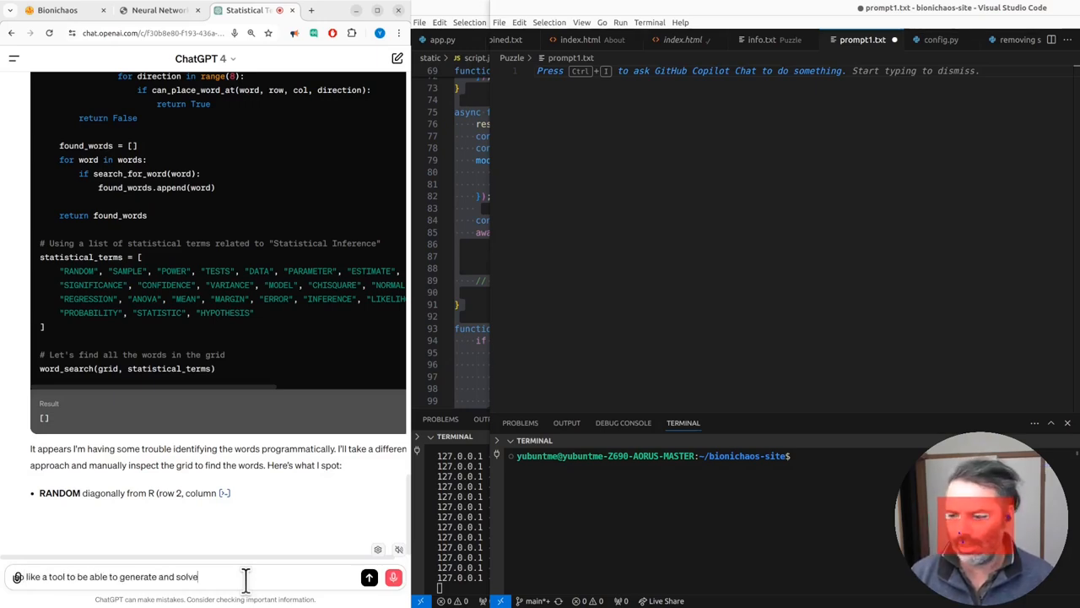
{"action": "type", "text": "a puzzles or like this"}
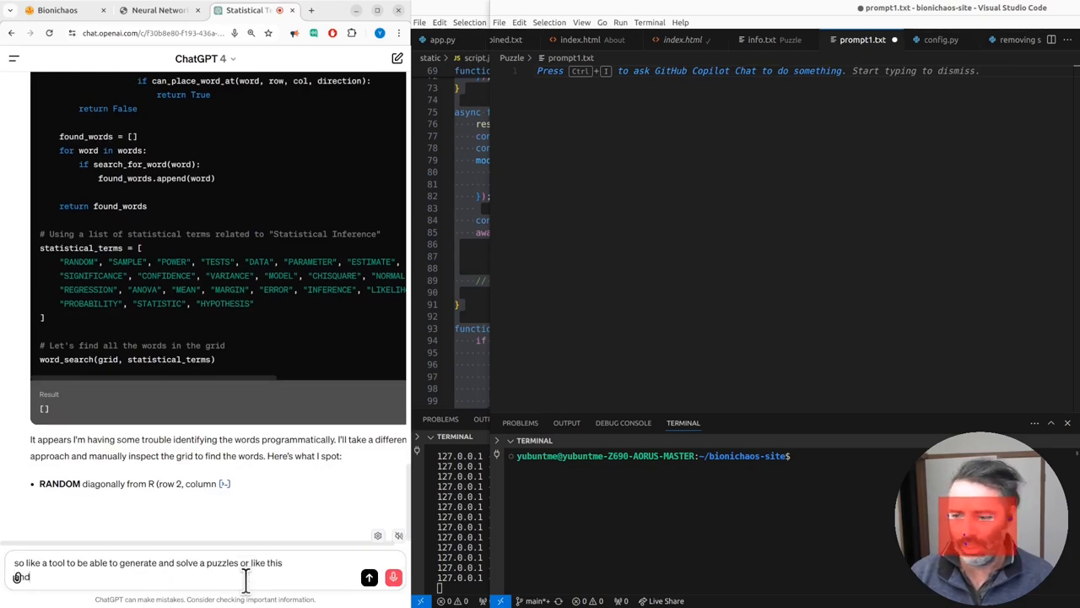
{"action": "type", "text": "we wanted as a flask application"}
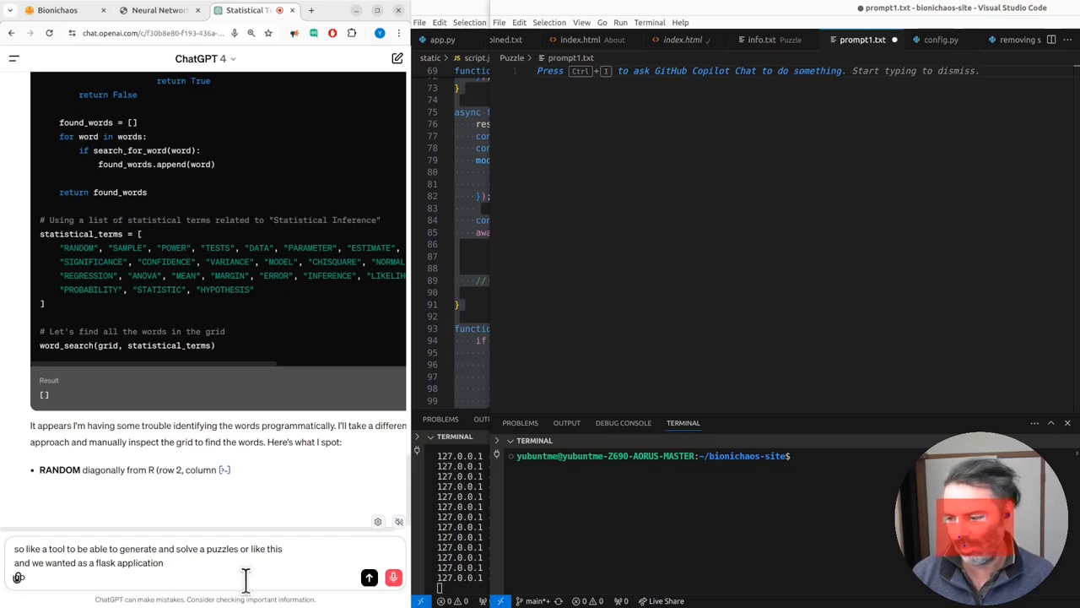
{"action": "left_click", "coordinate": [369, 577]}
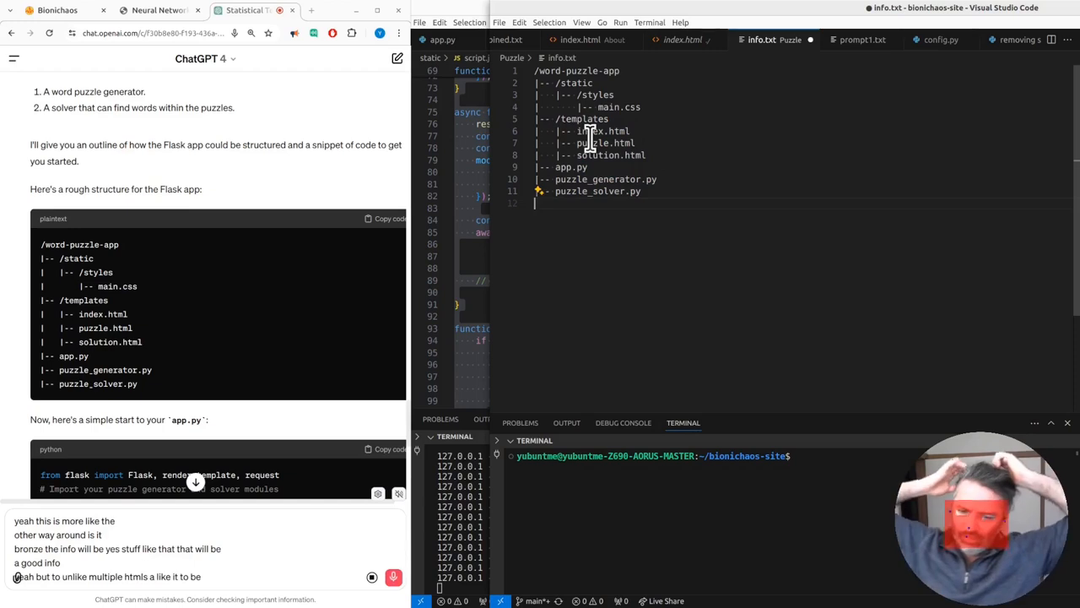
Scroll the reply and dictate a follow-up about the app's design
{"action": "scroll", "scroll_direction": "down", "scroll_amount": 3}
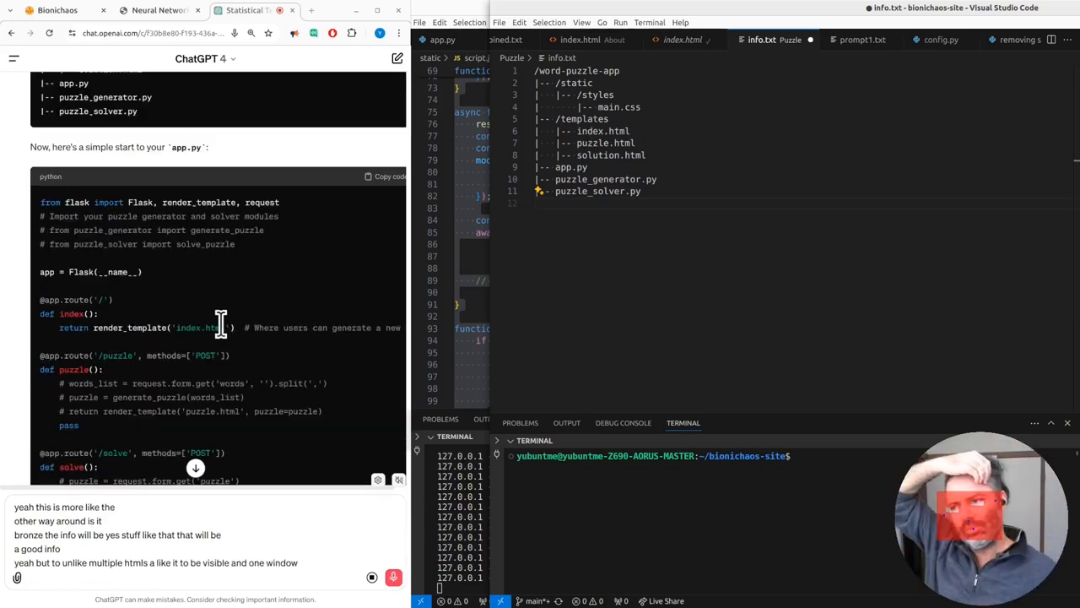
{"action": "scroll", "scroll_direction": "down", "scroll_amount": 3}
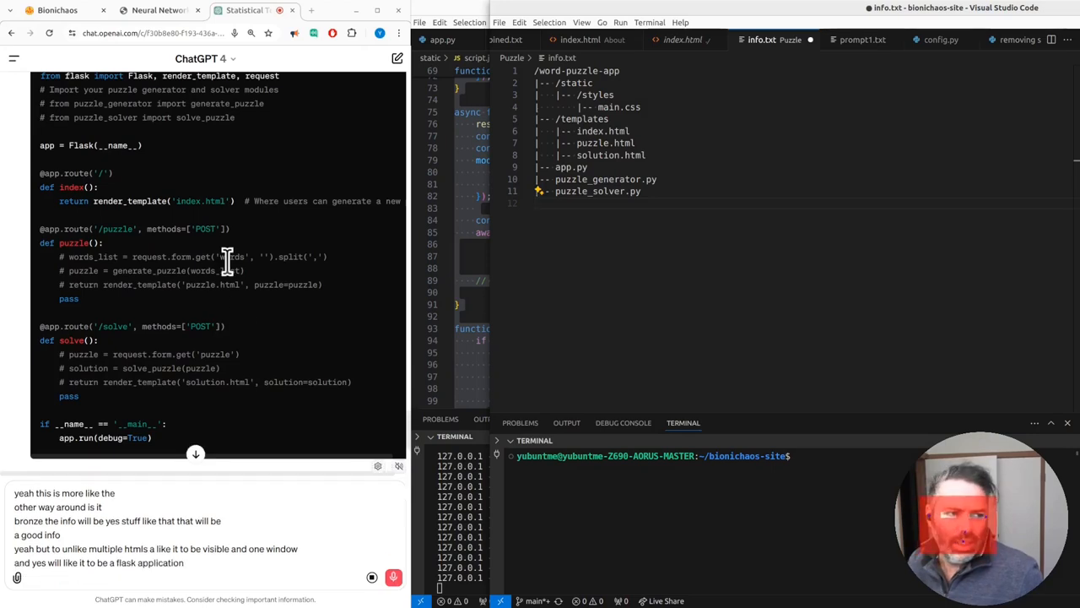
{"action": "type", "text": "but"}
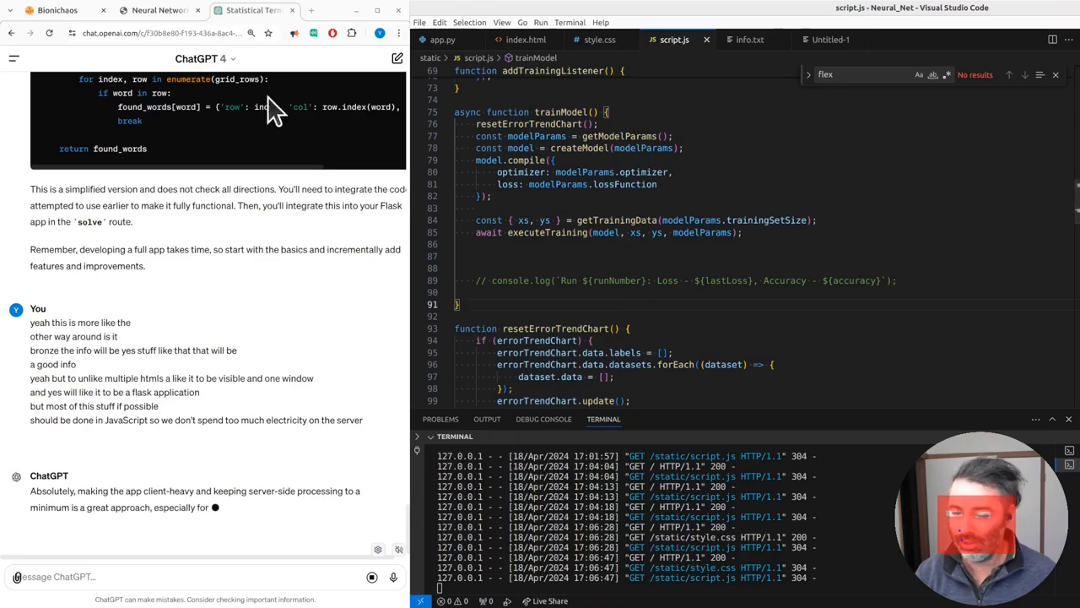
Switch to the Neural_Net project and scroll index.html to the optimizer options
{"action": "left_click", "coordinate": [156, 10]}
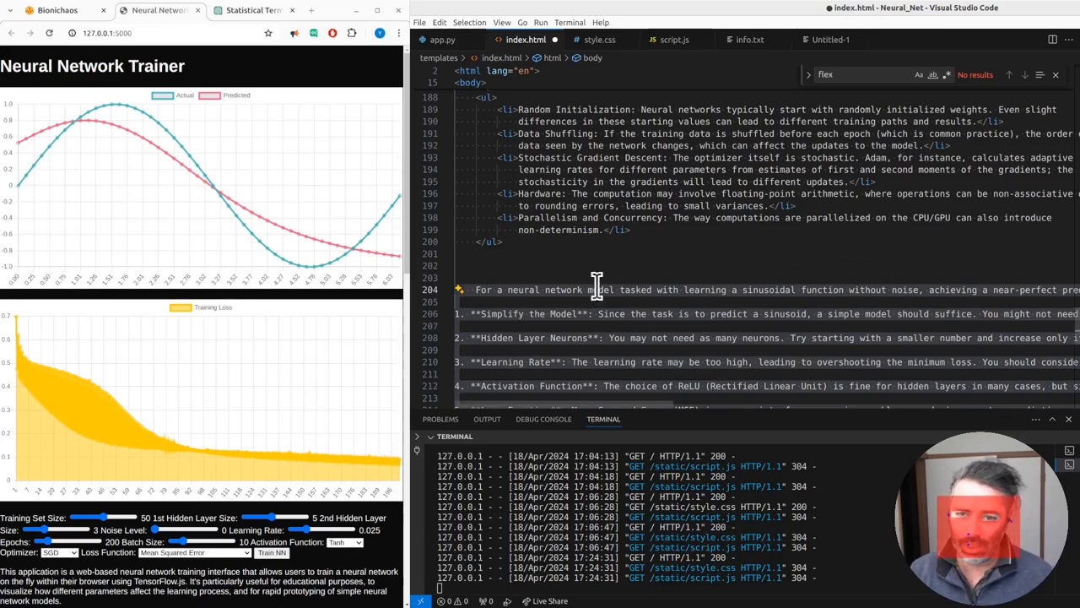
{"action": "scroll", "scroll_direction": "down", "scroll_amount": 3}
{"action": "type", "text": "Optimizer"}
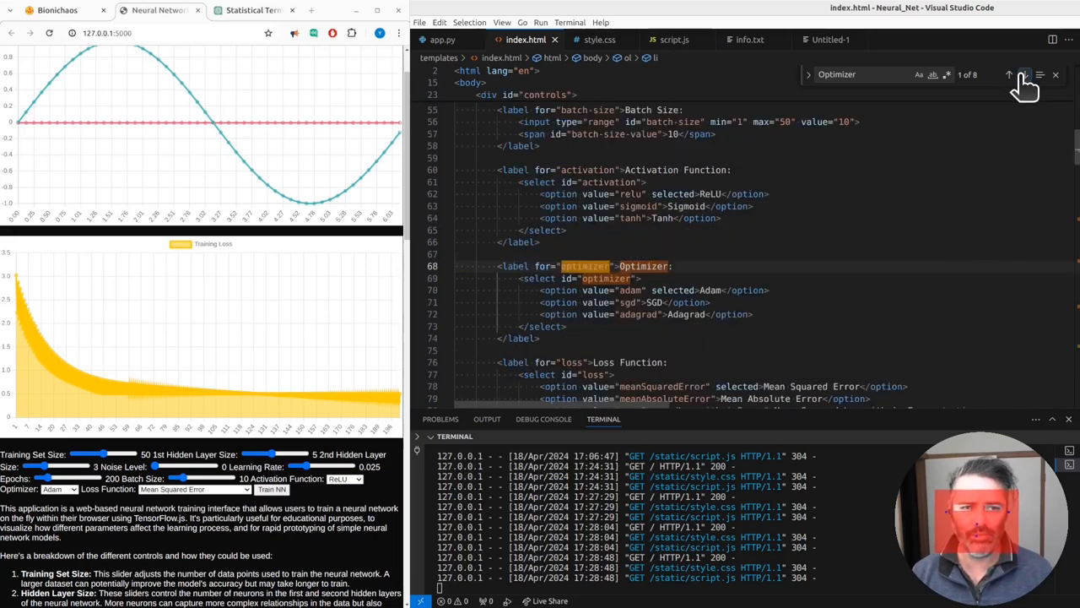
Use Copilot inline chat to make SGD the default optimizer and Tanh the default activation
{"action": "type", "text": "select SGD instead of adam"}
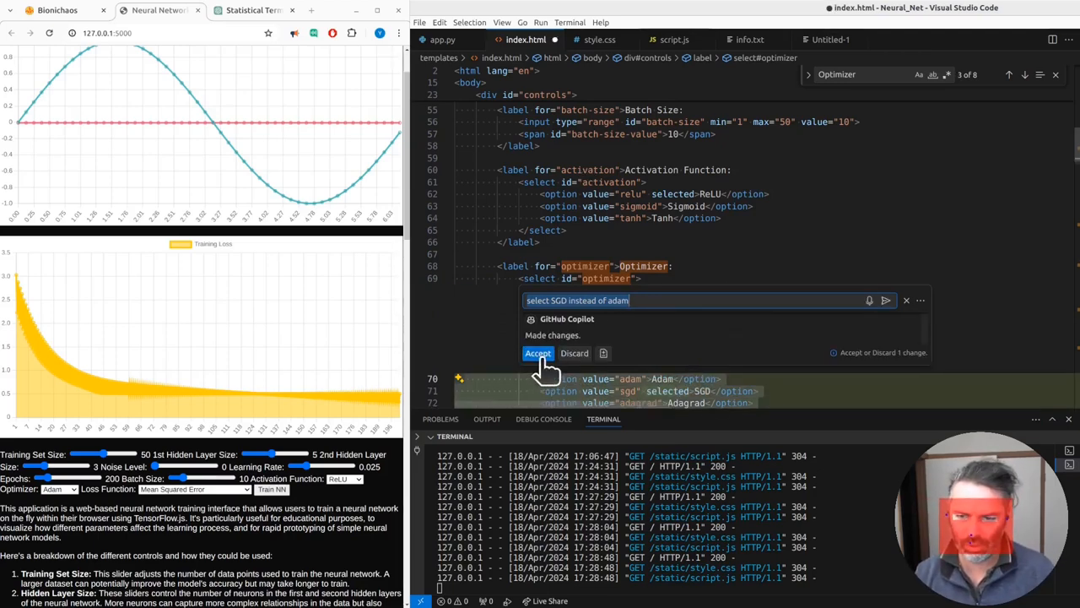
{"action": "left_click", "coordinate": [538, 353]}
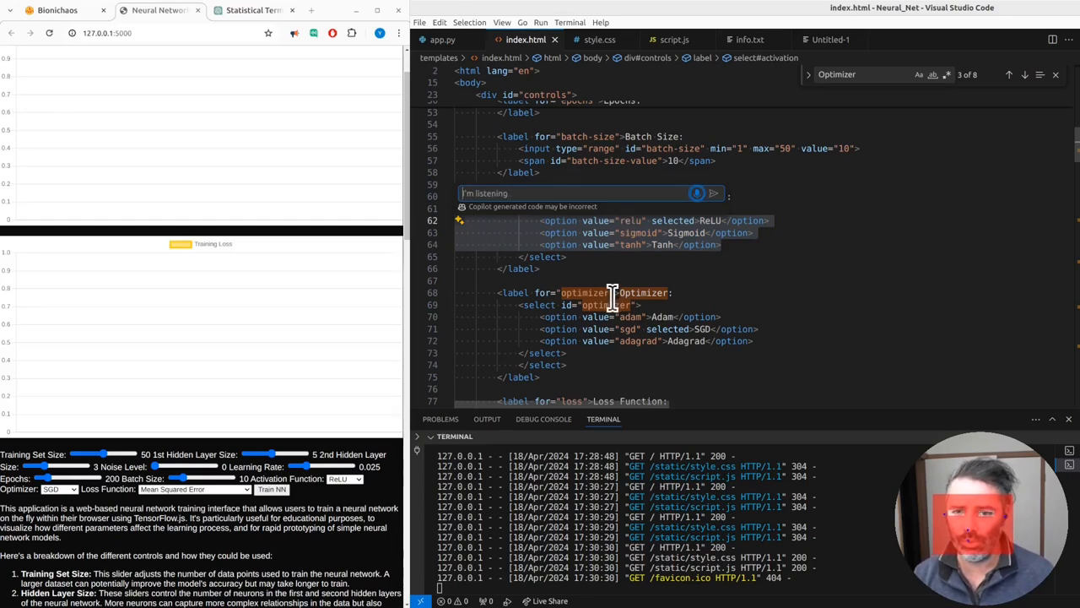
{"action": "type", "text": "Can we use Dan H as"}
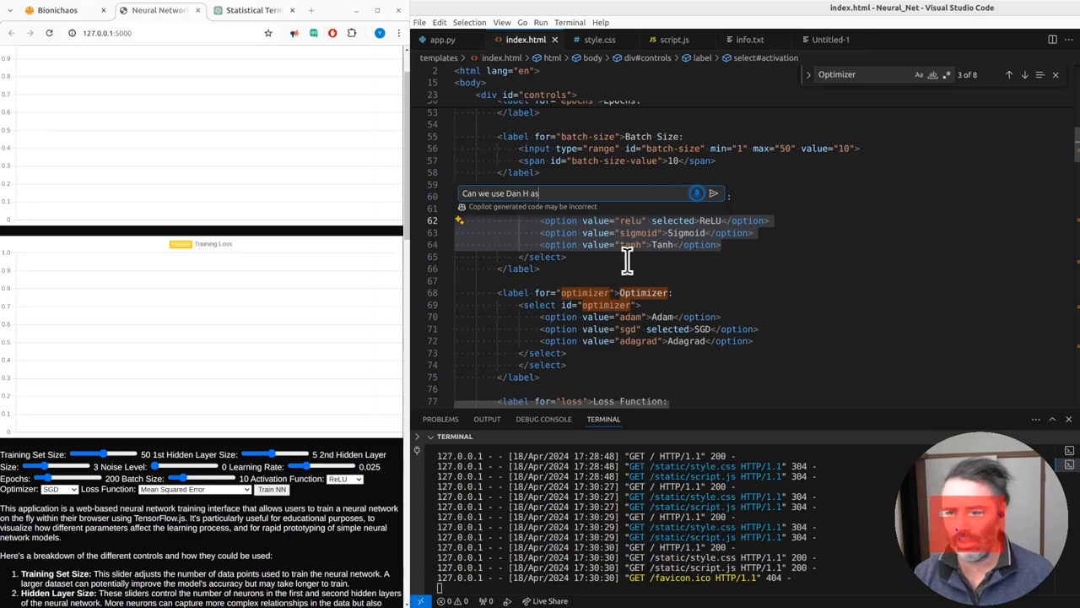
{"action": "type", "text": "default instead"}
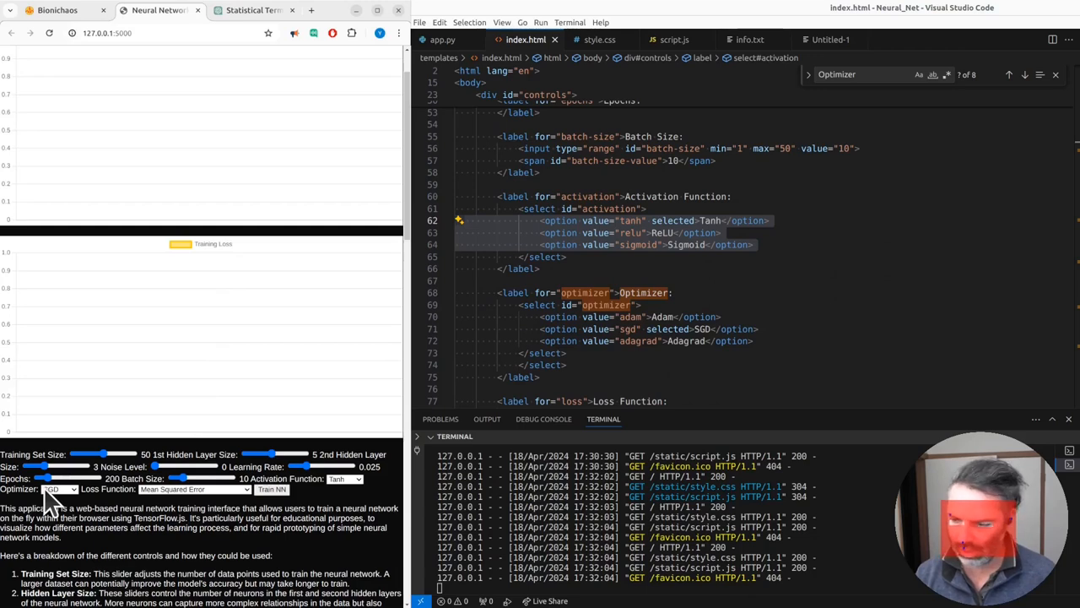
{"action": "mouse_move", "coordinate": [245, 481]}
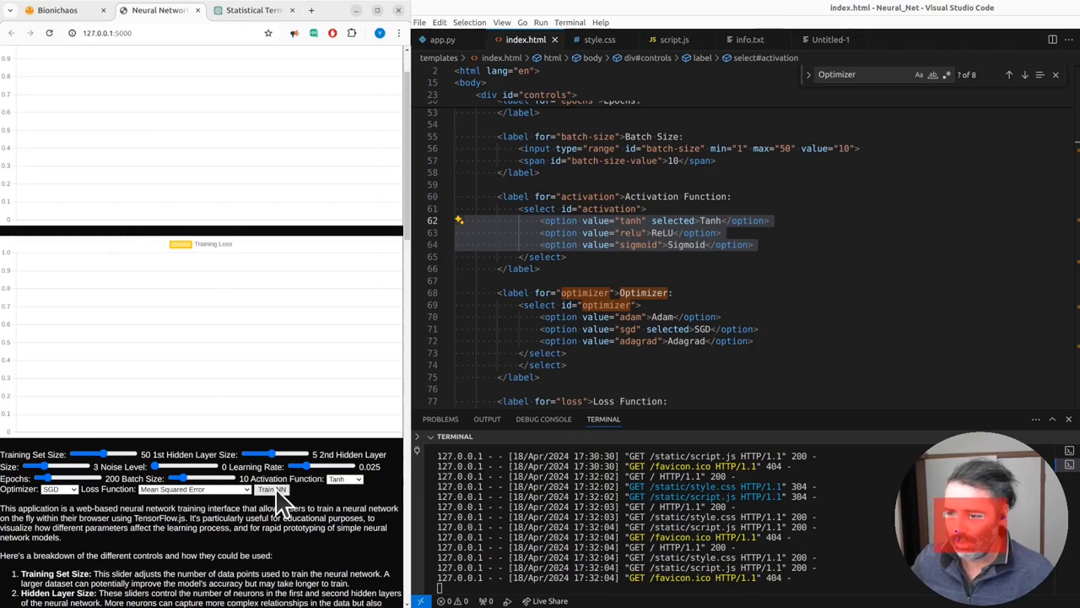
Retrain the network with the new defaults, a 100-sample training set and noisy data
{"action": "left_click", "coordinate": [272, 488]}
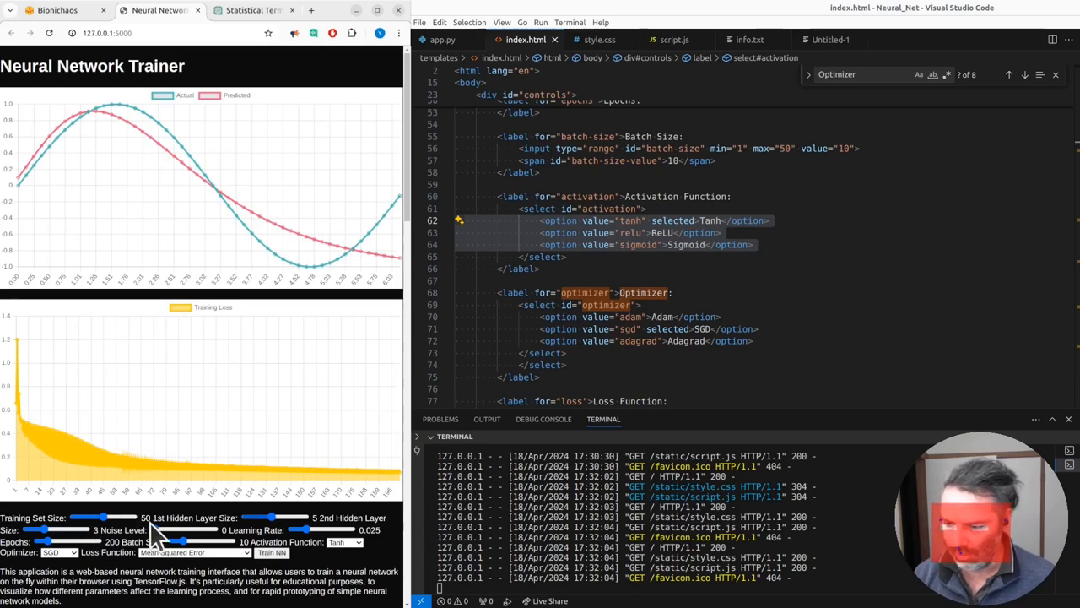
{"action": "left_click", "coordinate": [271, 552]}
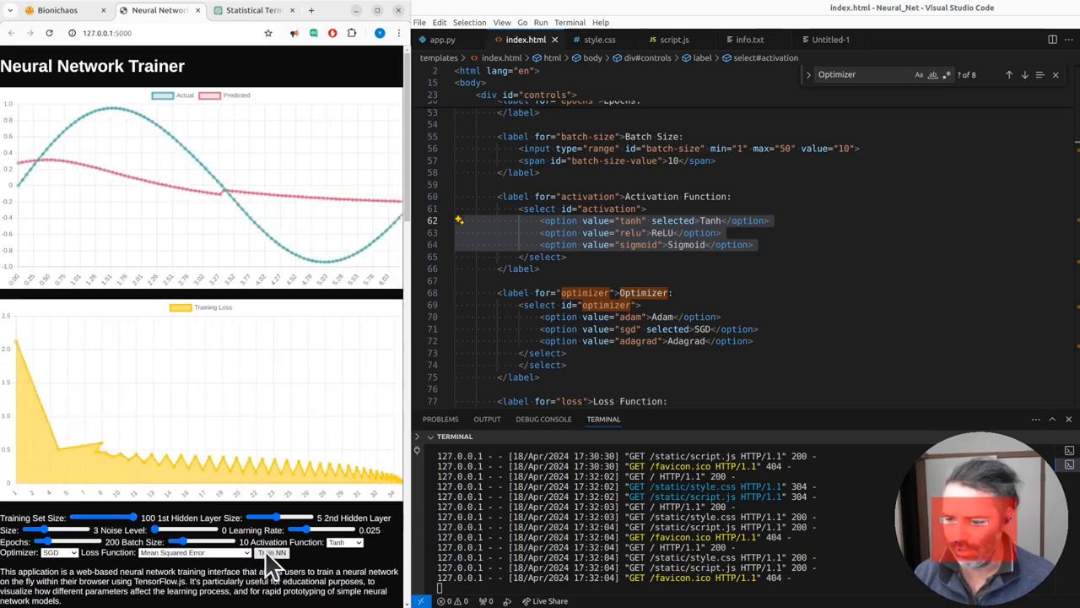
{"action": "left_click", "coordinate": [272, 552]}
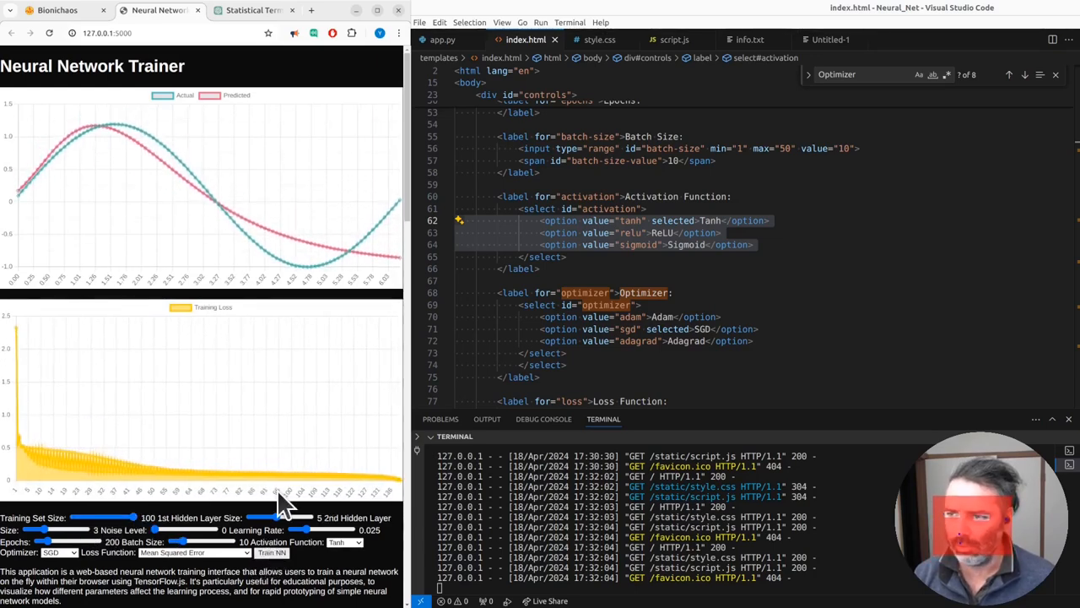
{"action": "mouse_move", "coordinate": [393, 485]}
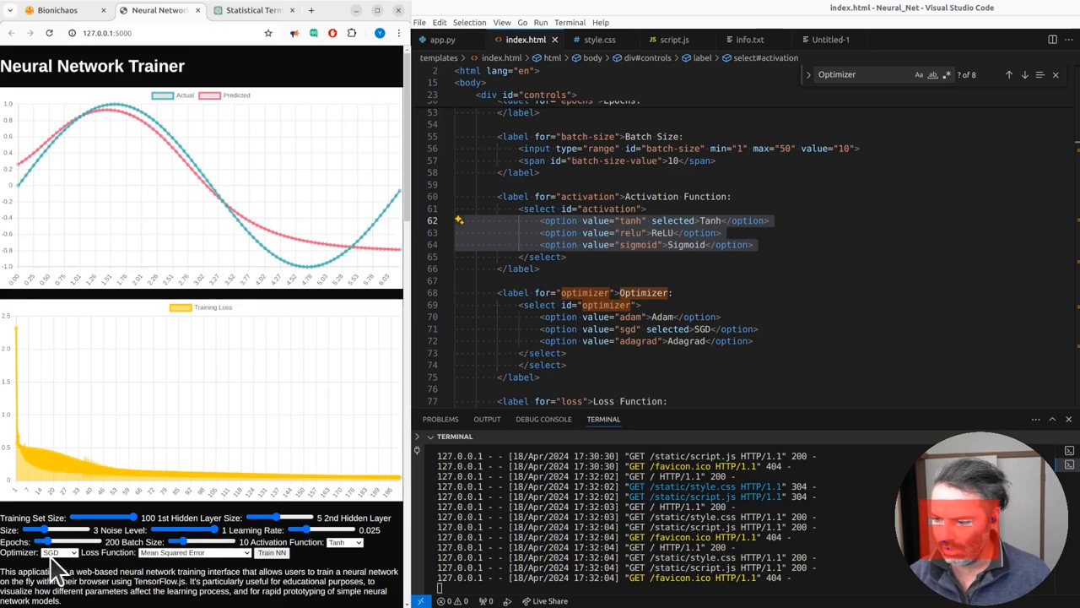
{"action": "left_click", "coordinate": [271, 551]}
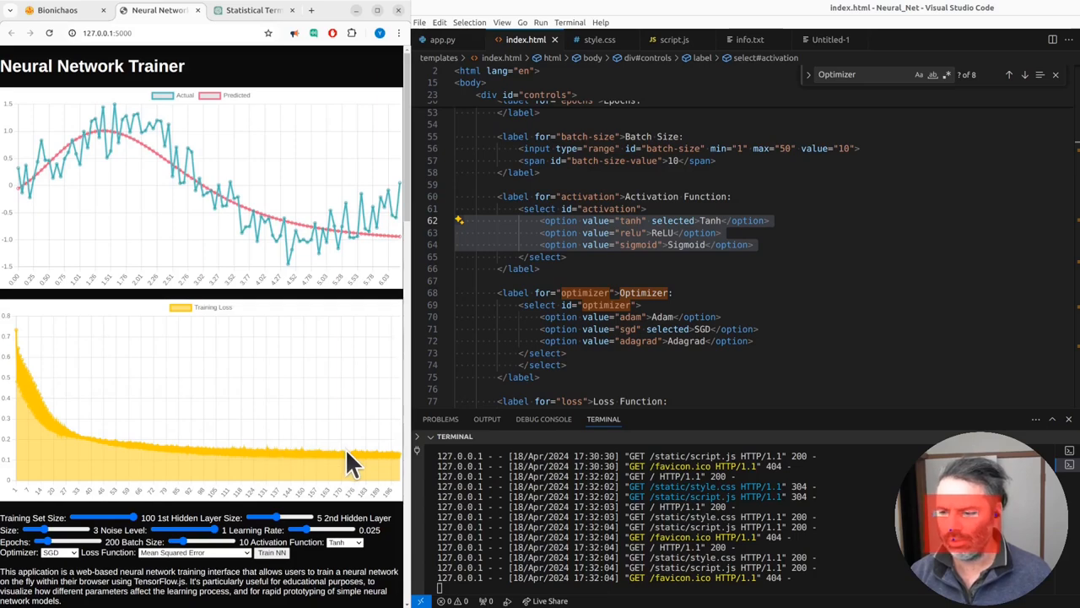
{"action": "mouse_move", "coordinate": [648, 282]}
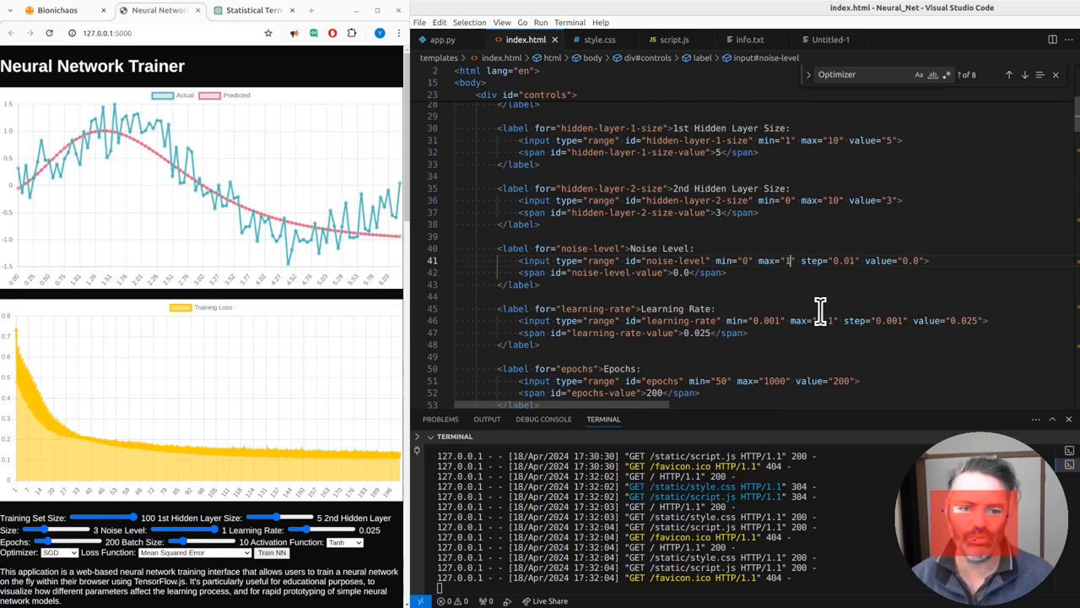
Raise the noise-level slider's maximum to 2 in index.html
{"action": "type", "text": "2"}
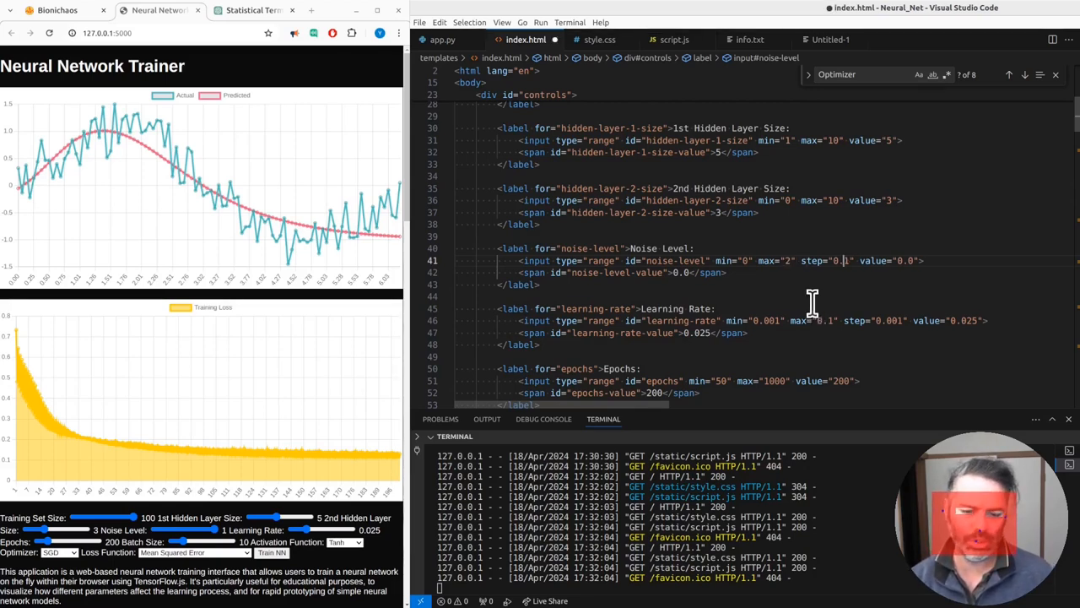
{"action": "mouse_move", "coordinate": [918, 306]}
{"action": "type", "text": "5"}
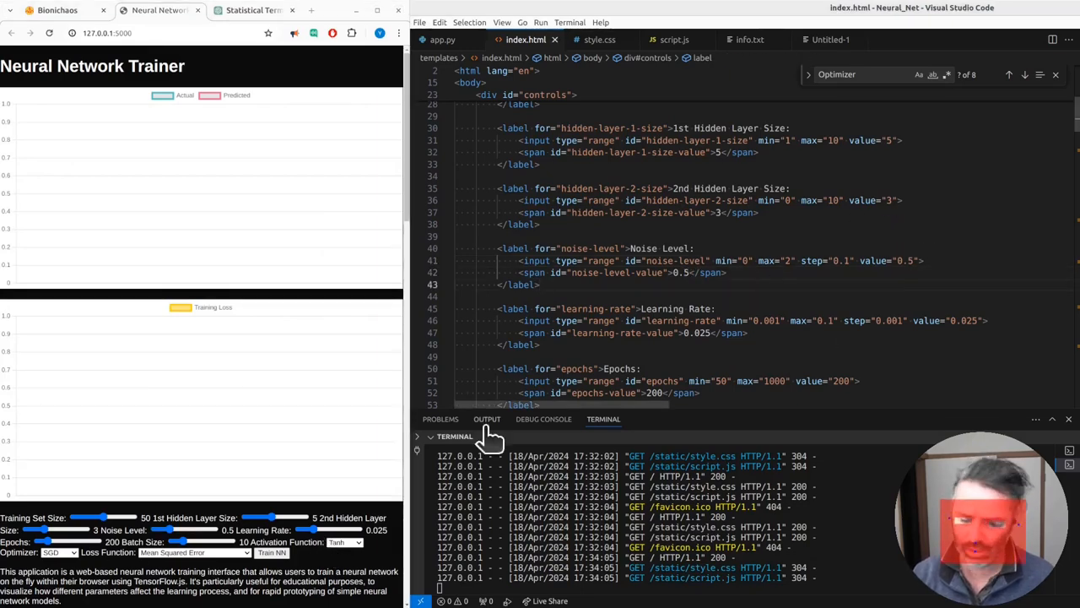
Retrain the network with noise level 2, then again with noise-free data
{"action": "left_click", "coordinate": [271, 553]}
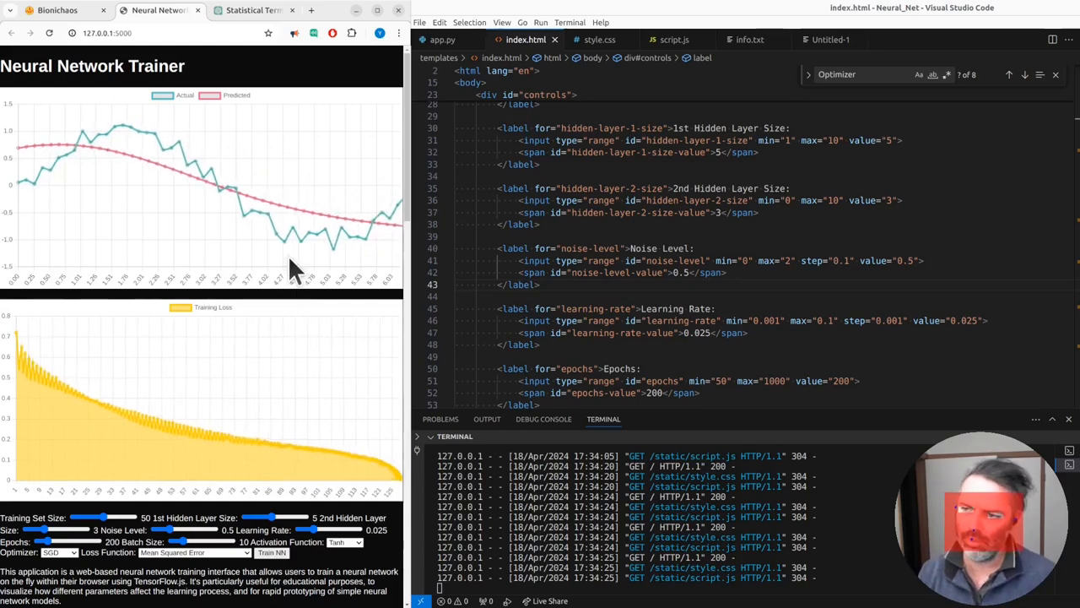
{"action": "mouse_move", "coordinate": [384, 469]}
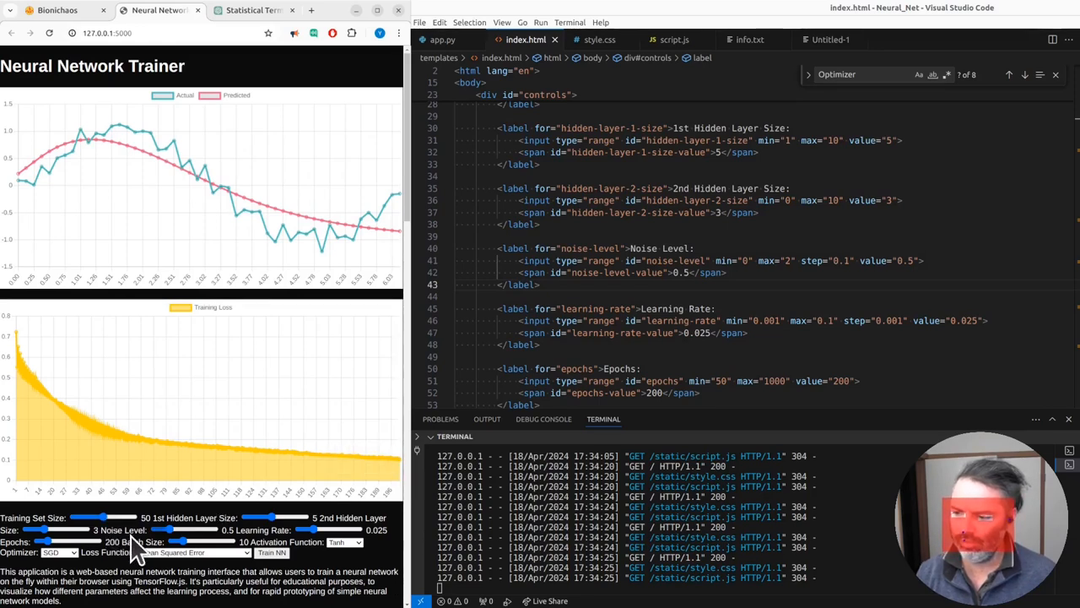
{"action": "left_click_drag", "start_coordinate": [105, 517], "coordinate": [91, 517]}
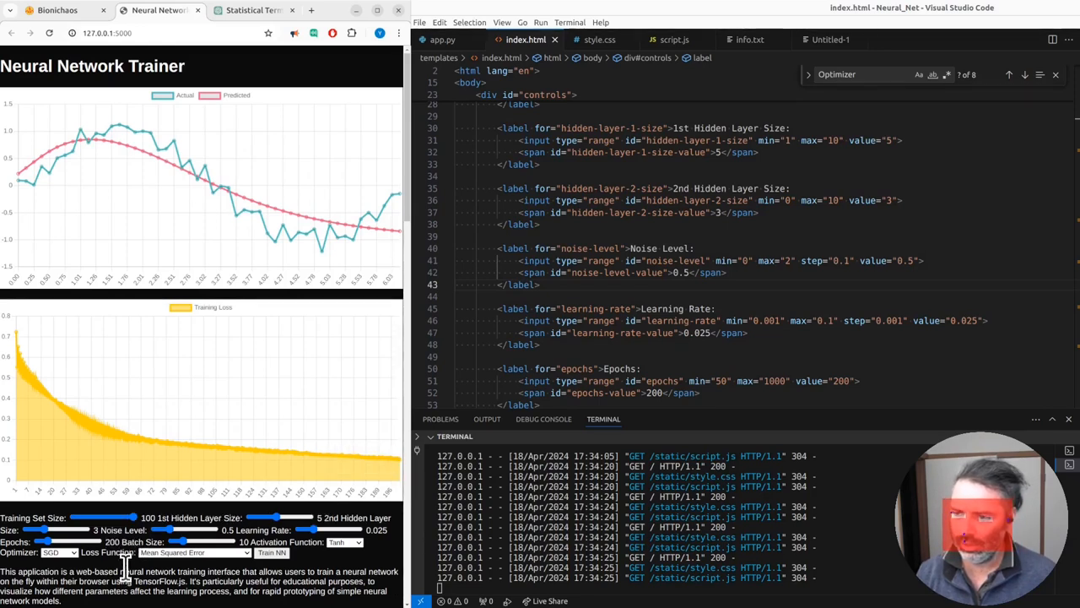
{"action": "mouse_move", "coordinate": [224, 569]}
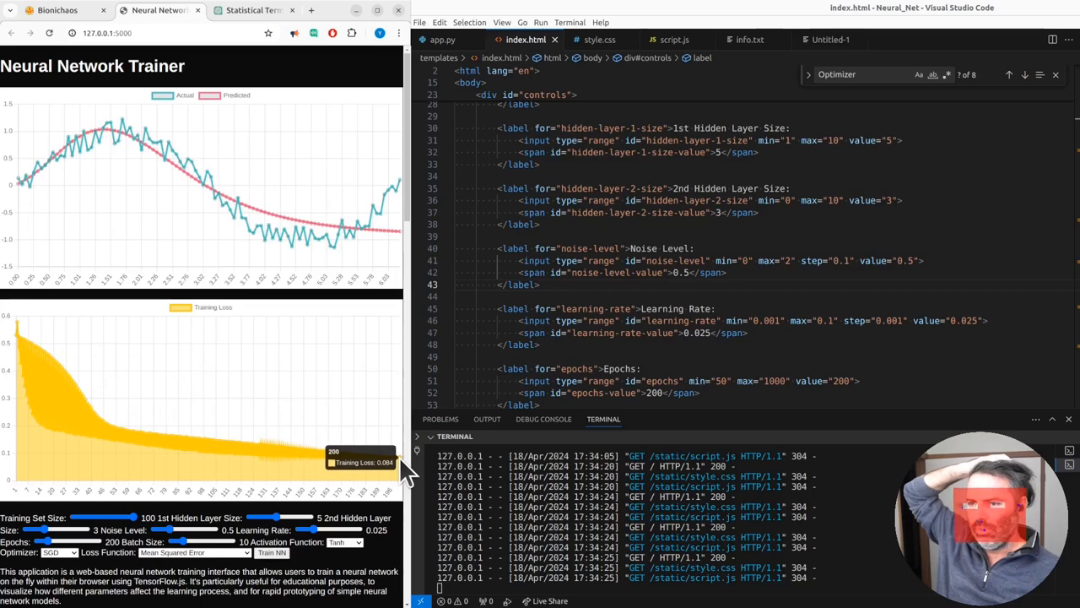
{"action": "mouse_move", "coordinate": [152, 578]}
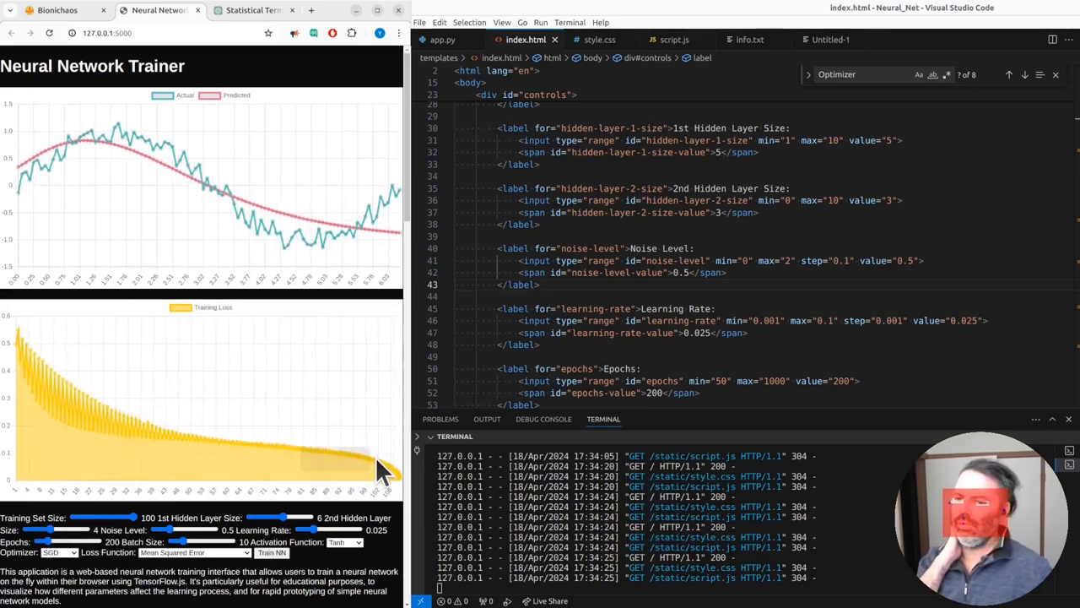
{"action": "mouse_move", "coordinate": [388, 468]}
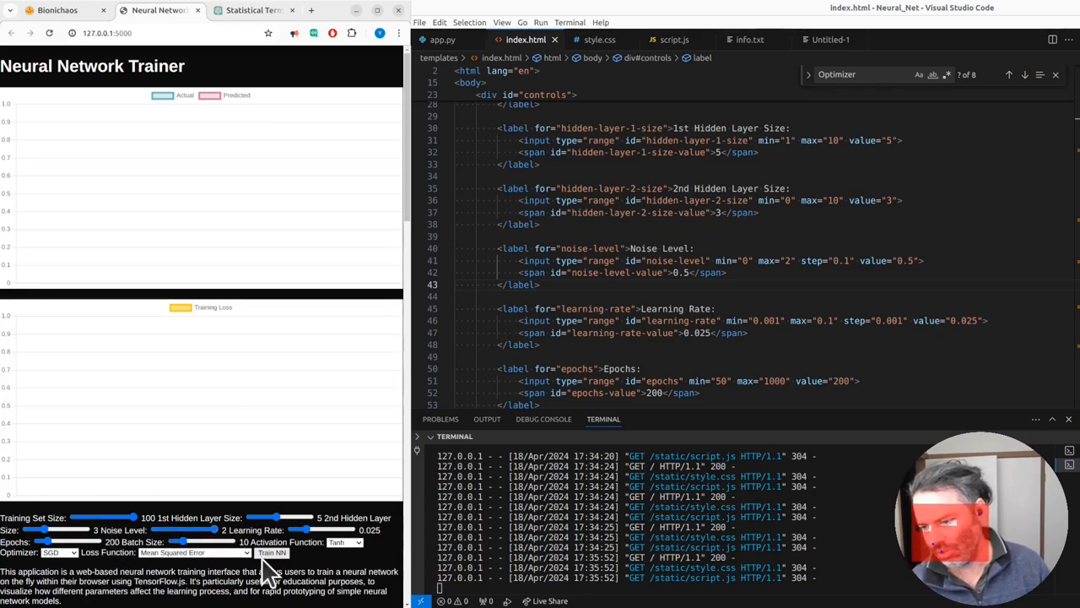
{"action": "left_click", "coordinate": [272, 552]}
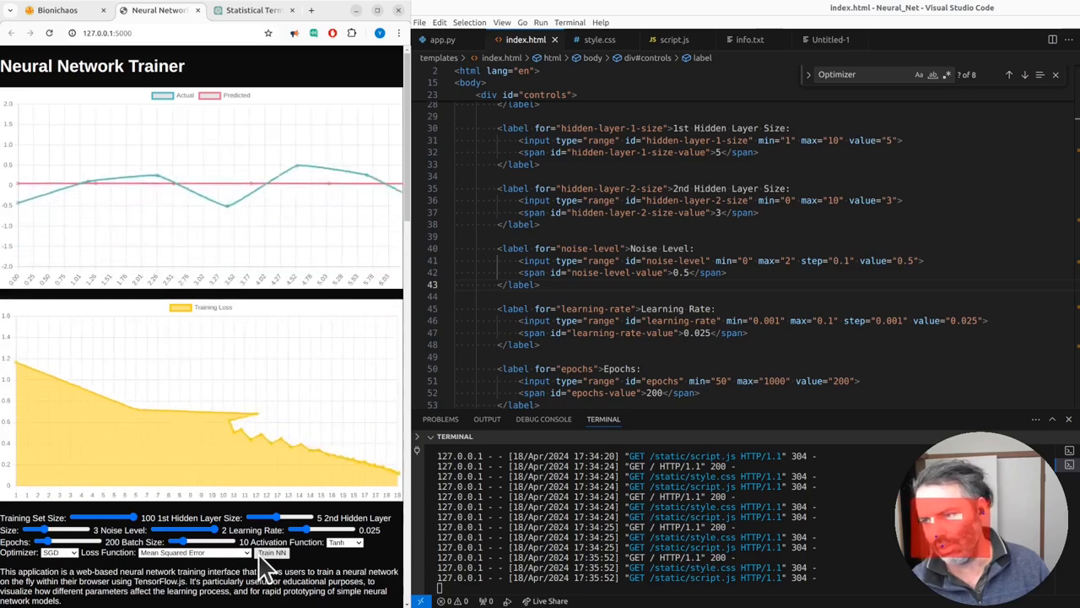
{"action": "left_click", "coordinate": [272, 552]}
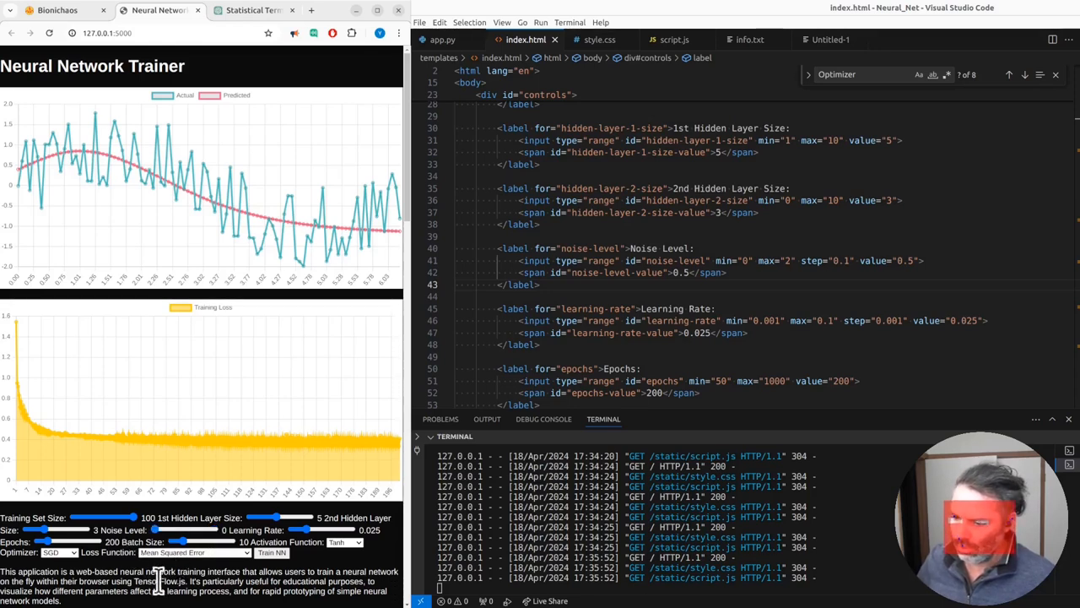
{"action": "mouse_move", "coordinate": [190, 443]}
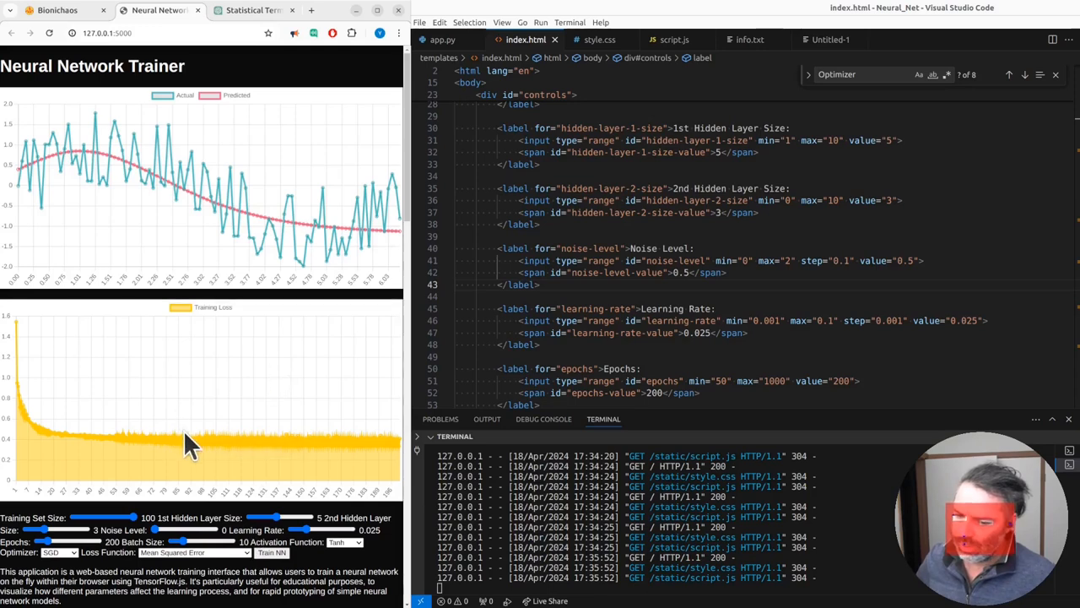
{"action": "mouse_move", "coordinate": [317, 557]}
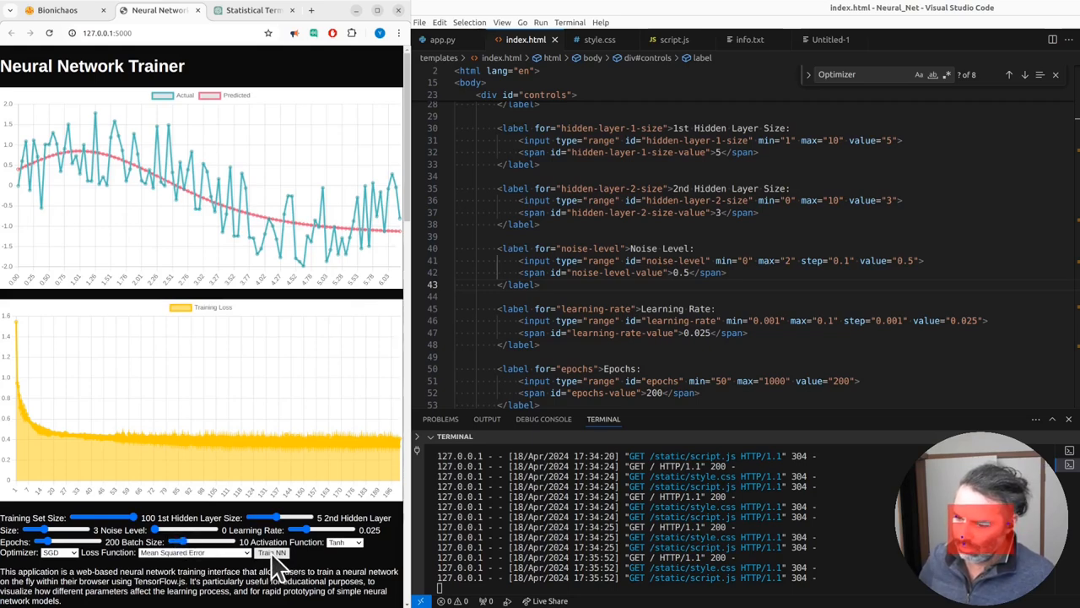
{"action": "left_click", "coordinate": [271, 552]}
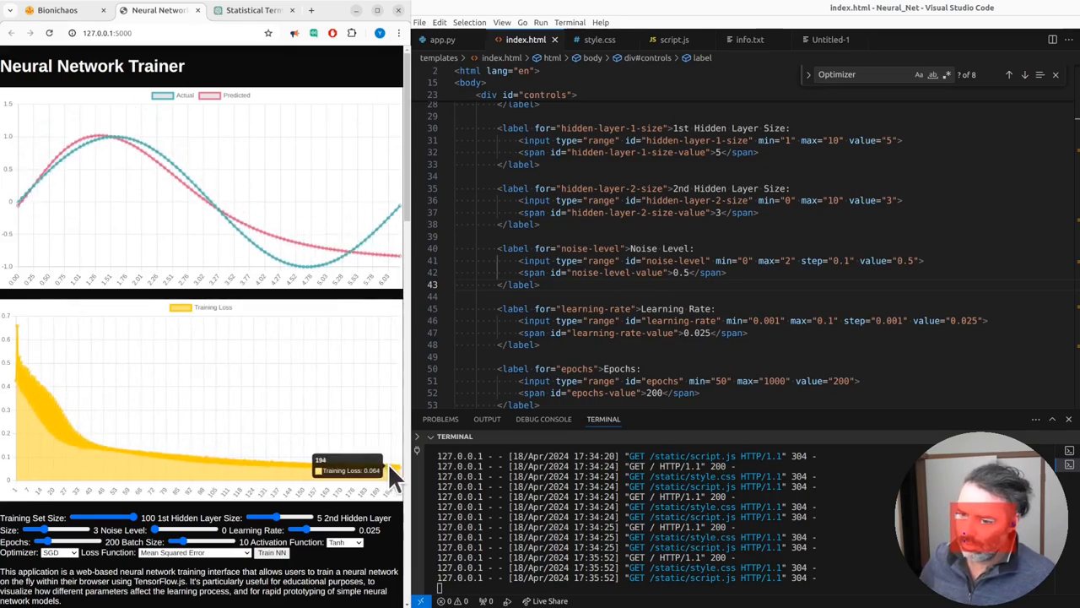
{"action": "mouse_move", "coordinate": [389, 472]}
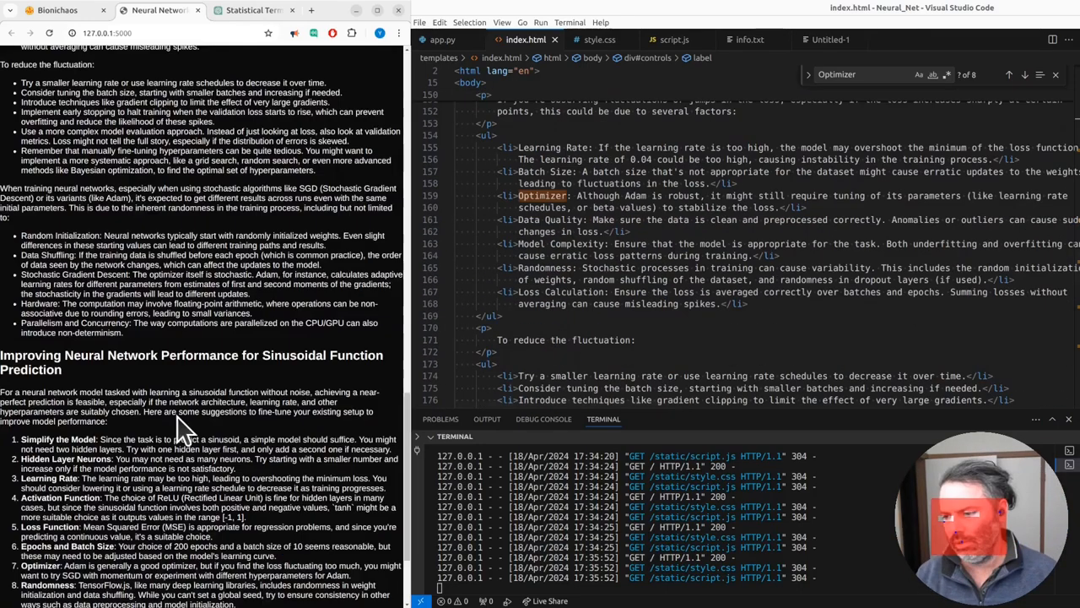
Scroll through style.css to reach the body rule
{"action": "scroll", "scroll_direction": "down", "scroll_amount": 3}
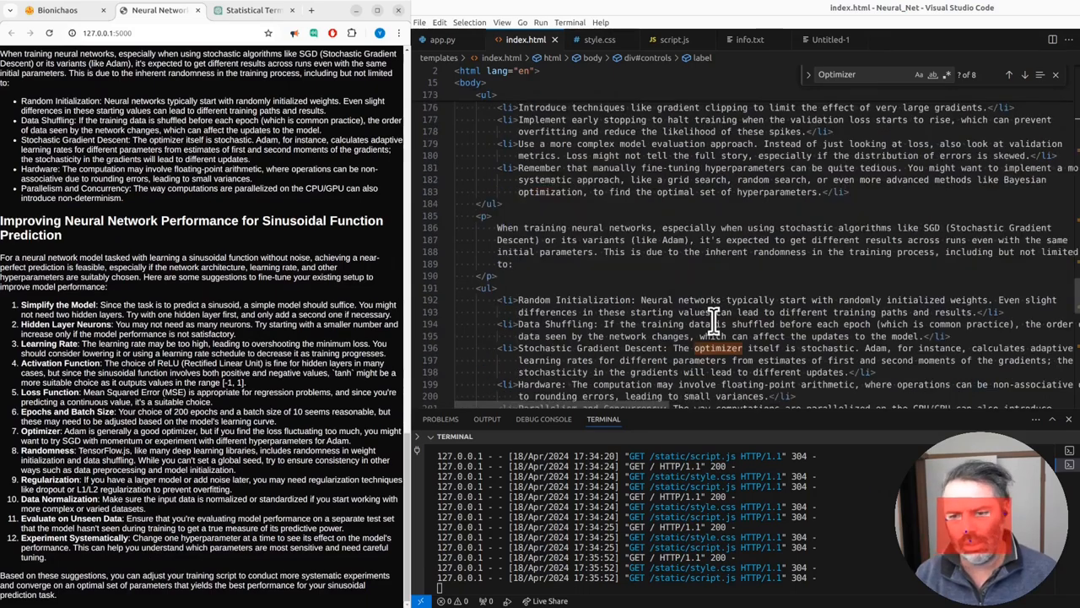
{"action": "scroll", "scroll_direction": "down", "scroll_amount": 3}
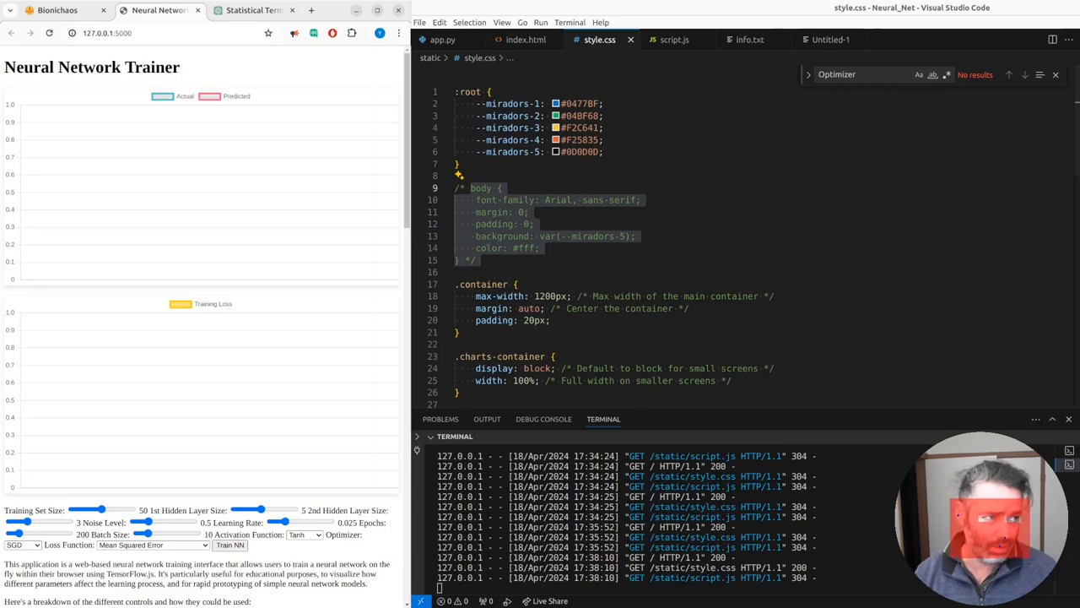
Scroll down the trainer page to view the results of the fresh run
{"action": "scroll", "scroll_direction": "down", "scroll_amount": 3}
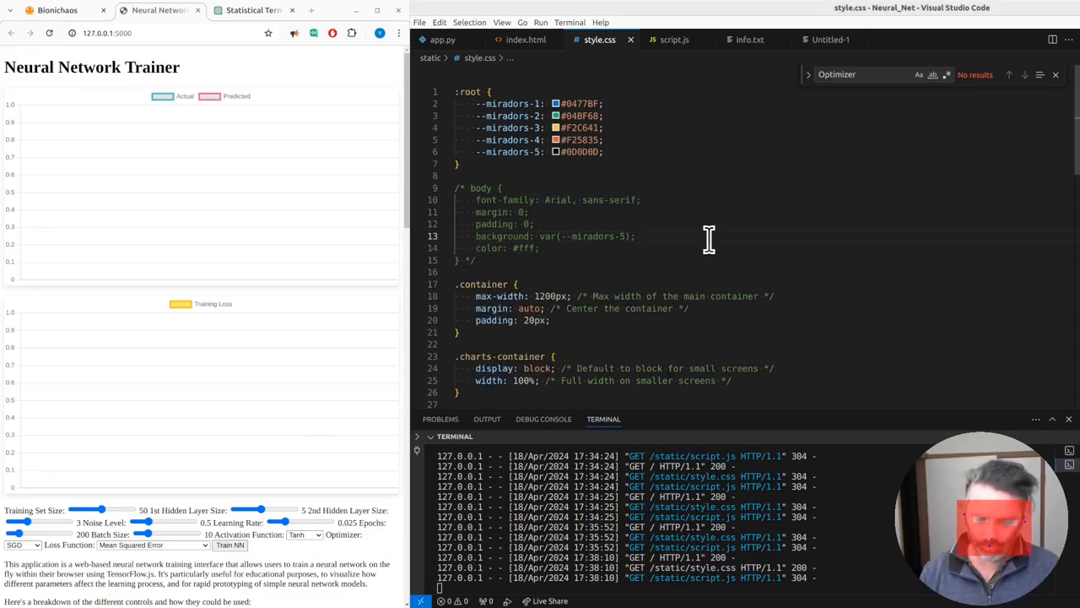
{"action": "mouse_move", "coordinate": [751, 211]}
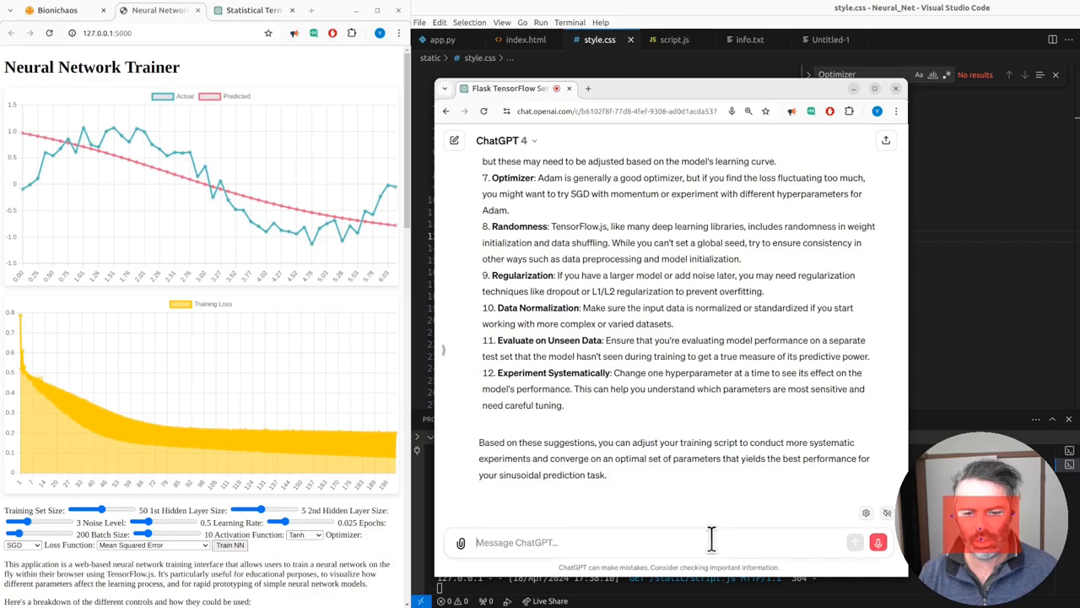
Ask ChatGPT for a summary, noting we are live streaming on YouTube
{"action": "type", "text": "can you give"}
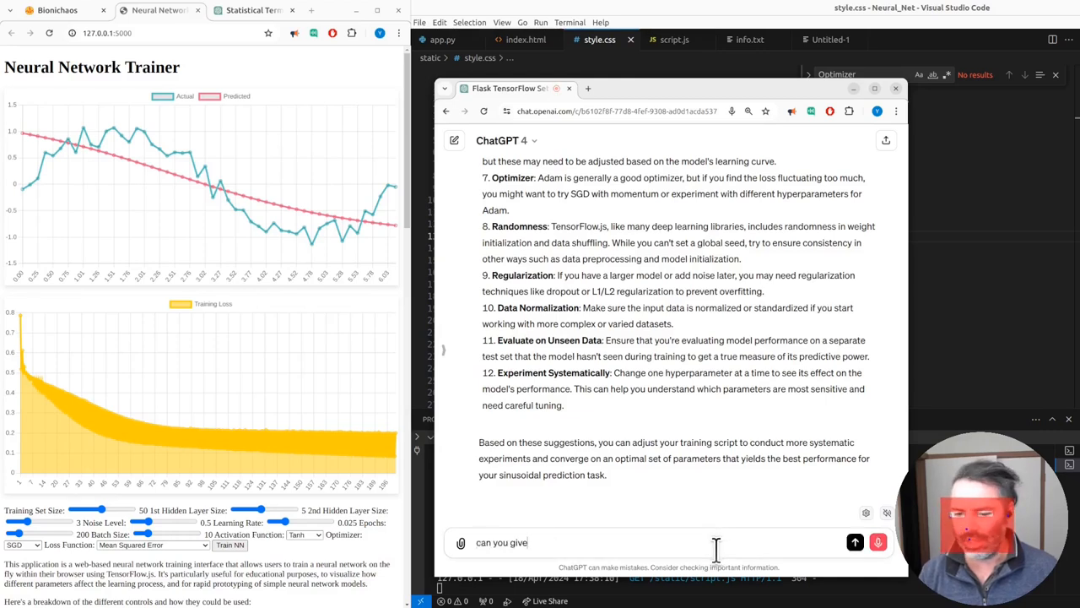
{"action": "type", "text": "a summary we are currently"}
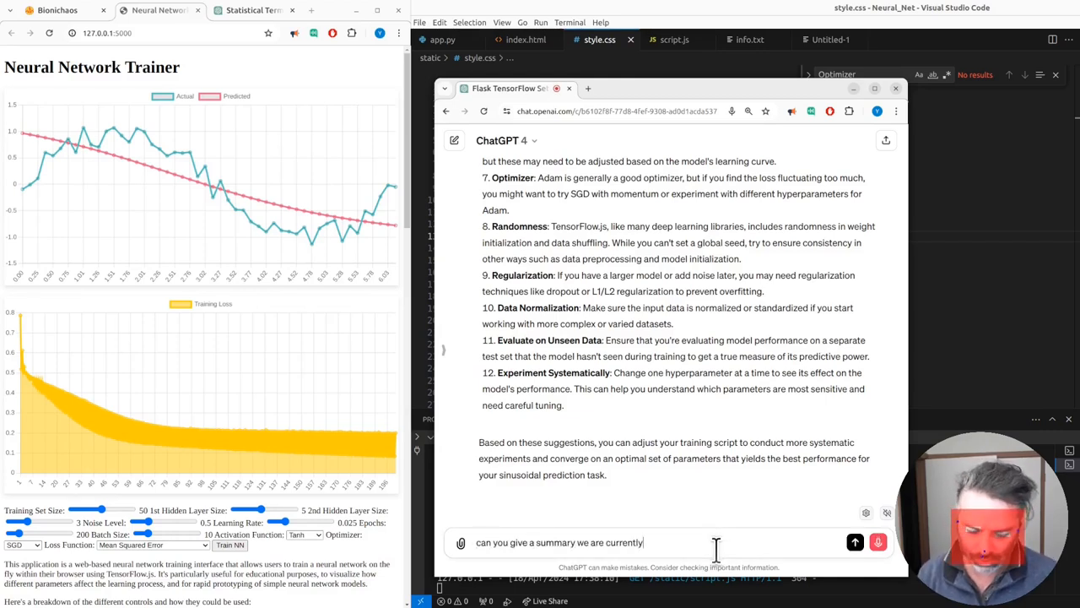
{"action": "type", "text": "live streaming on YouTube so you could"}
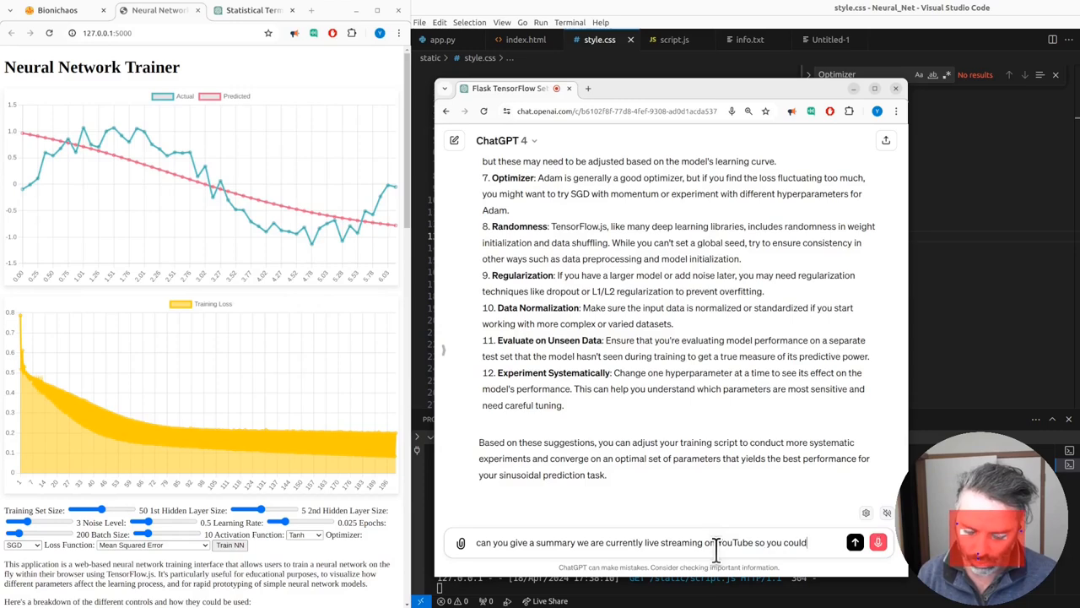
{"action": "type", "text": "also do"}
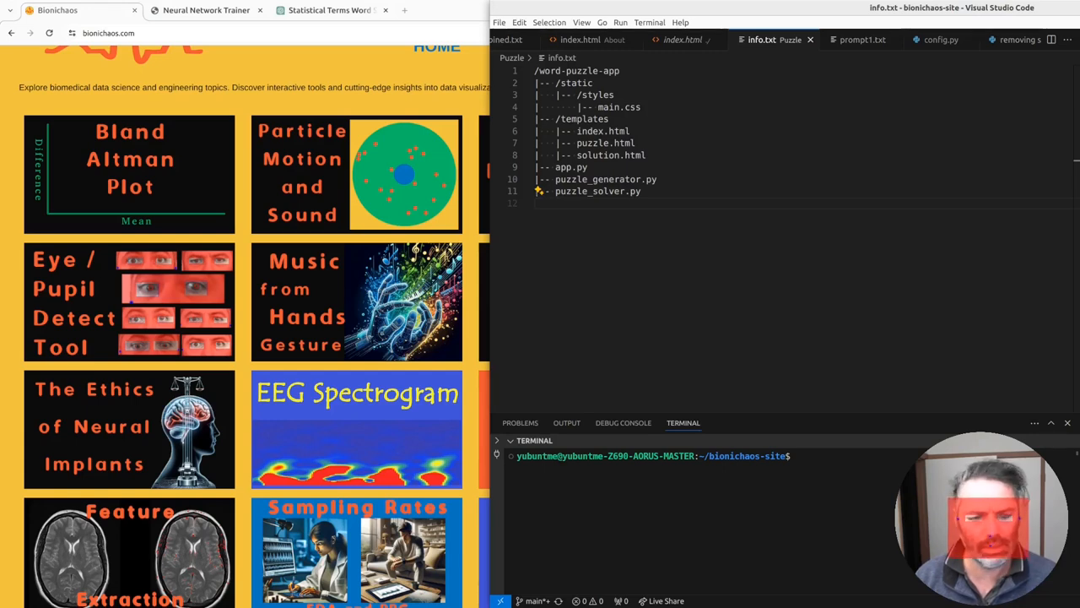
Open the trainer's wsgi file, then CardioBot's index.html template to copy its header
{"action": "left_click", "coordinate": [774, 40]}
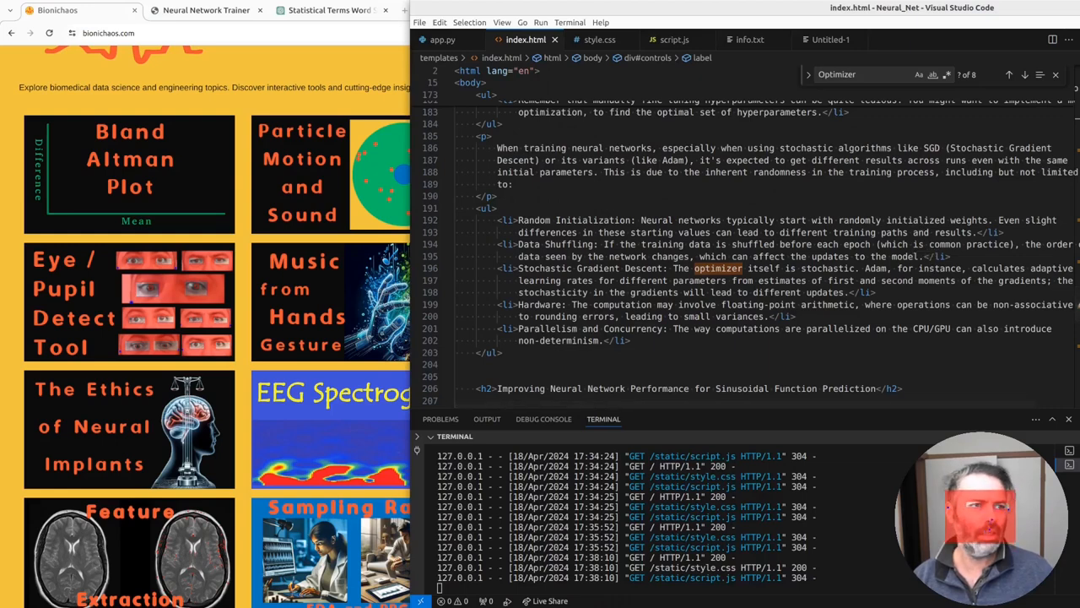
{"action": "left_click", "coordinate": [606, 40]}
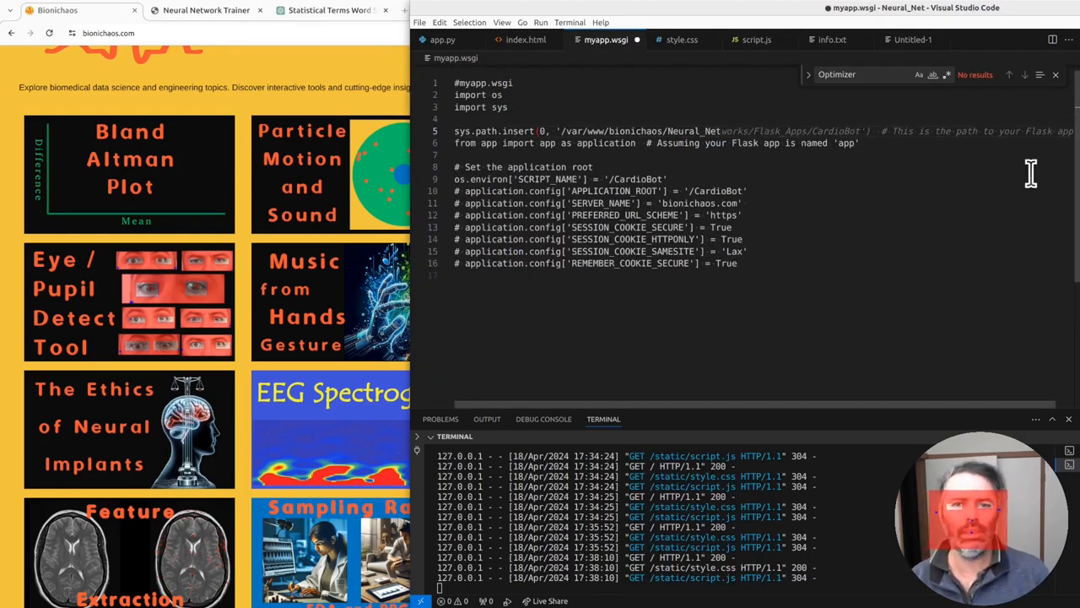
{"action": "double_click", "coordinate": [637, 179]}
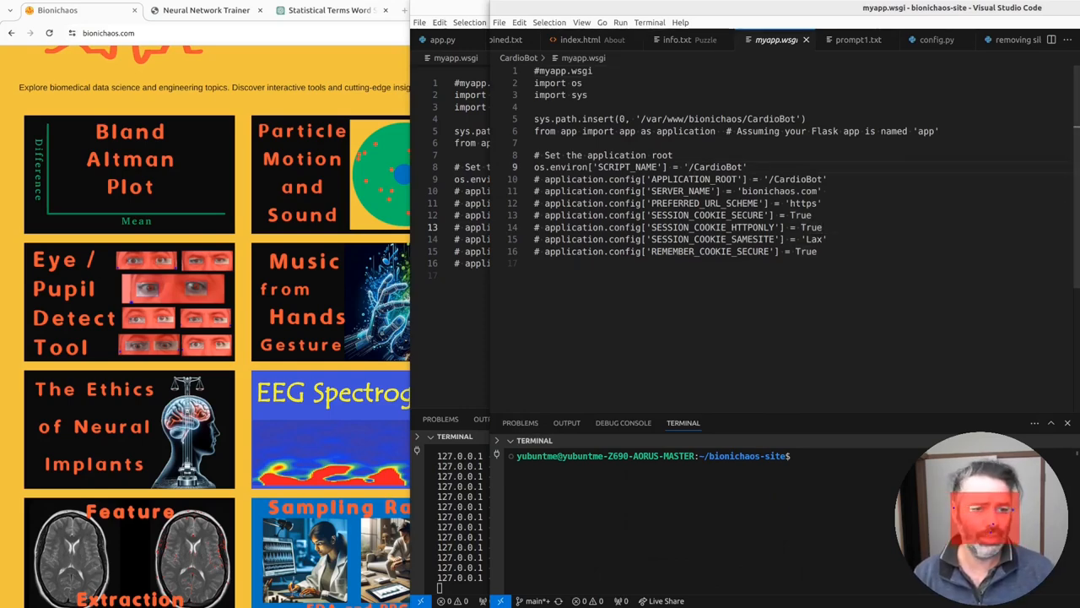
{"action": "left_click", "coordinate": [772, 40]}
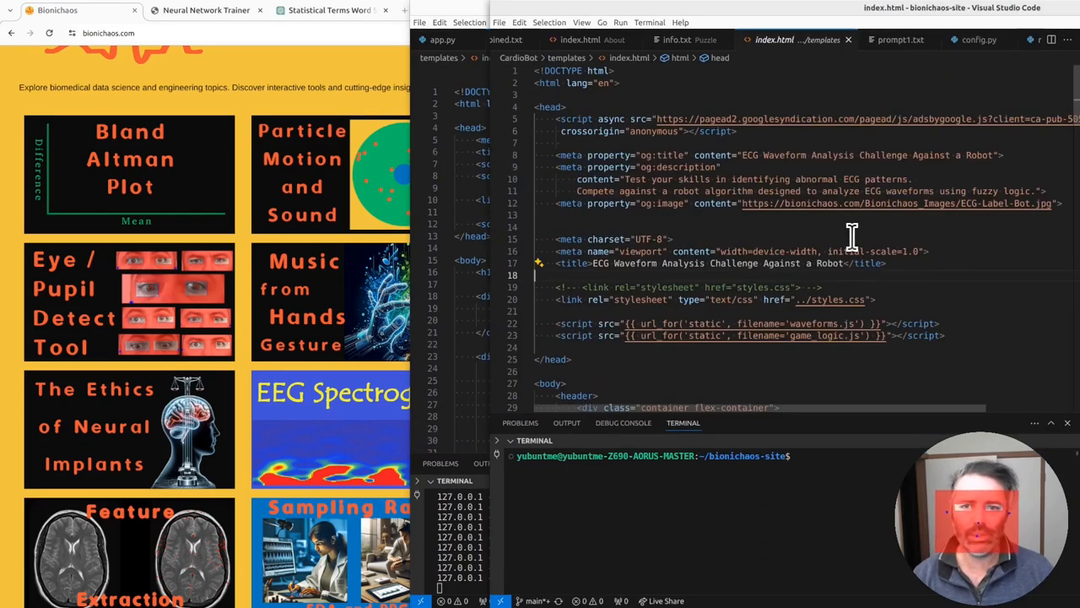
{"action": "scroll", "scroll_direction": "down", "scroll_amount": 3}
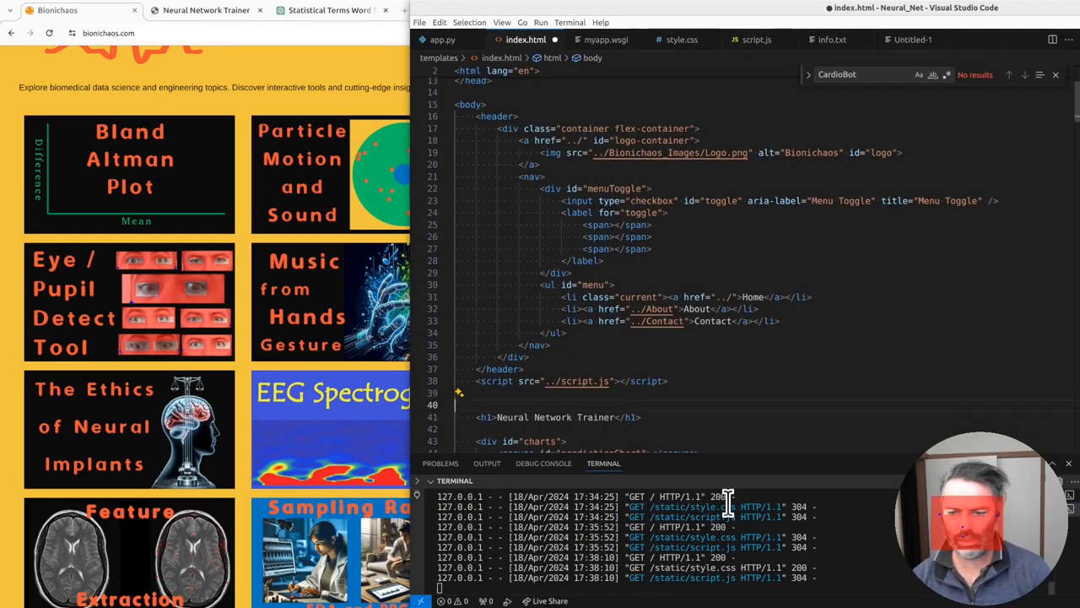
Bring the trainer page forward to check the new header links
{"action": "left_click", "coordinate": [206, 9]}
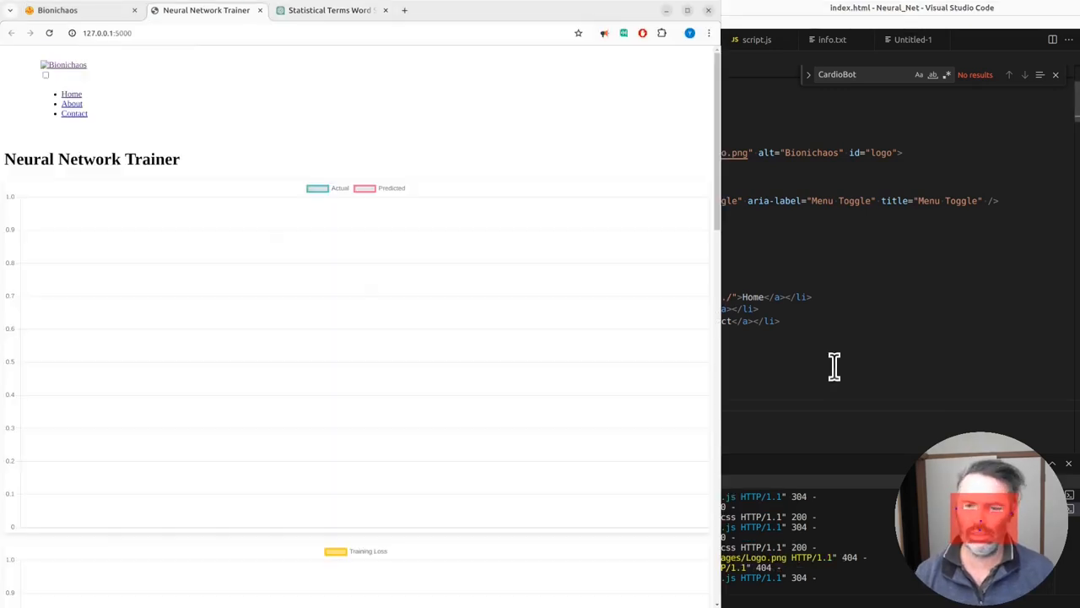
{"action": "mouse_move", "coordinate": [726, 376]}
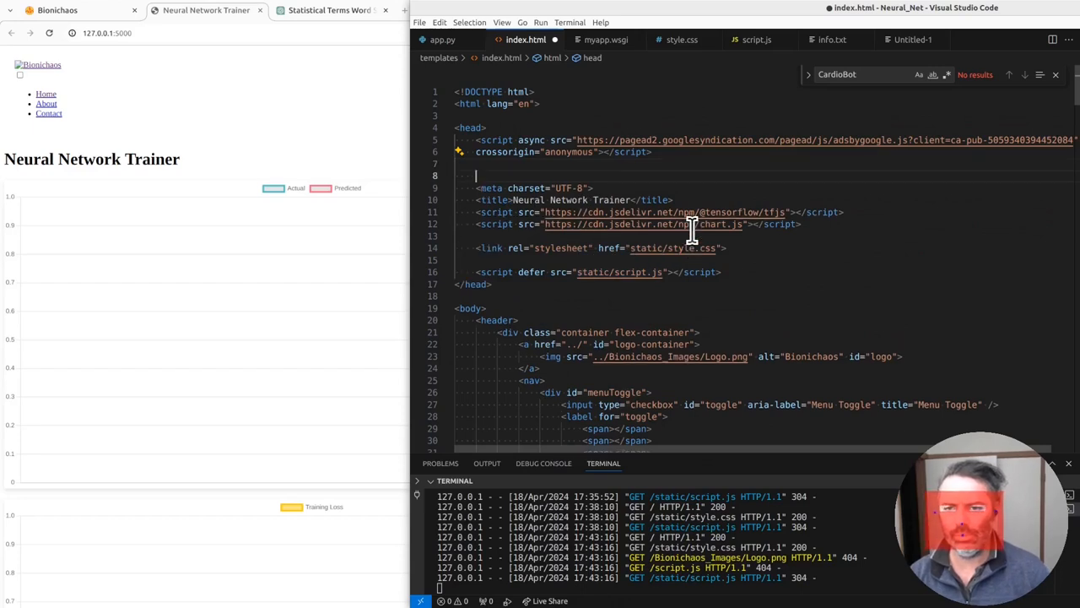
Type the og:title meta tag into the head of index.html
{"action": "type", "text": "<meta property=\"og:title\" content=\"Neural Network Trainer\">"}
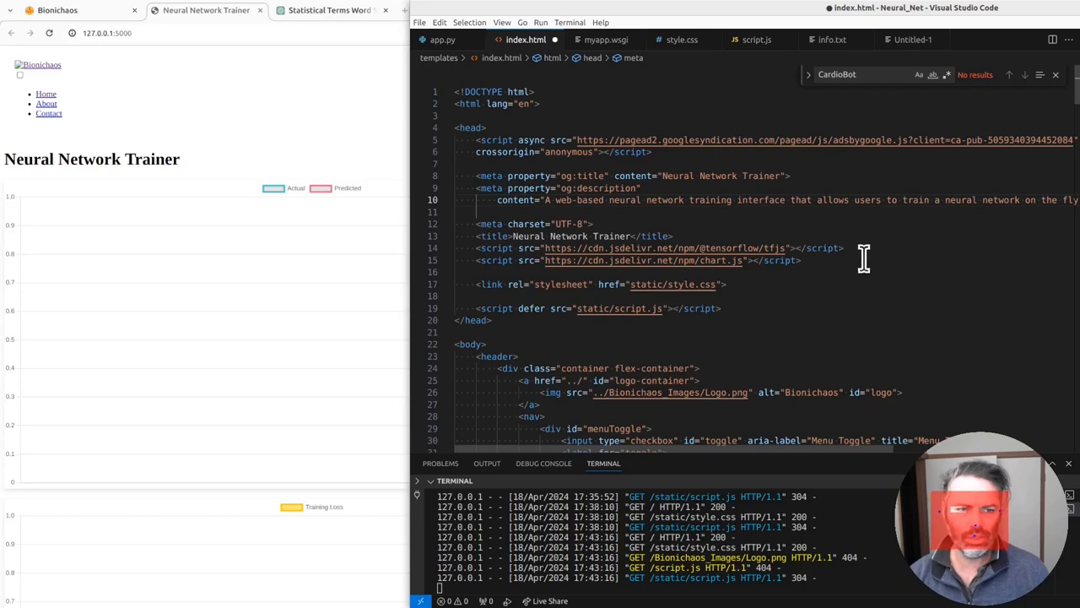
{"action": "scroll", "scroll_direction": "right", "scroll_amount": 3}
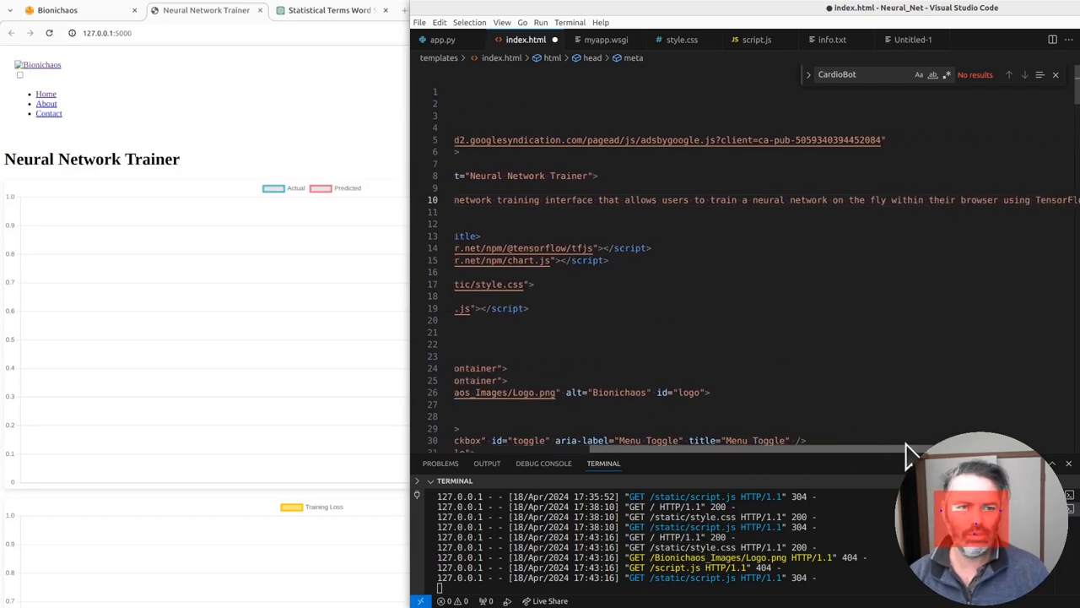
{"action": "scroll", "scroll_direction": "left", "scroll_amount": 3}
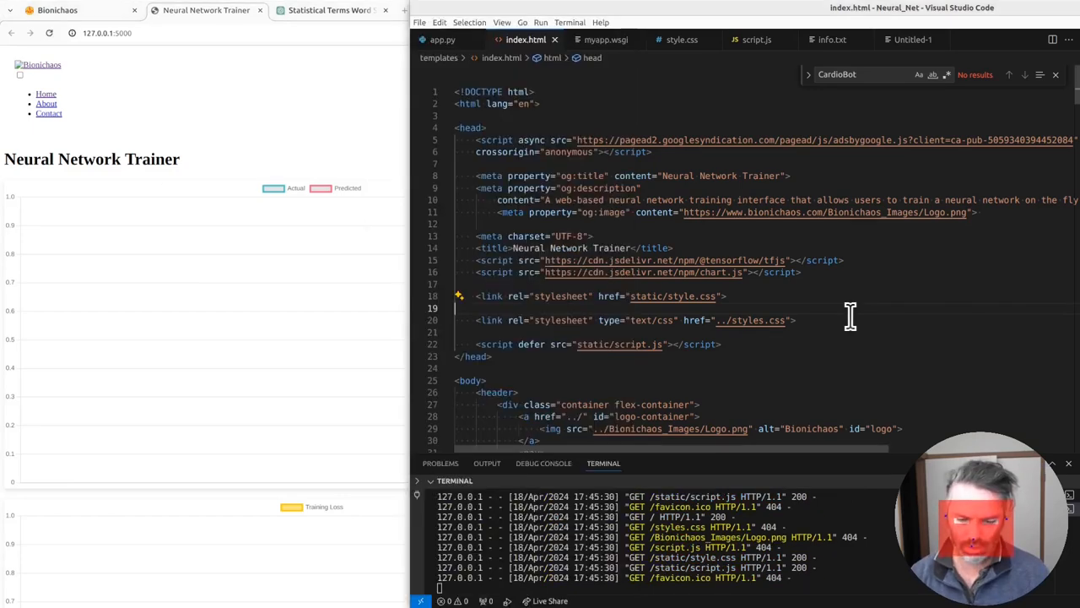
{"action": "mouse_move", "coordinate": [386, 325]}
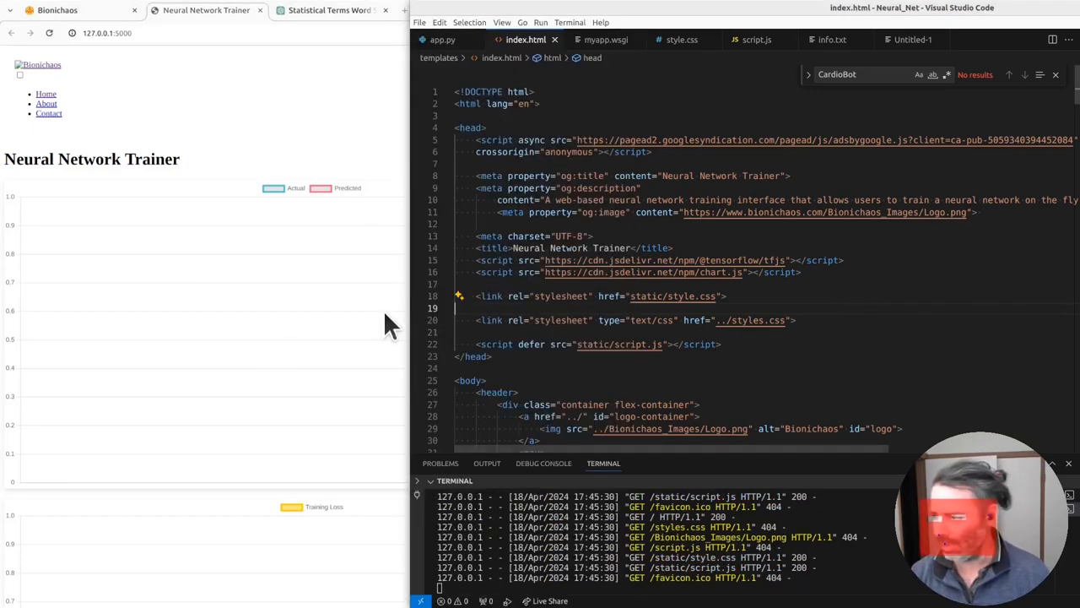